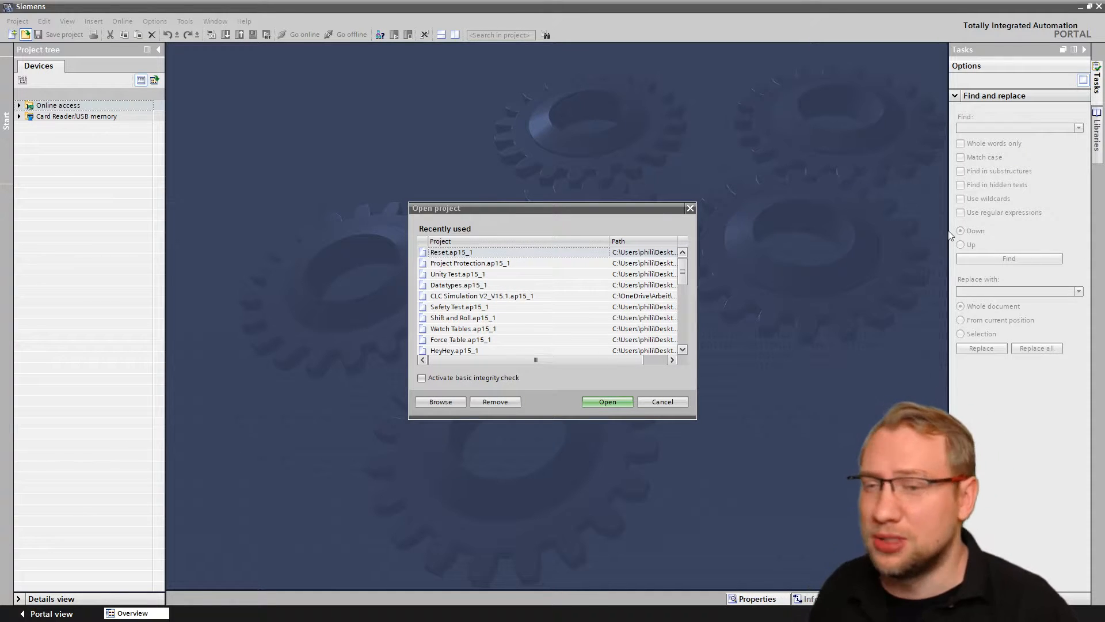
# Try opening the Reset project from recent projects; the logon fails with an invalid credentials error
pyautogui.click(450, 253)
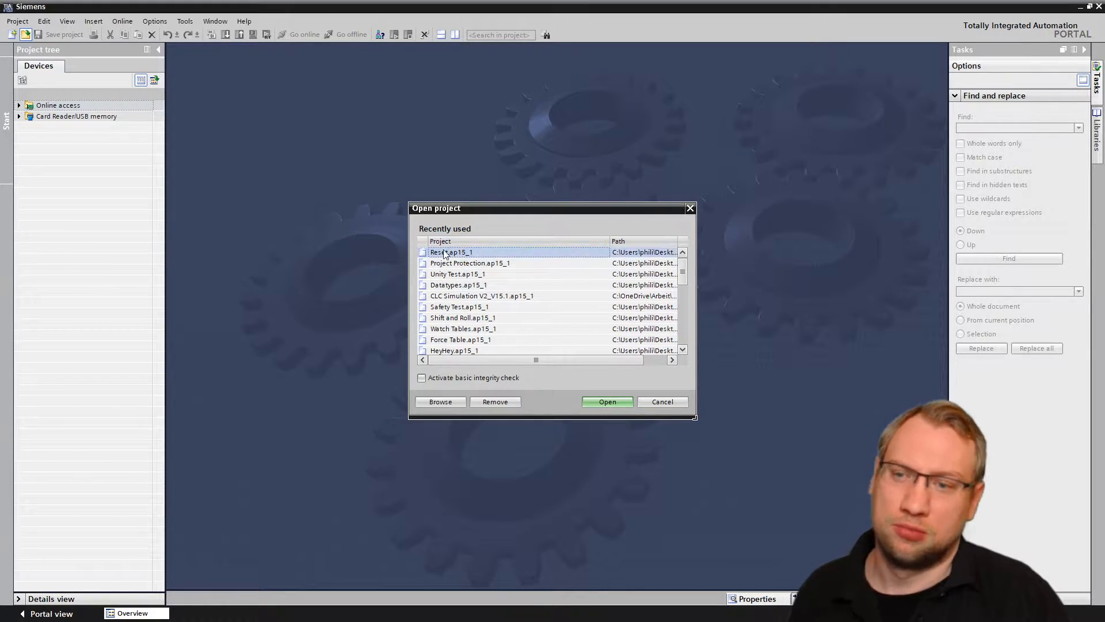
pyautogui.click(607, 401)
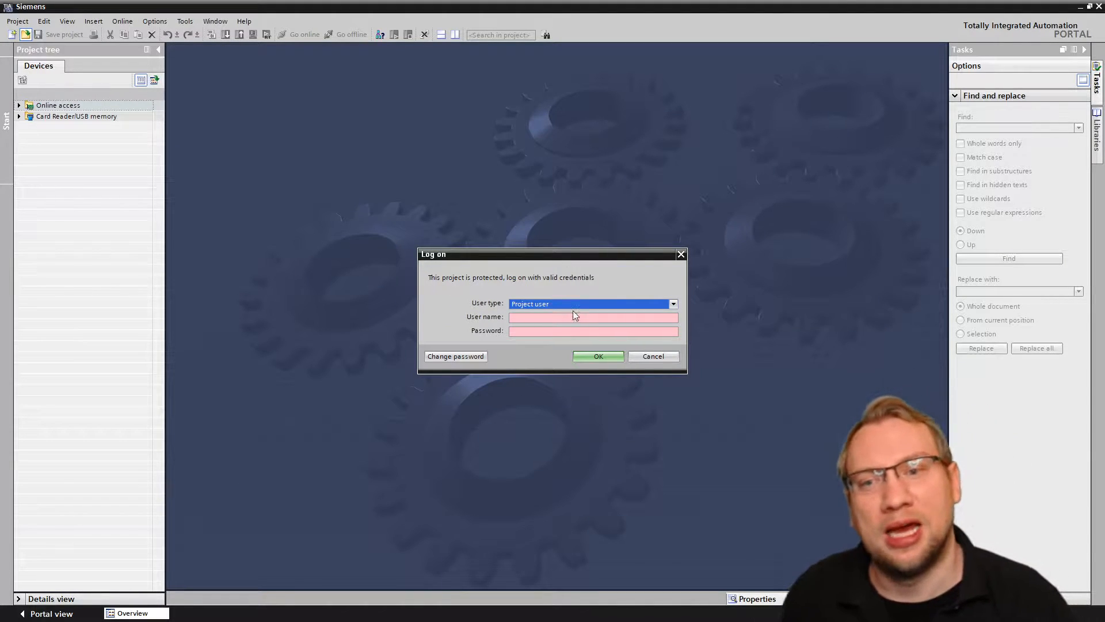
pyautogui.click(598, 356)
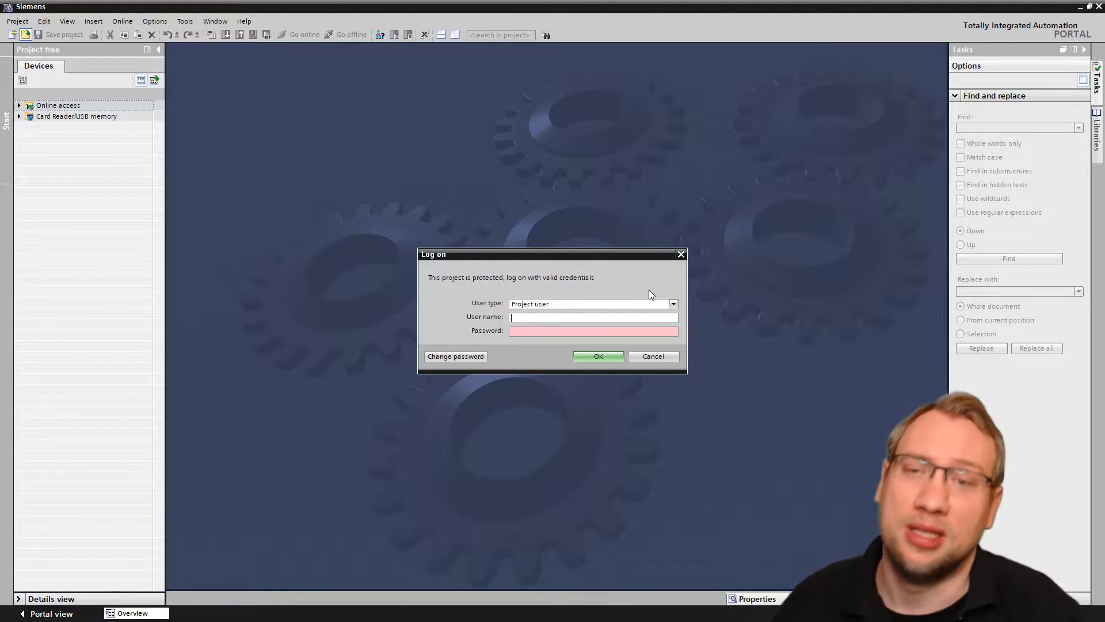
pyautogui.click(598, 356)
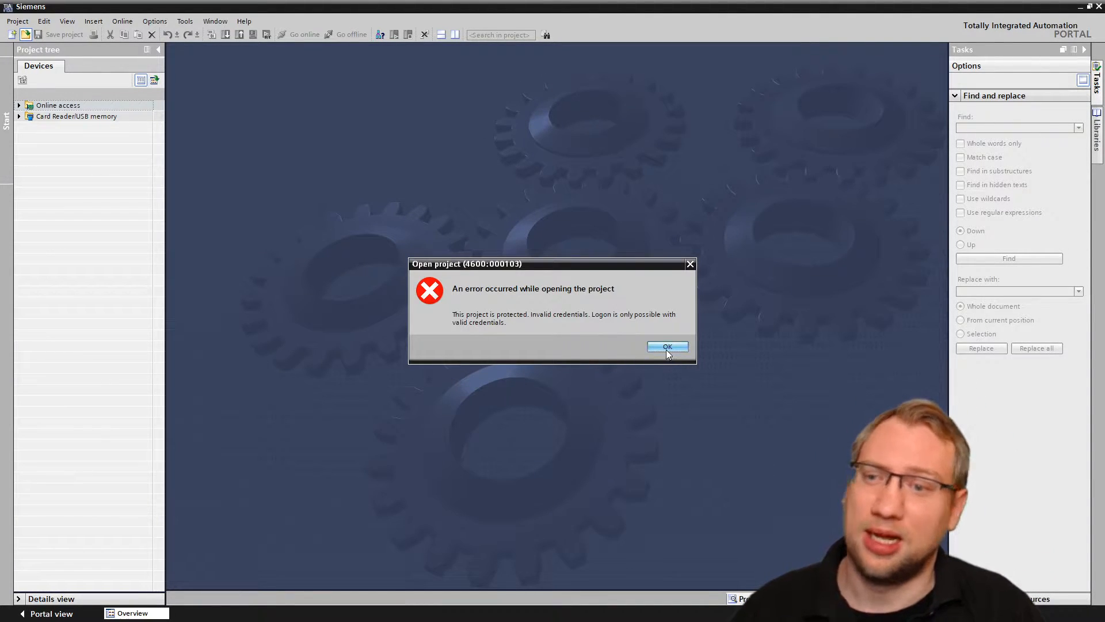
pyautogui.click(667, 346)
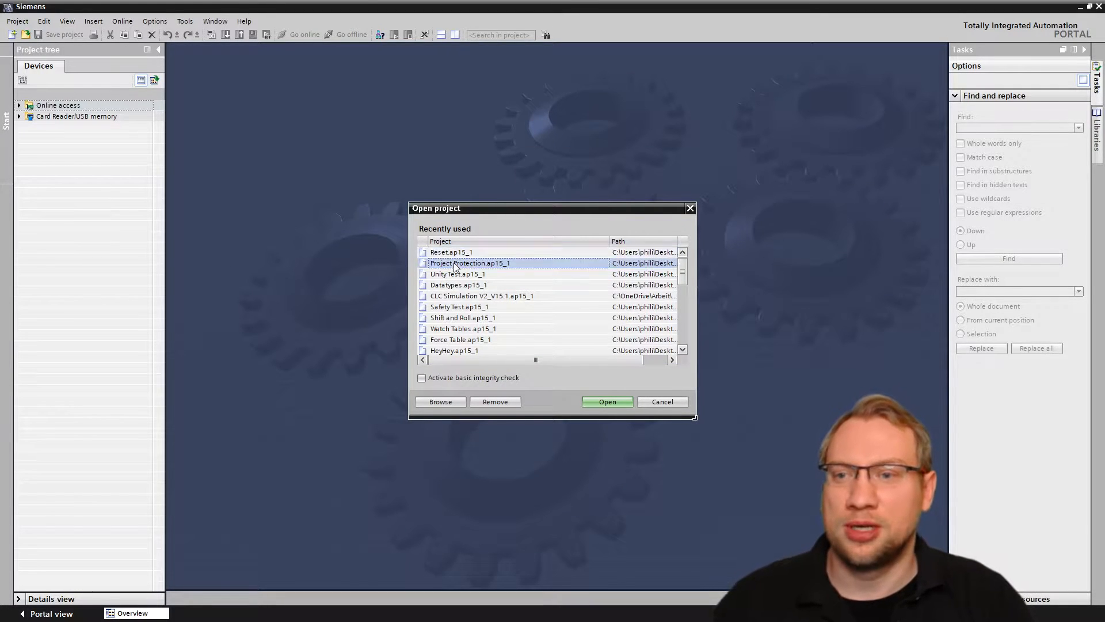
# Open the Project Protection project and browse PLC_1's program blocks, then collapse PLC_1
pyautogui.click(607, 402)
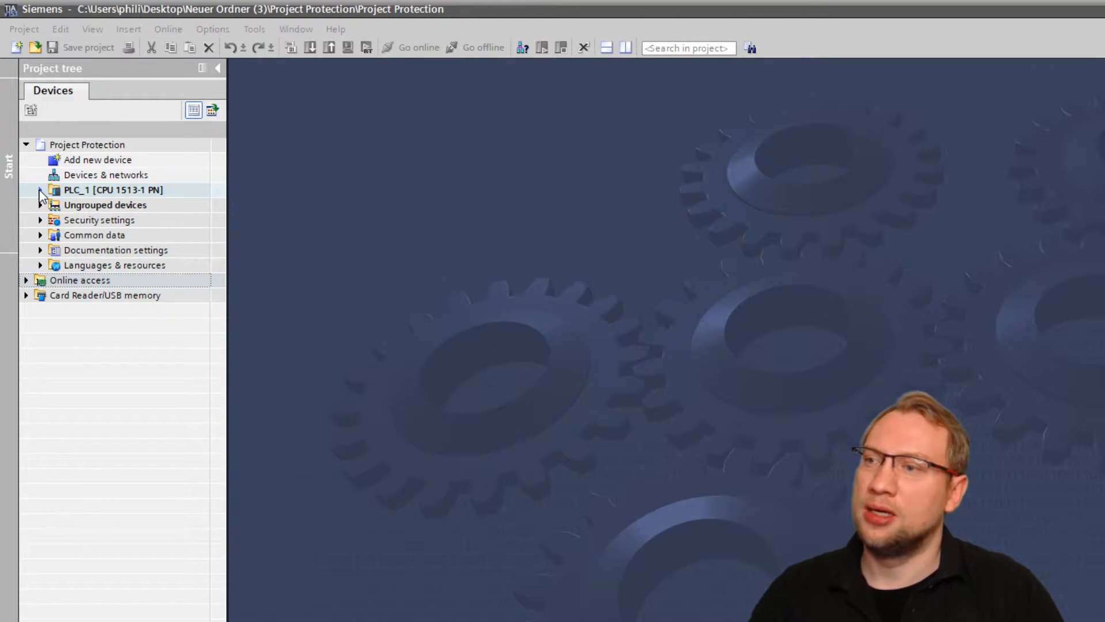
pyautogui.click(40, 190)
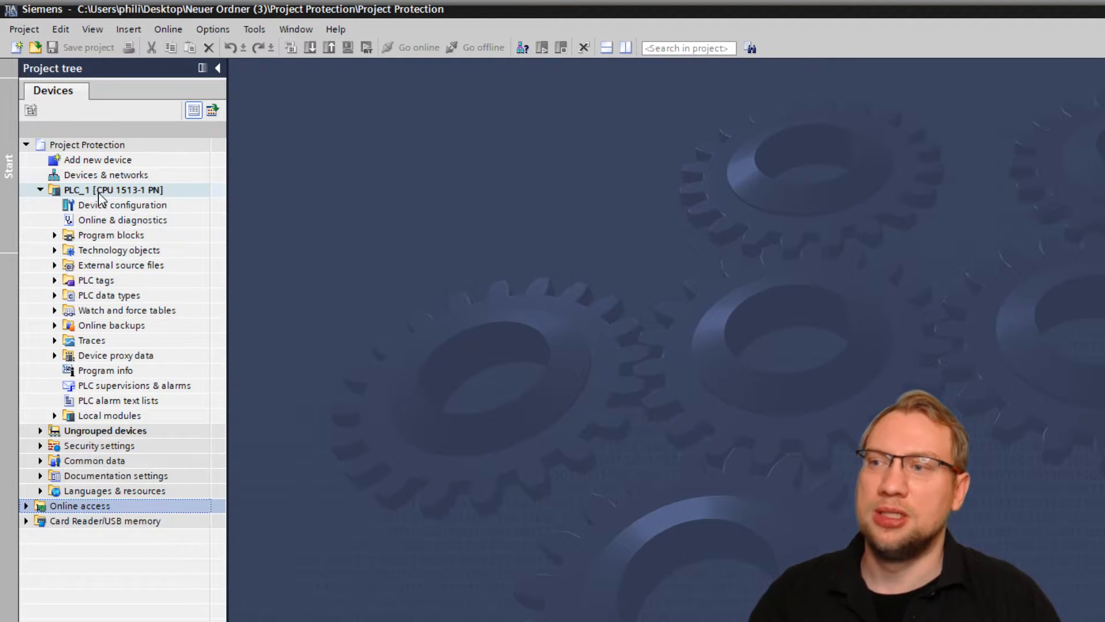
pyautogui.click(54, 235)
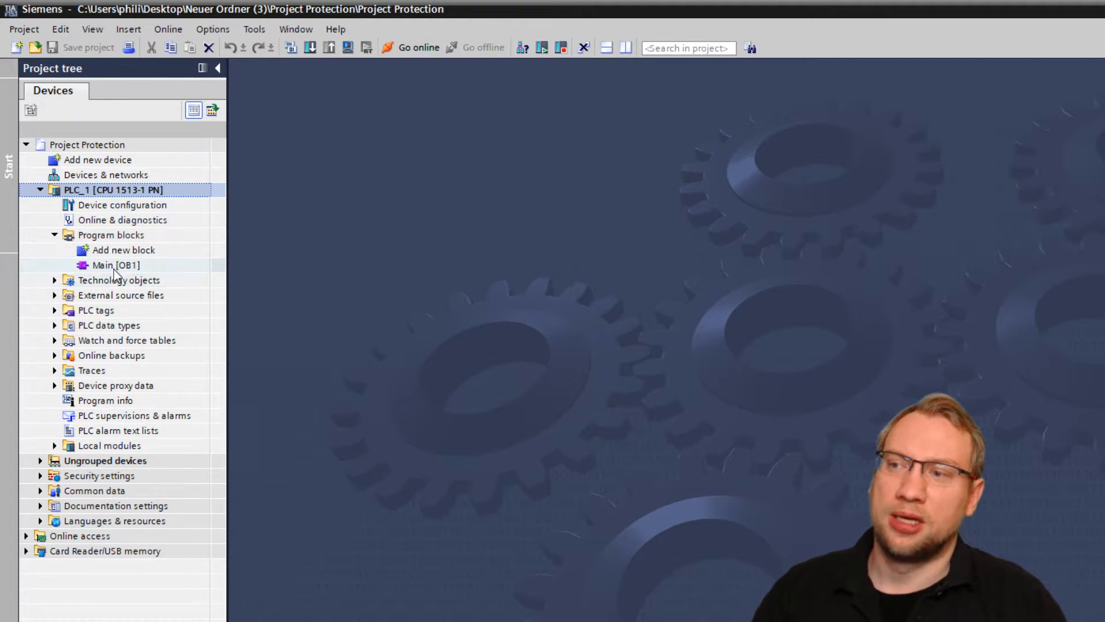
pyautogui.doubleClick(115, 265)
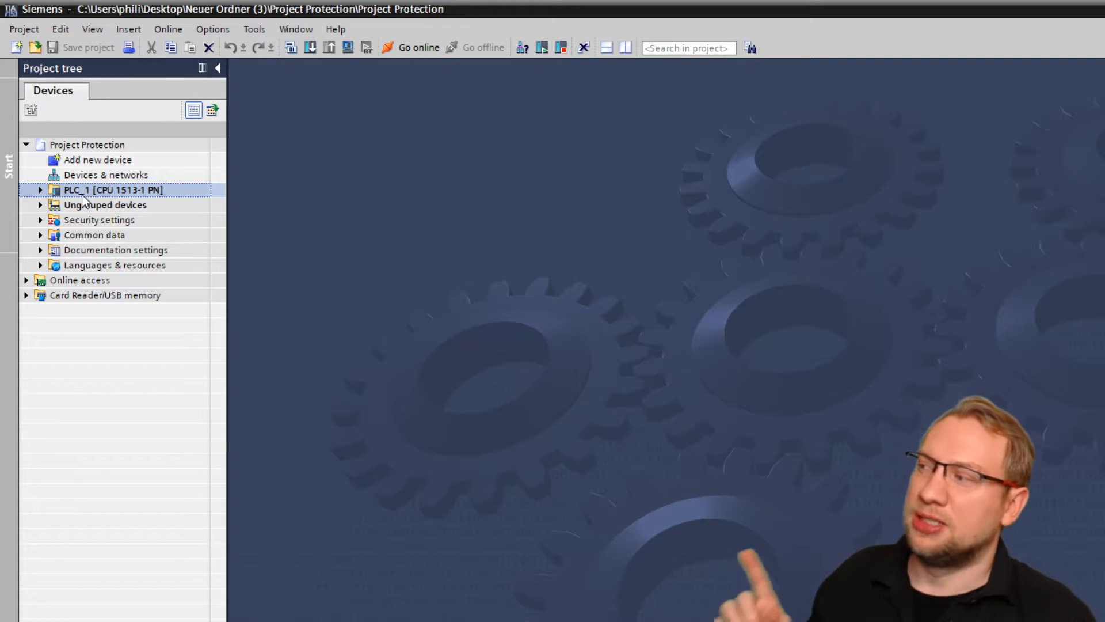
pyautogui.click(41, 190)
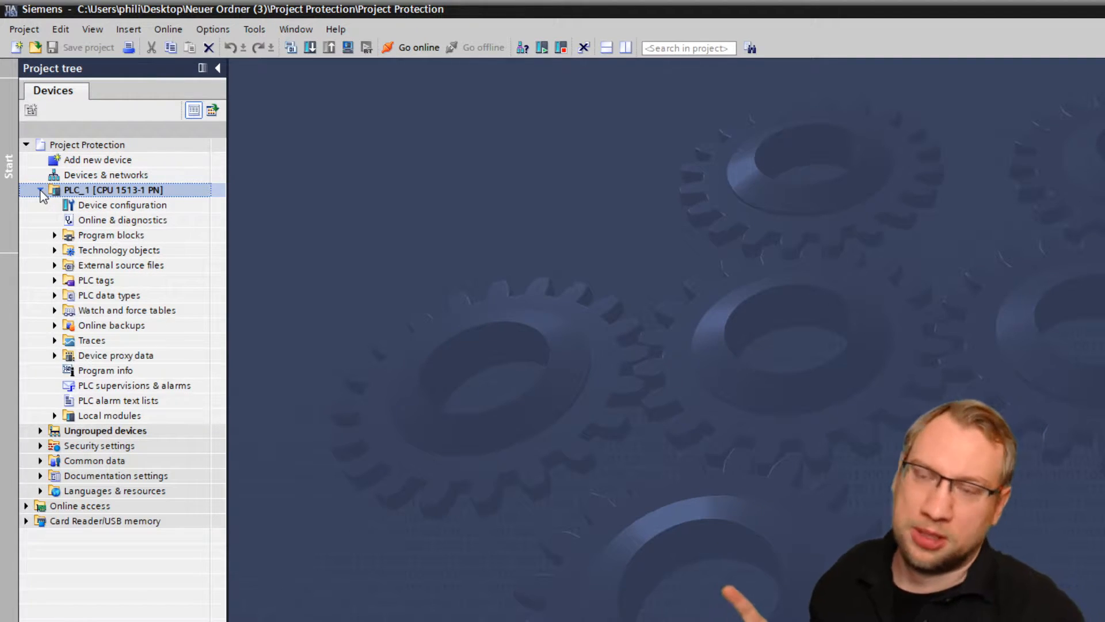
pyautogui.click(54, 190)
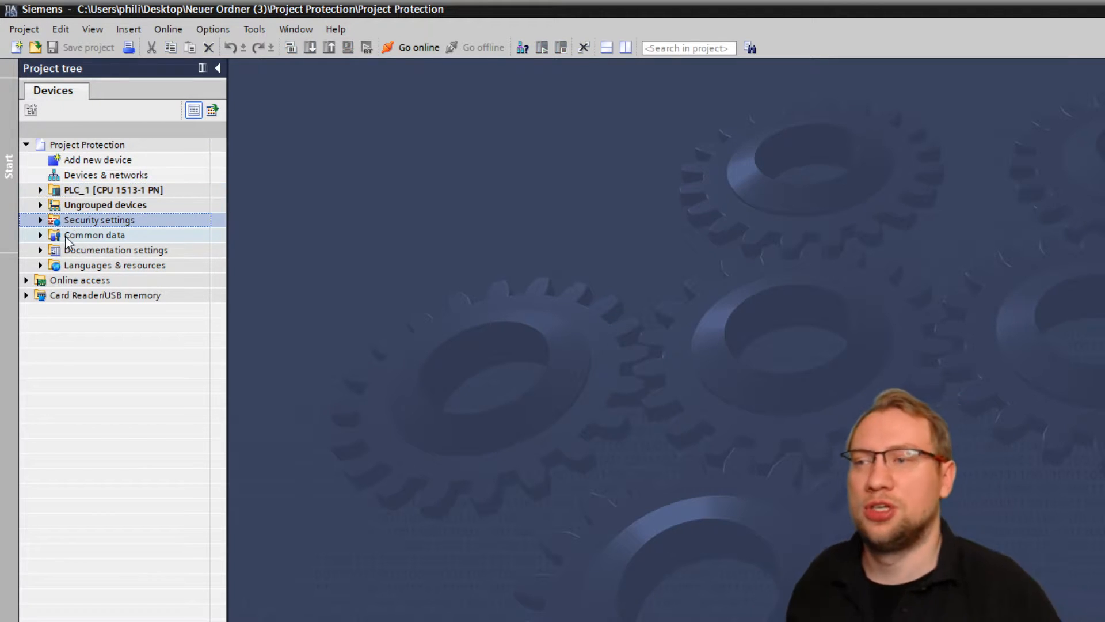
# Expand Security settings in the project tree and select its Settings entry
pyautogui.click(40, 220)
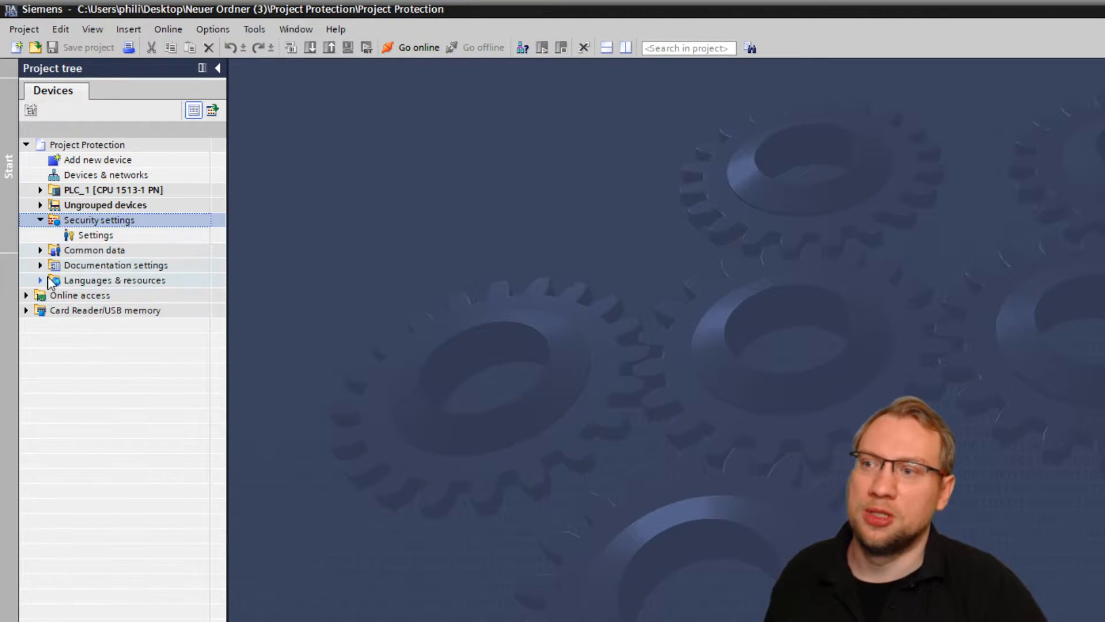
pyautogui.click(96, 235)
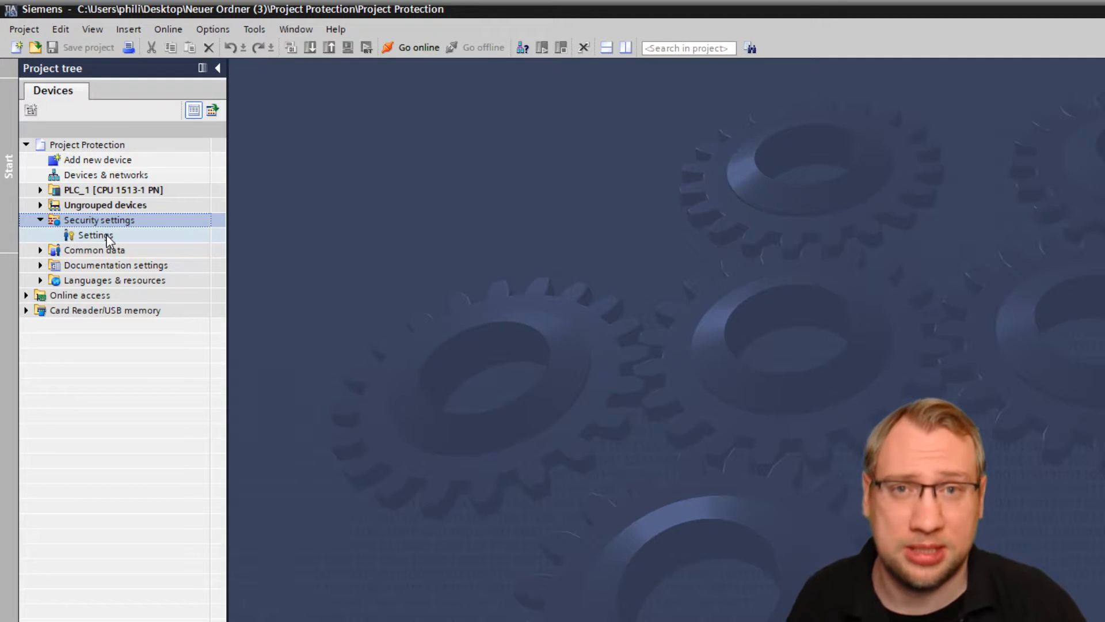
# Open the security Settings editor, glance at Password policies and return to the Project protection page
pyautogui.doubleClick(93, 235)
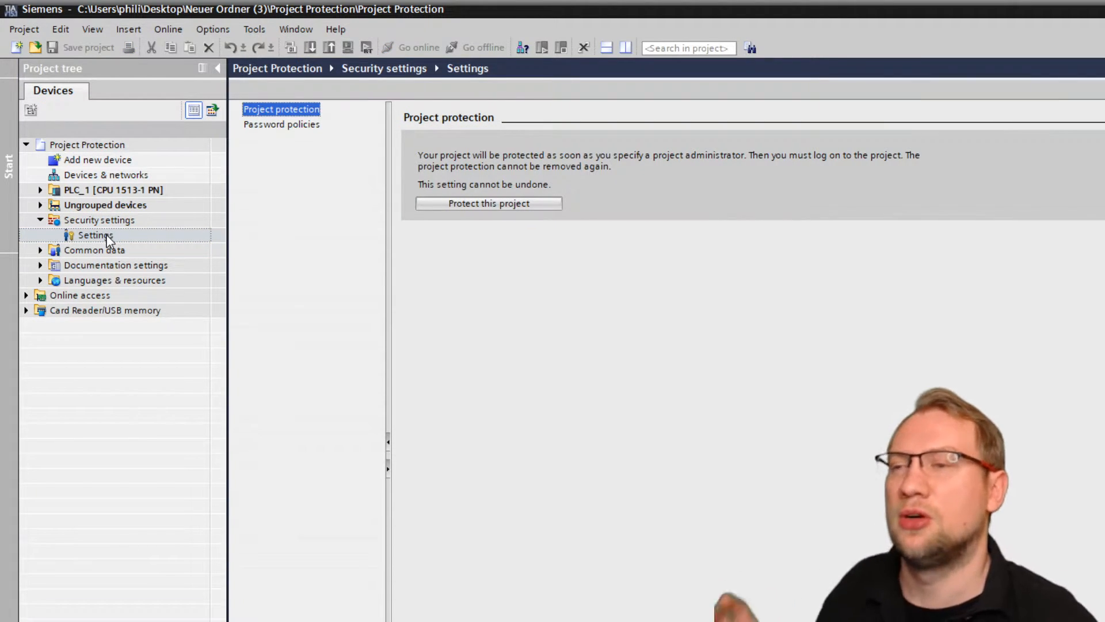
pyautogui.moveTo(141, 259)
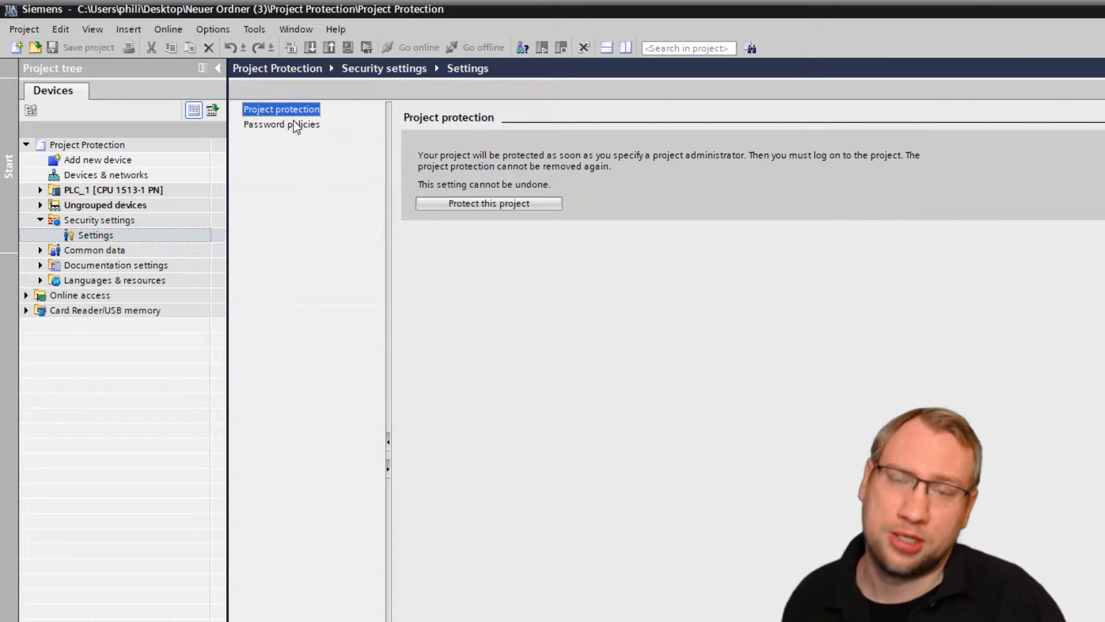
pyautogui.click(281, 124)
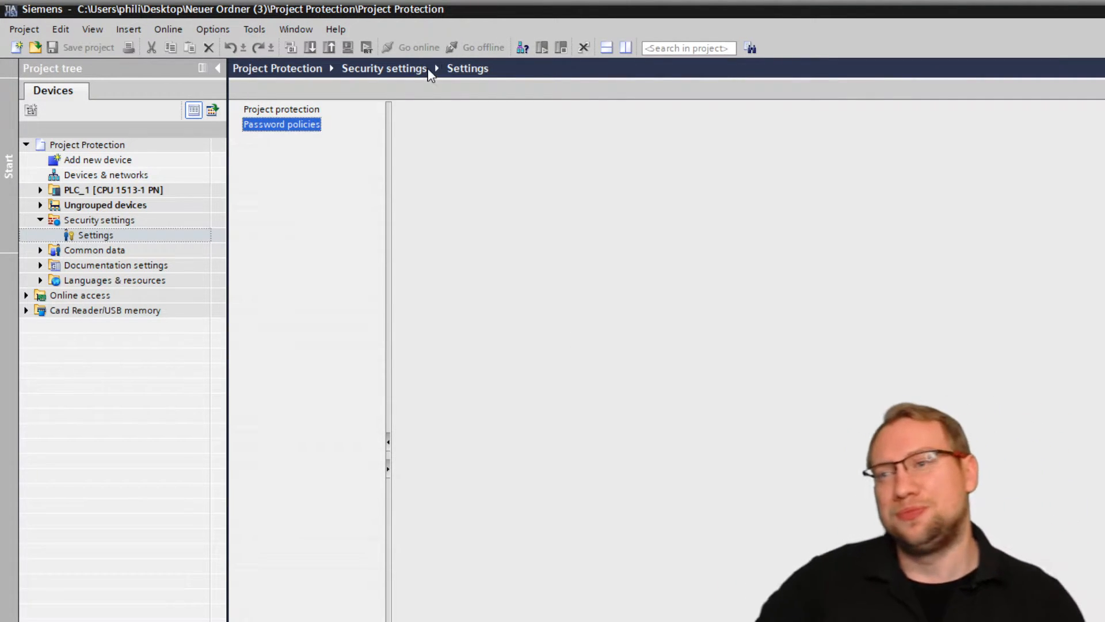
pyautogui.click(281, 109)
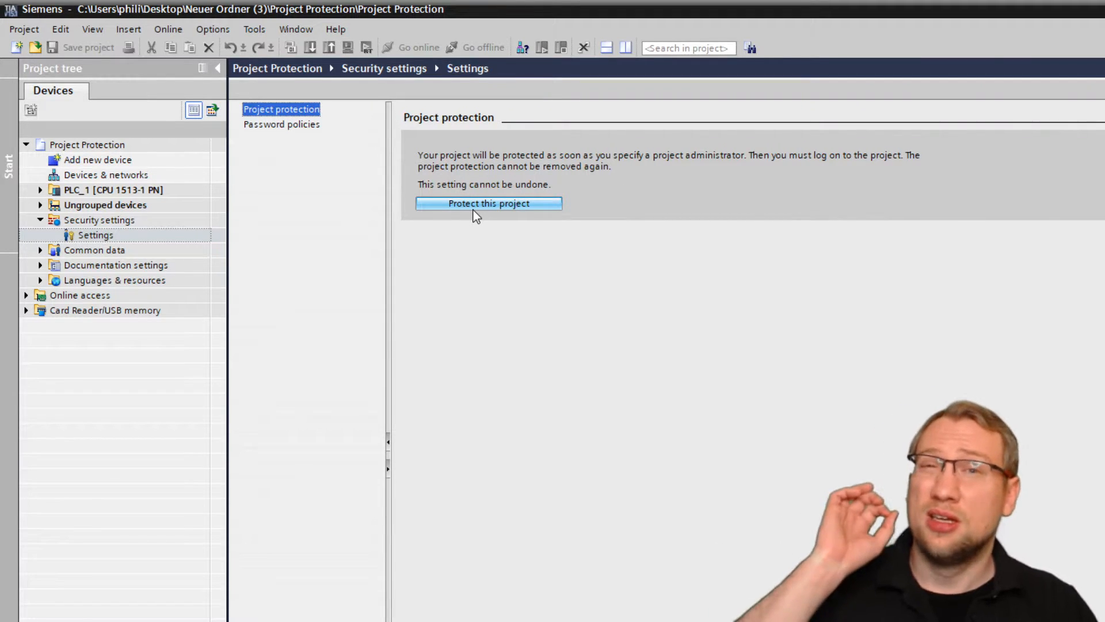
pyautogui.moveTo(662, 226)
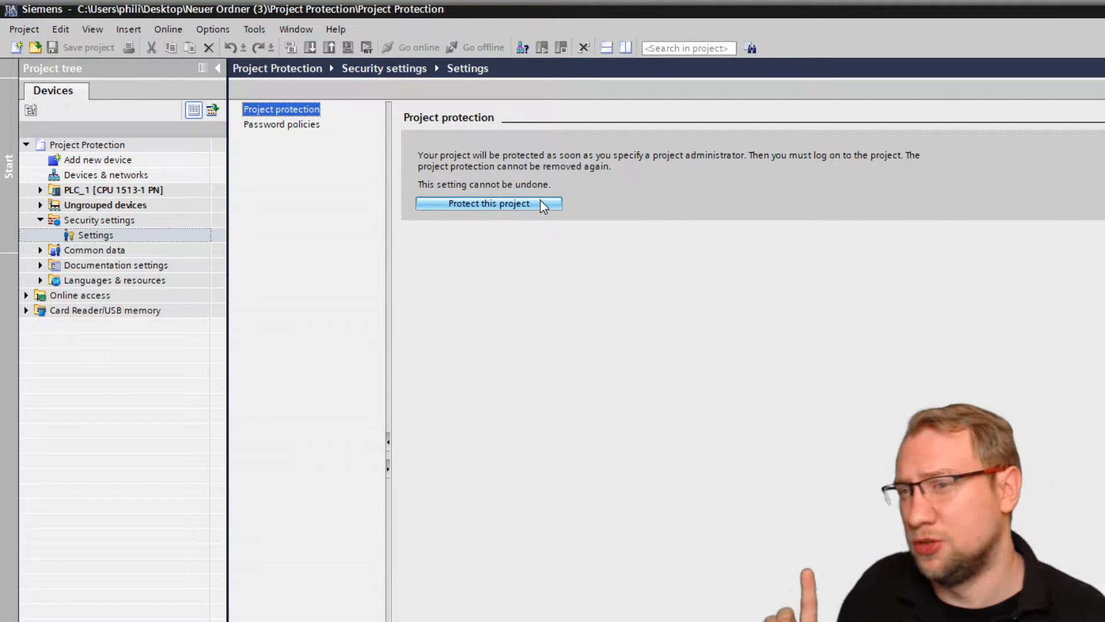
# Fill the Protect project dialog with administrator user name hegamurl, matching passwords and comment HeyHey!
pyautogui.click(488, 203)
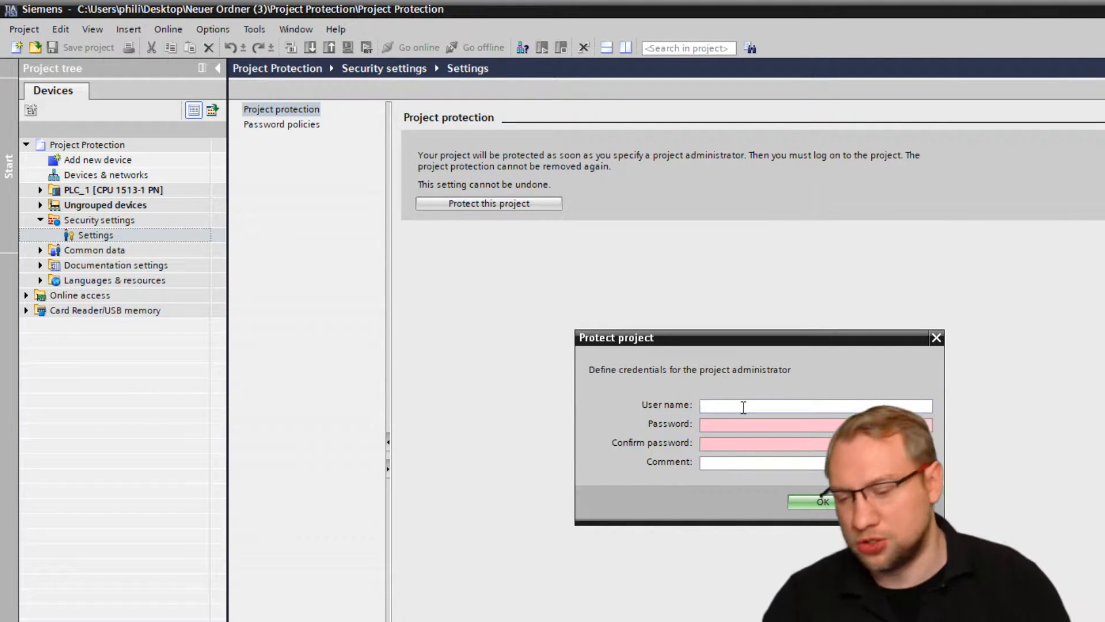
pyautogui.write('hegamurl')
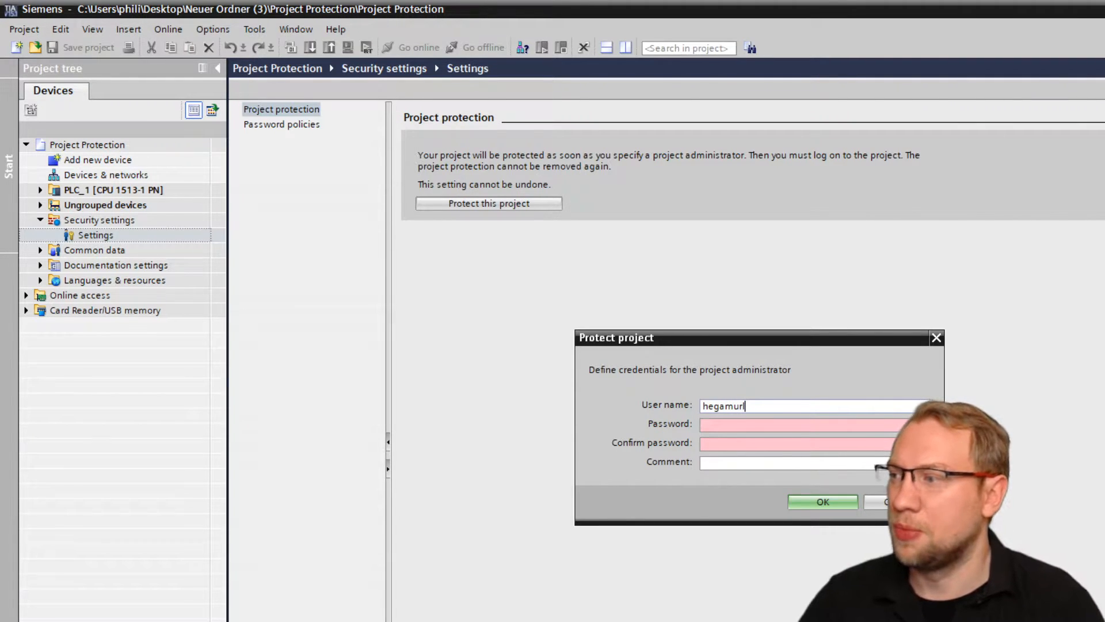
pyautogui.write('*')
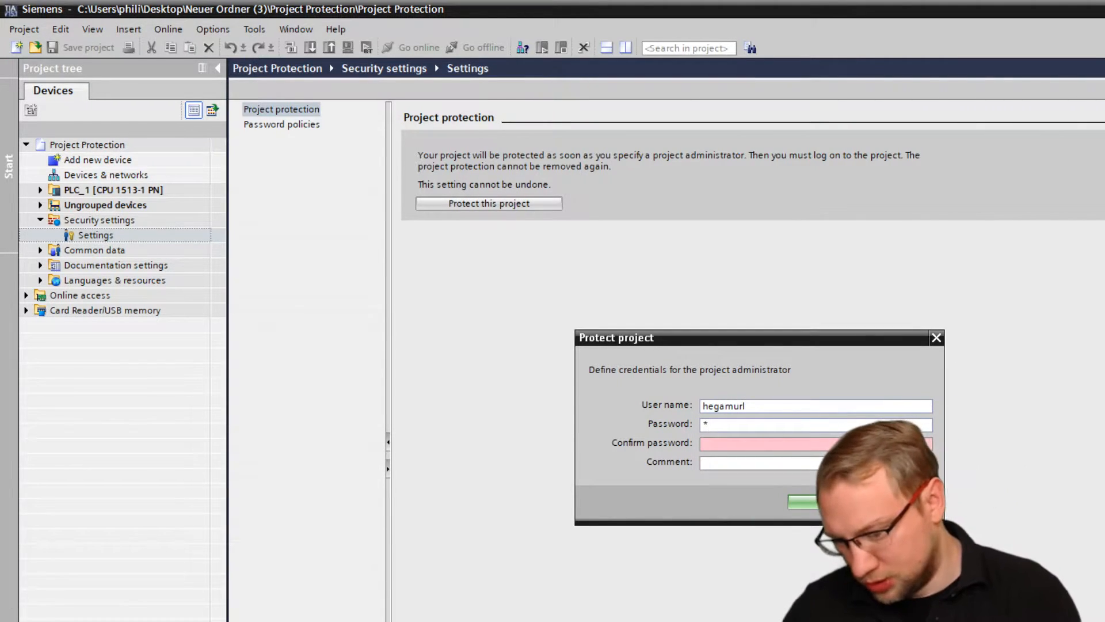
pyautogui.write('****')
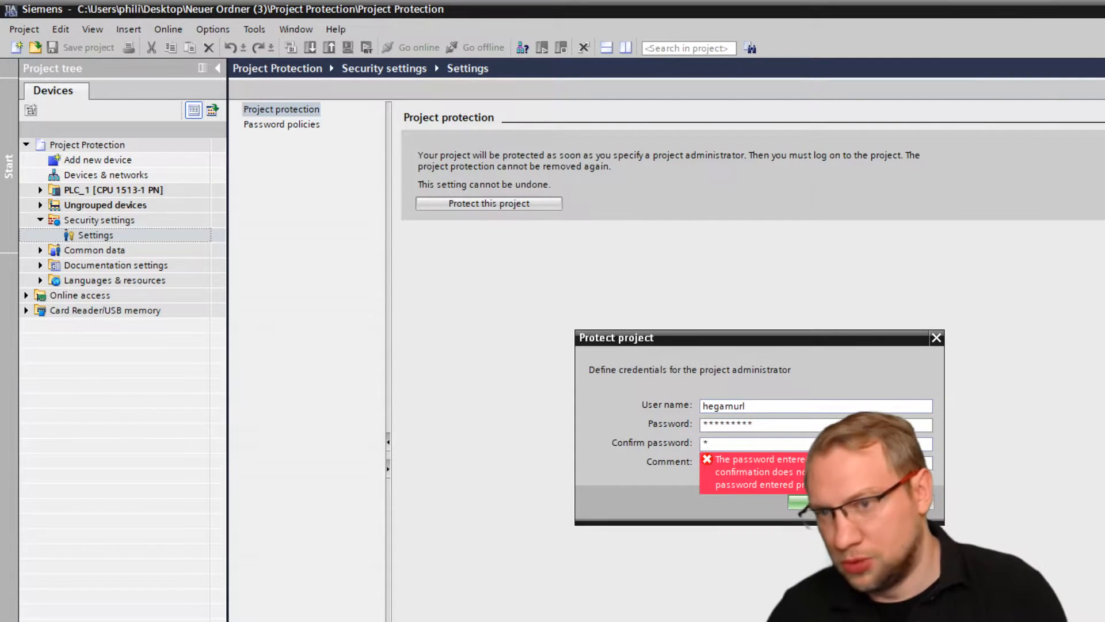
pyautogui.write('******')
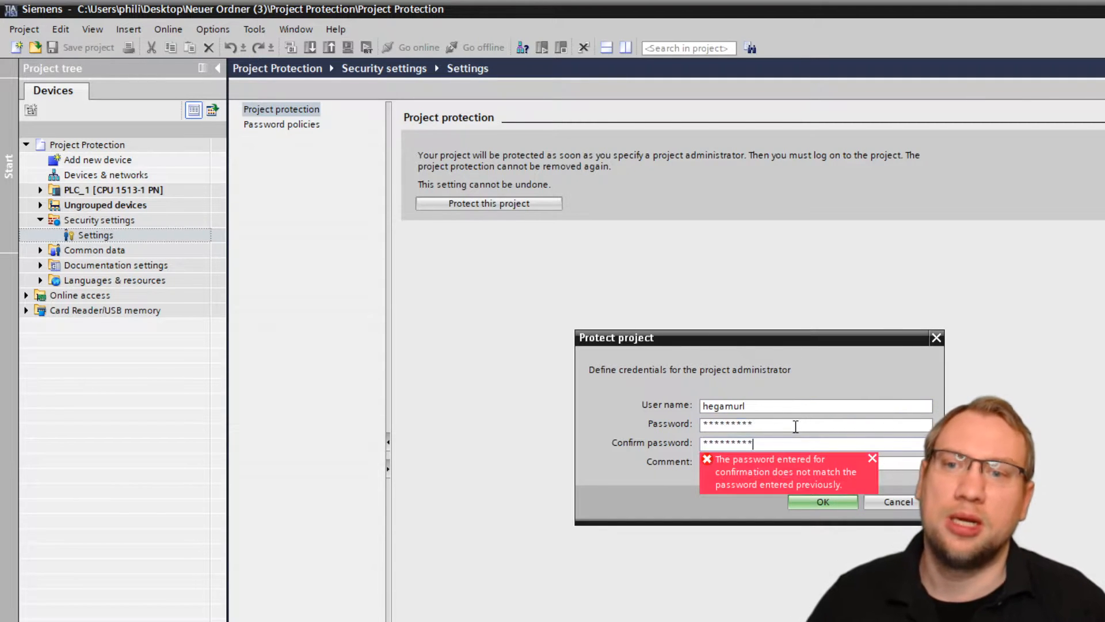
pyautogui.click(814, 461)
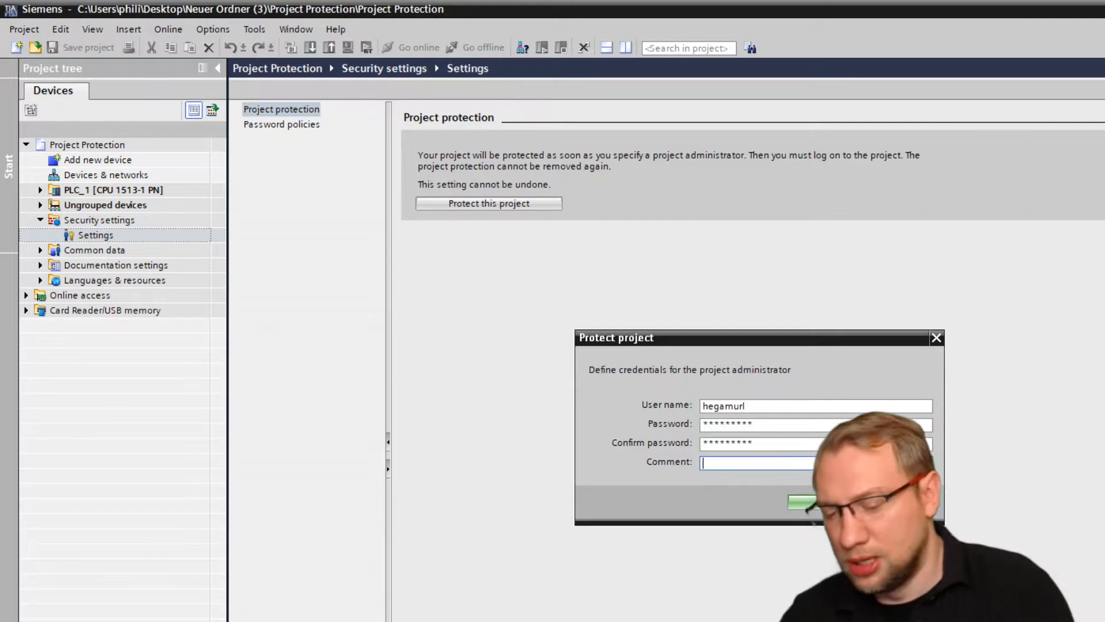
pyautogui.write('HeyHey')
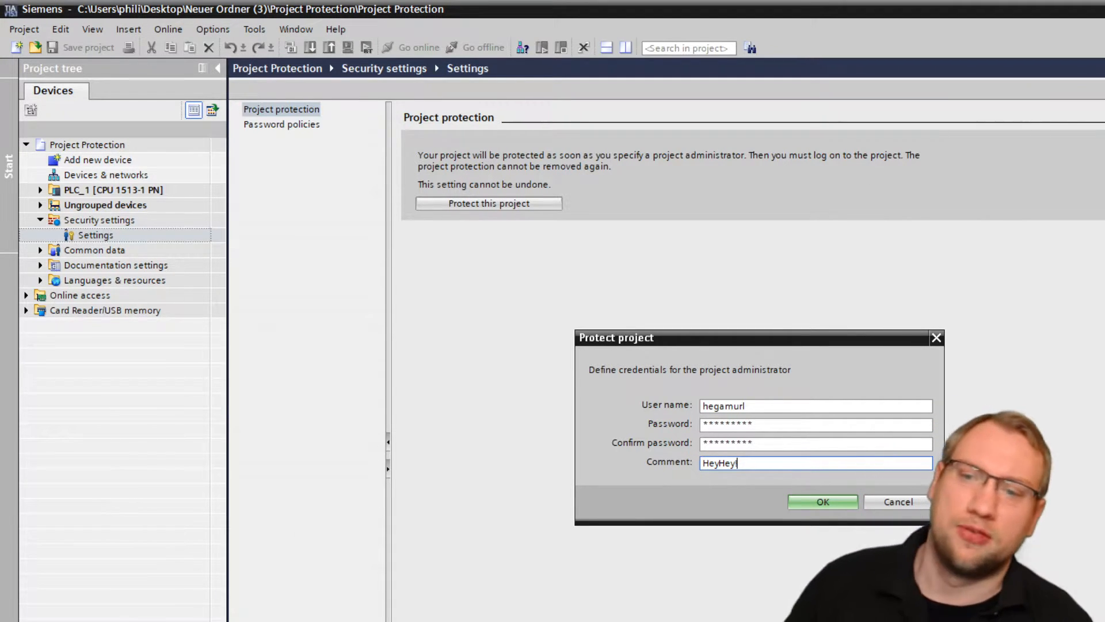
pyautogui.write('!')
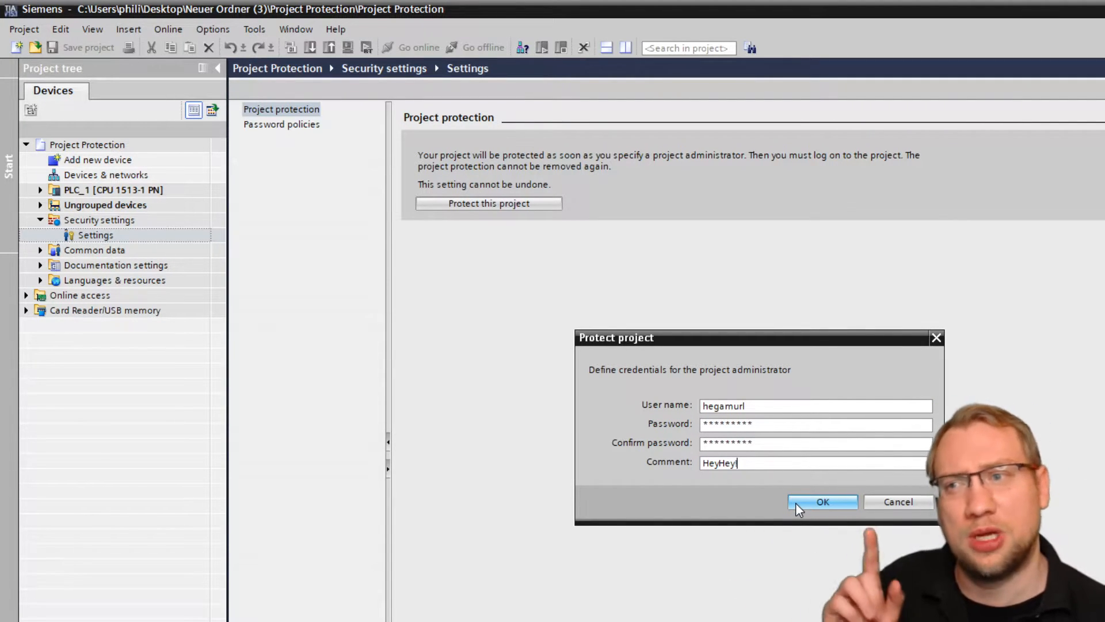
# Confirm protection of the project with the administrator, then show the Password policies page
pyautogui.click(822, 501)
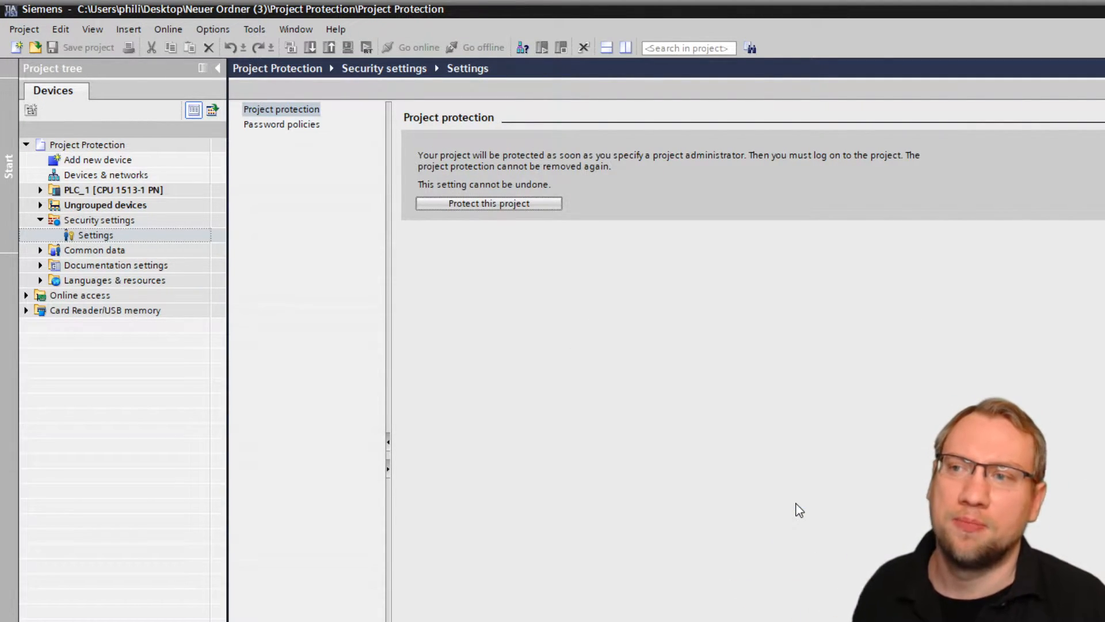
pyautogui.moveTo(683, 272)
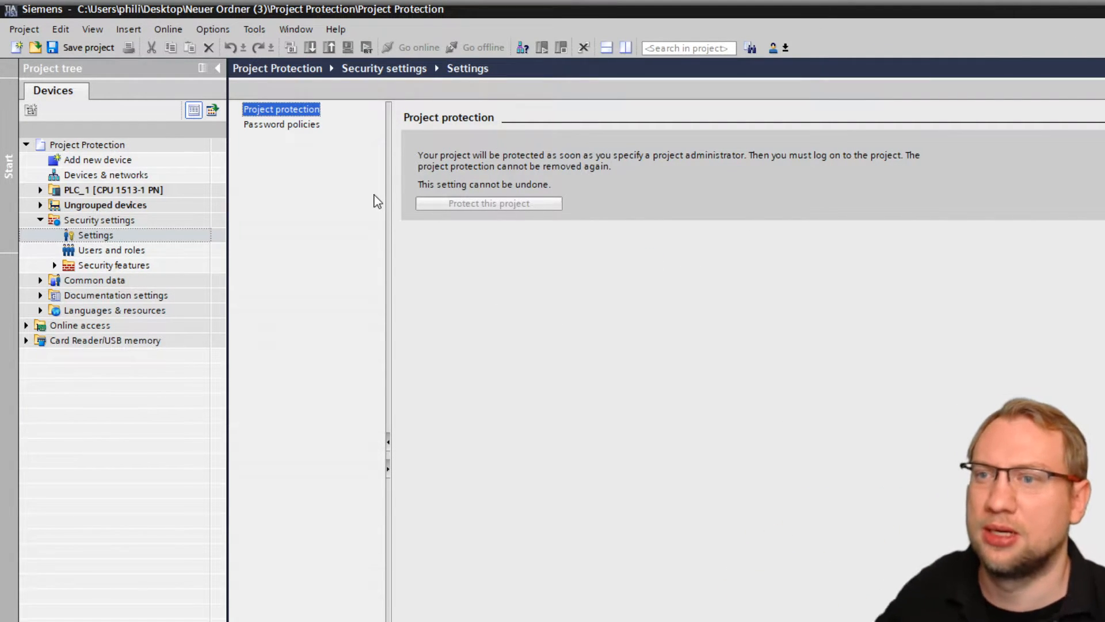
pyautogui.moveTo(314, 133)
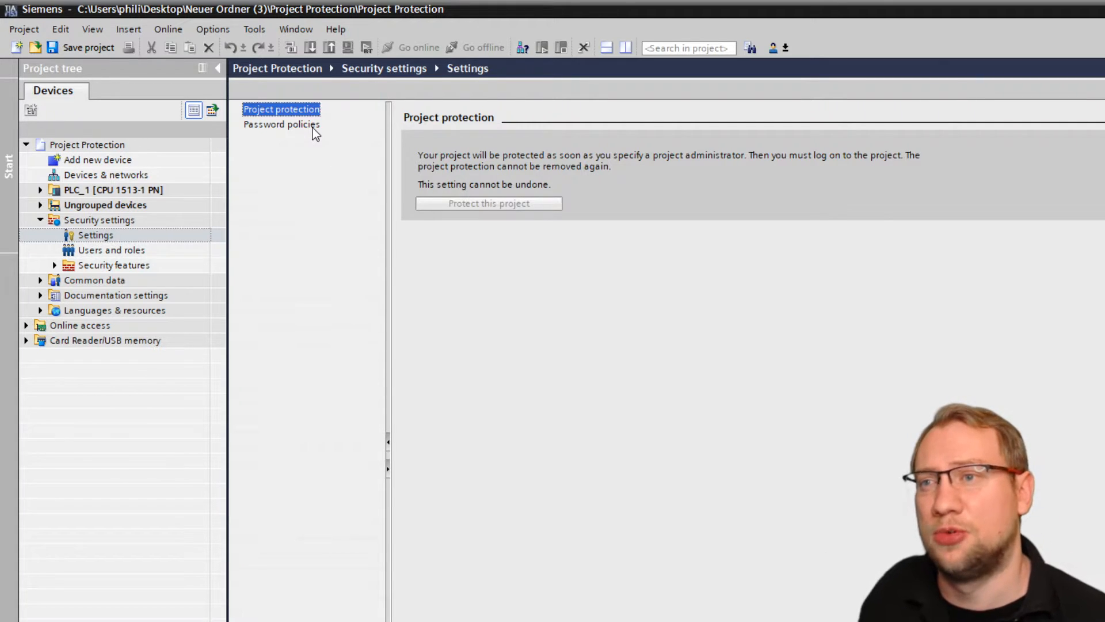
pyautogui.click(281, 124)
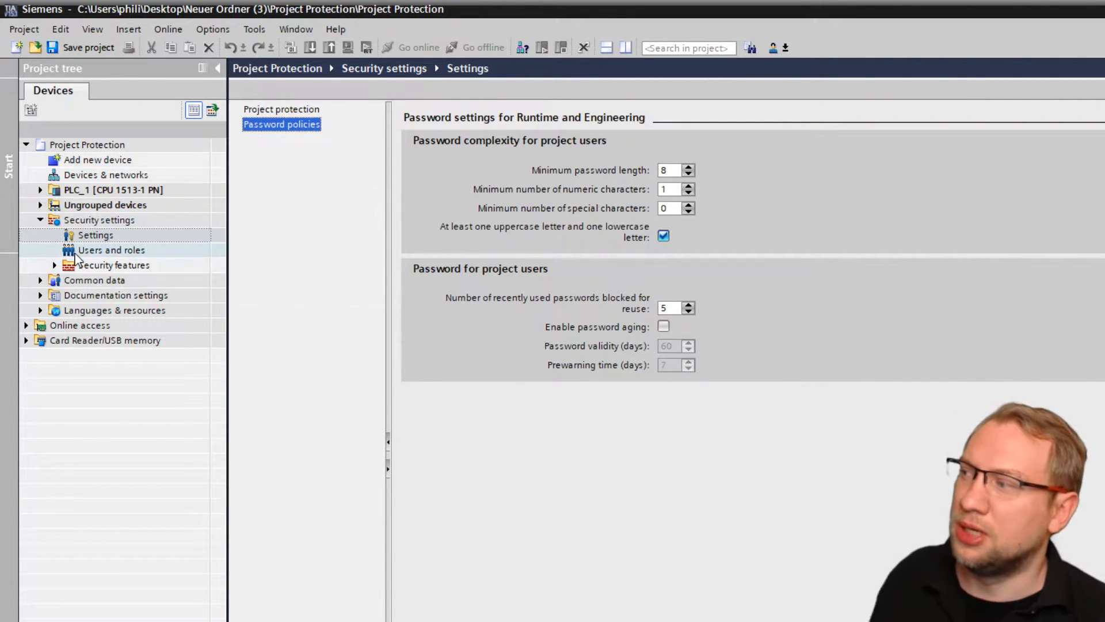
pyautogui.click(114, 264)
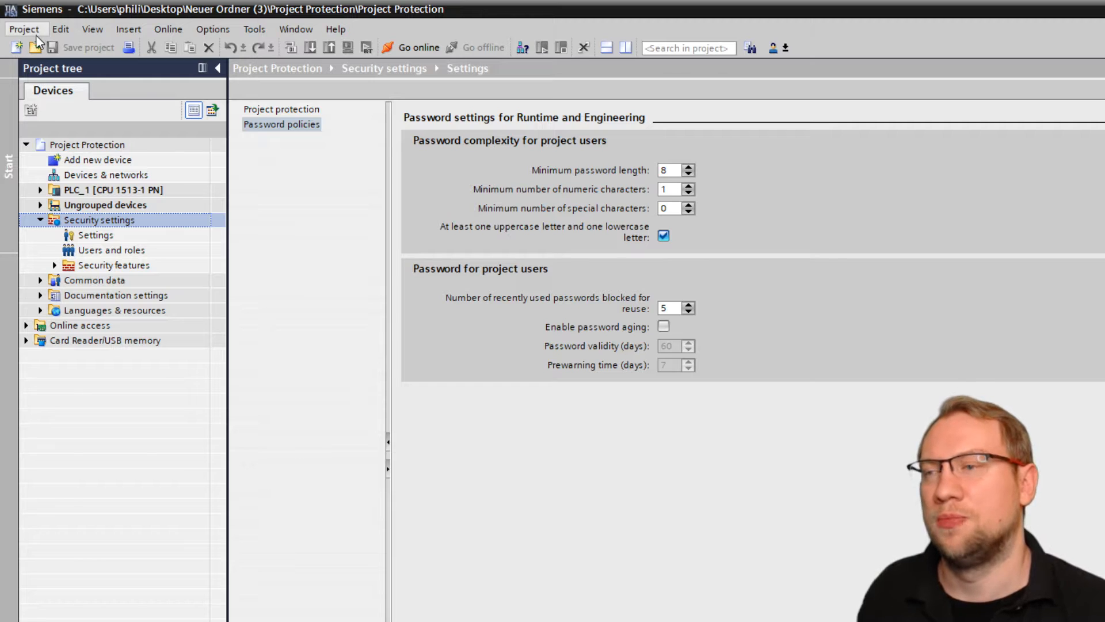
# Close and reopen the Project Protection project, logging on as the hegamurl user
pyautogui.click(23, 28)
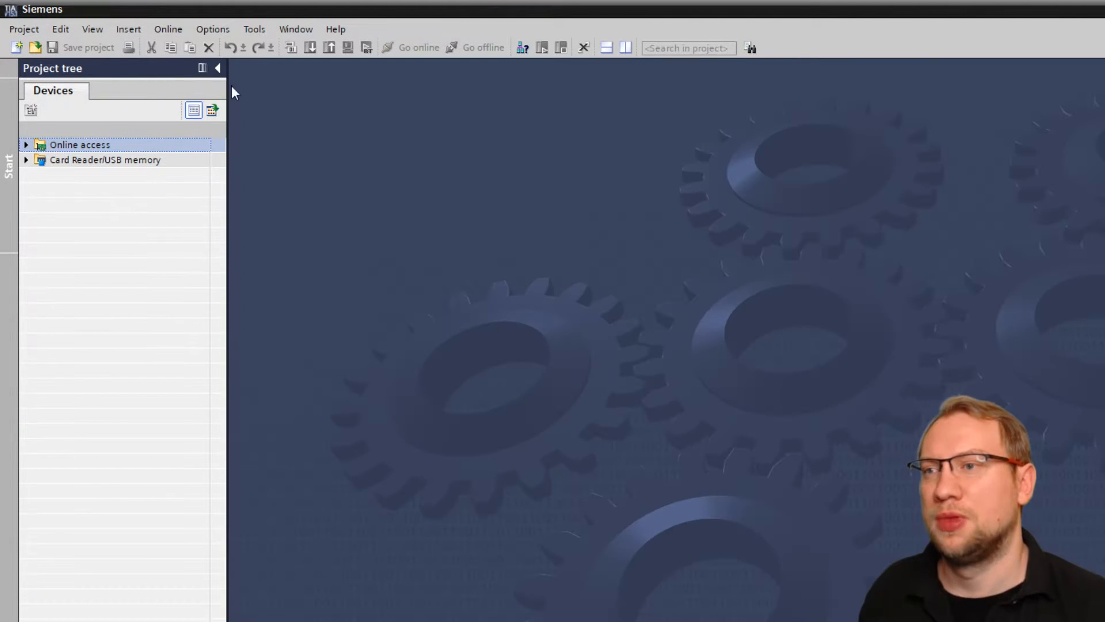
pyautogui.click(33, 47)
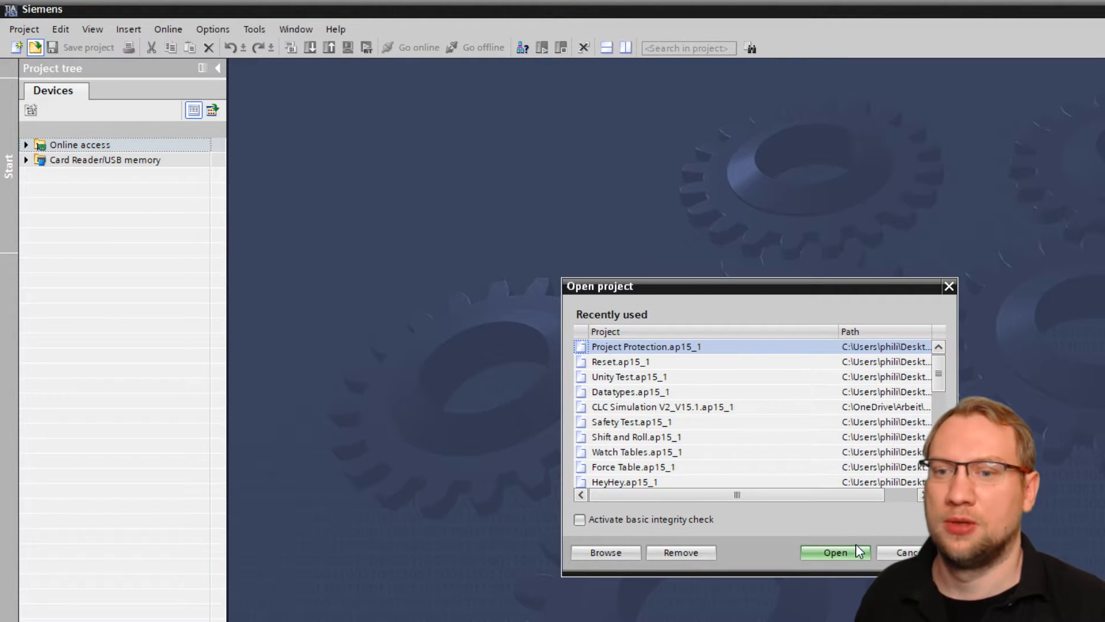
pyautogui.click(836, 551)
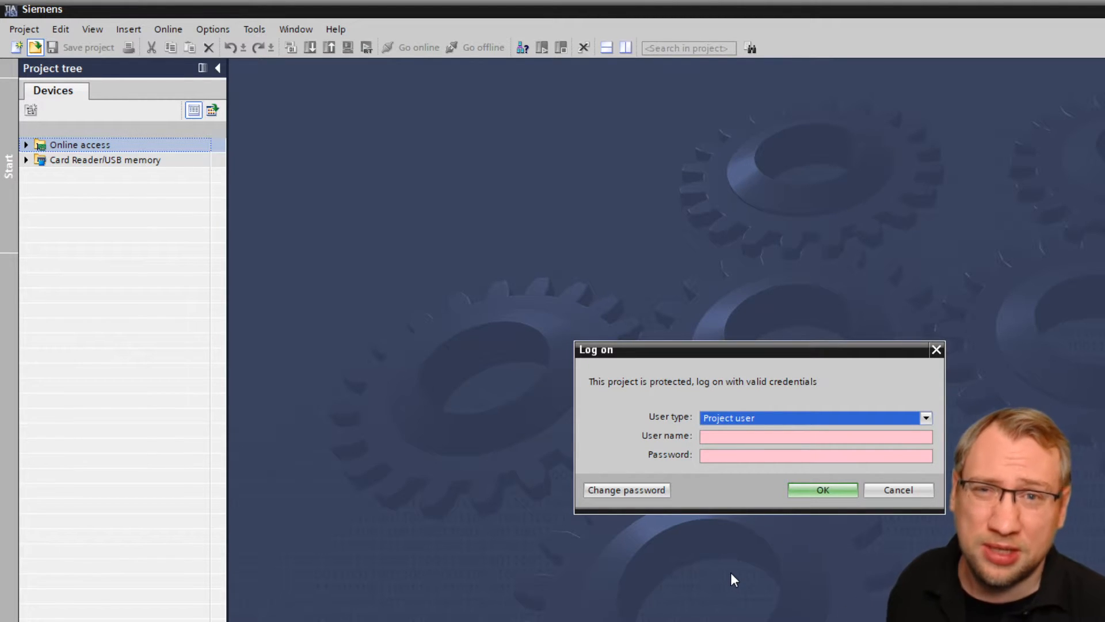
pyautogui.click(814, 437)
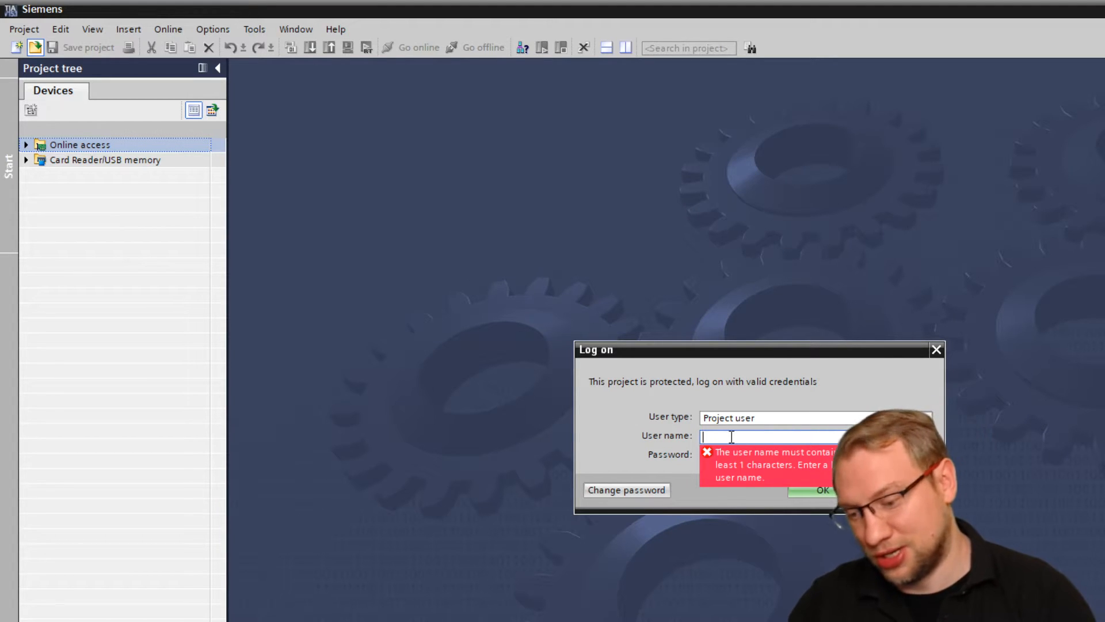
pyautogui.write('hegam')
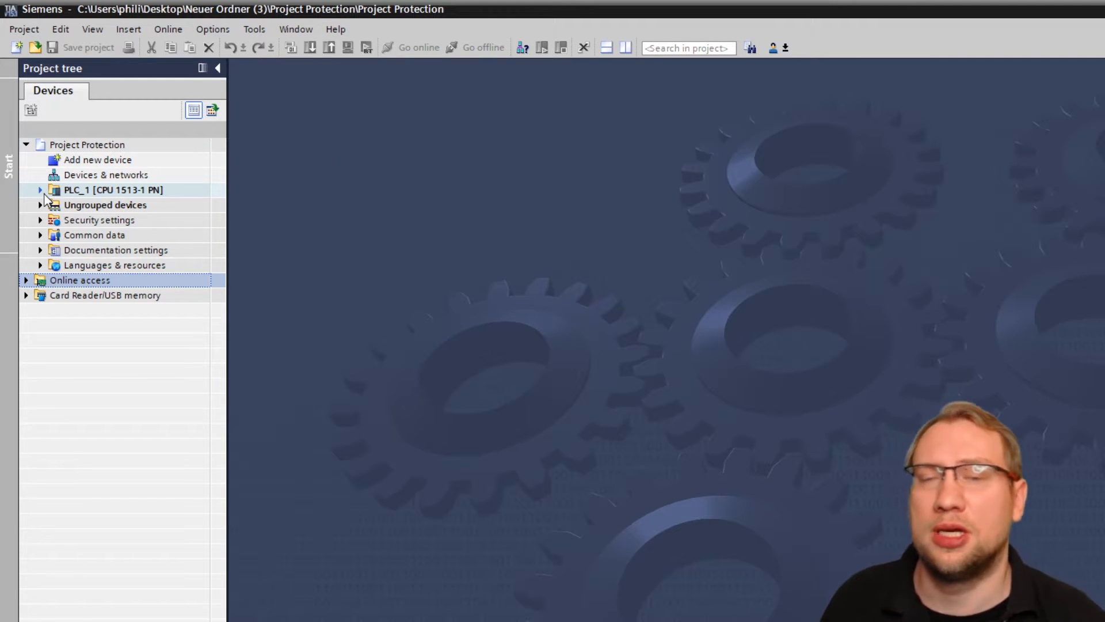
# Reopen the security Settings editor and show the Password policies page again
pyautogui.click(39, 190)
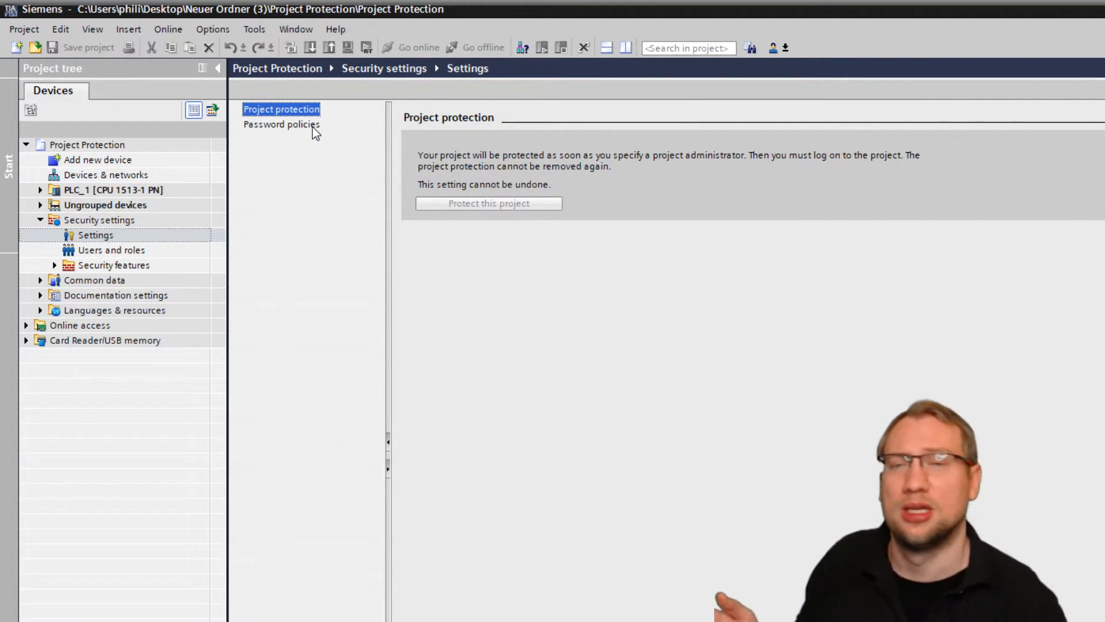
pyautogui.click(281, 125)
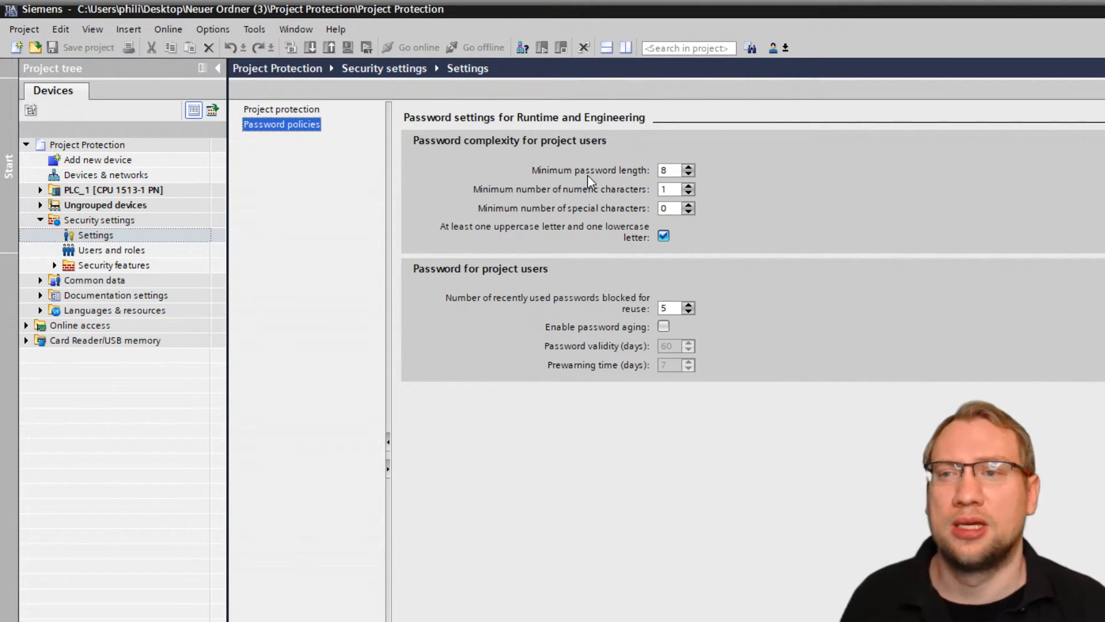
# Keep minimum password length at 8, require 0 numeric characters and drop the upper/lowercase requirement
pyautogui.click(671, 170)
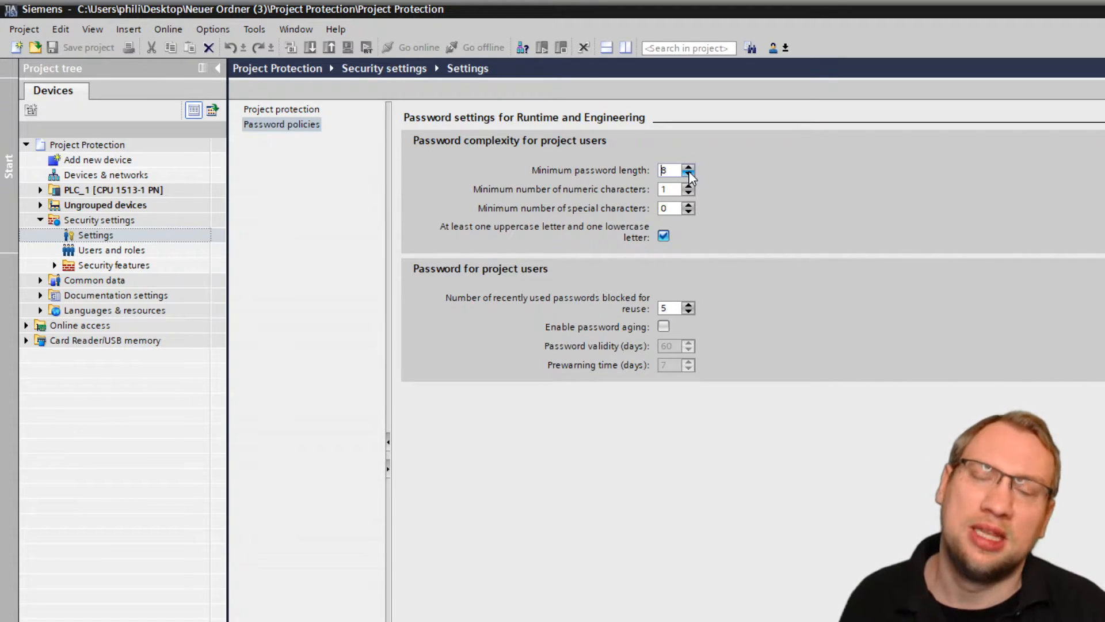
pyautogui.click(689, 165)
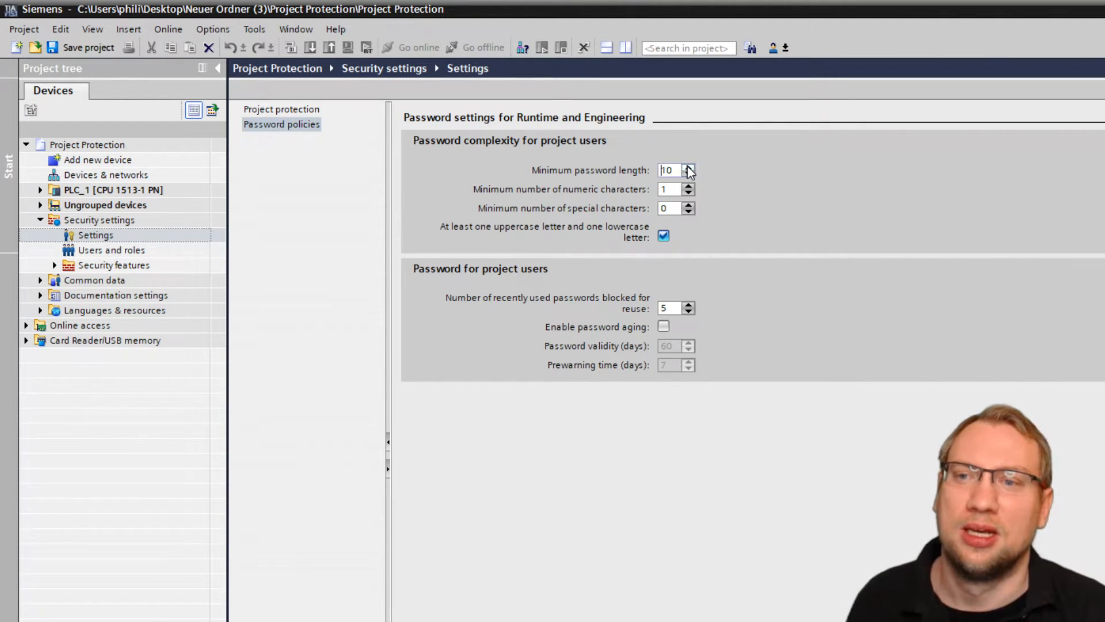
pyautogui.click(689, 174)
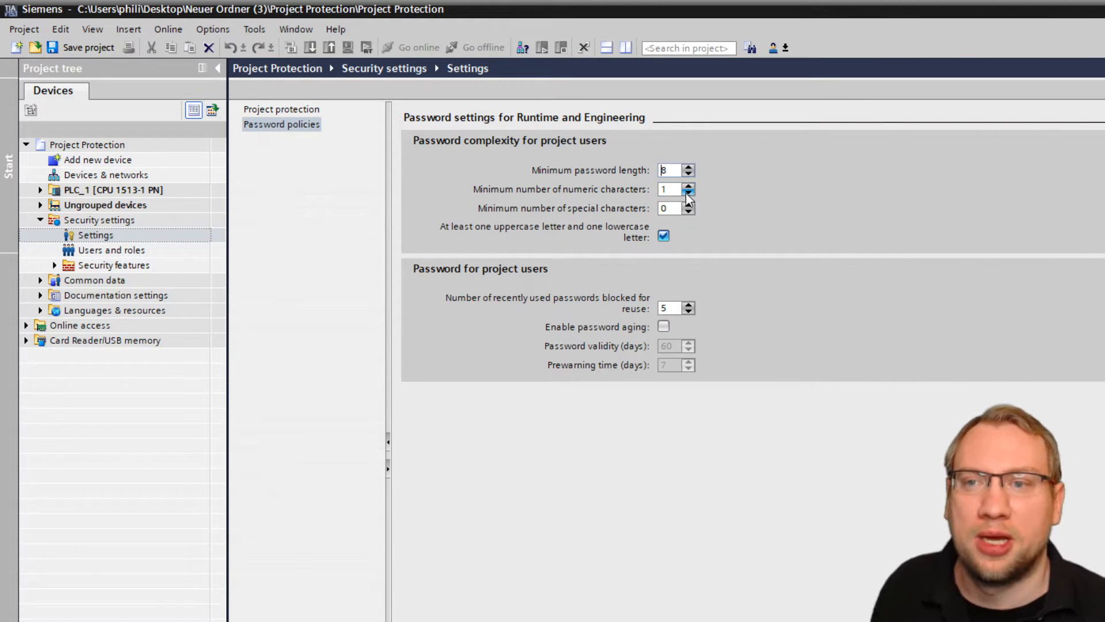
pyautogui.click(689, 192)
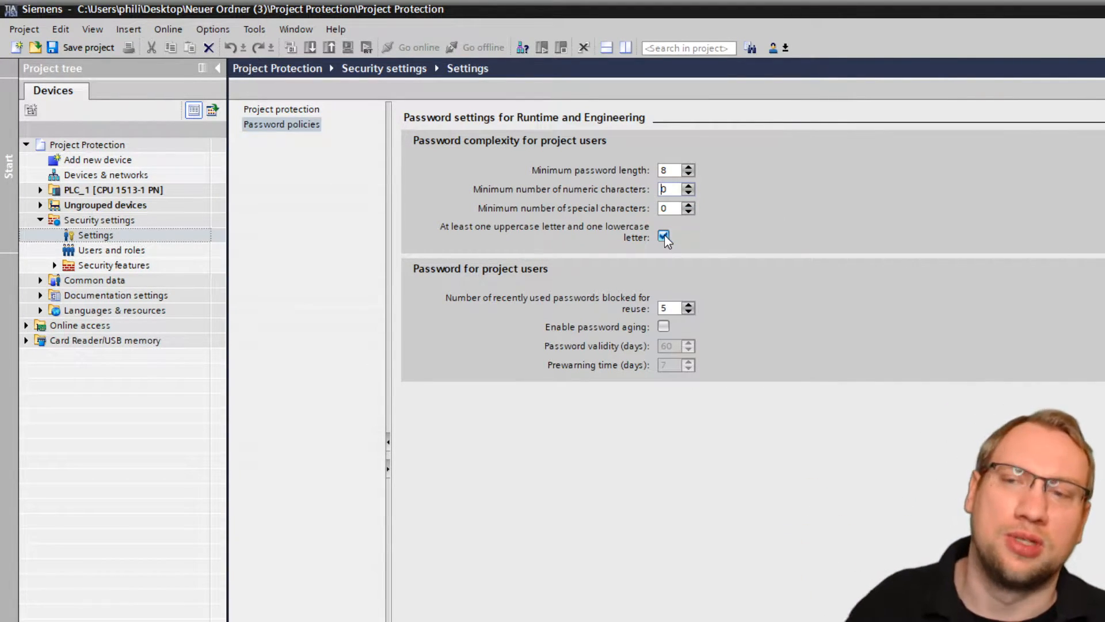
pyautogui.click(663, 236)
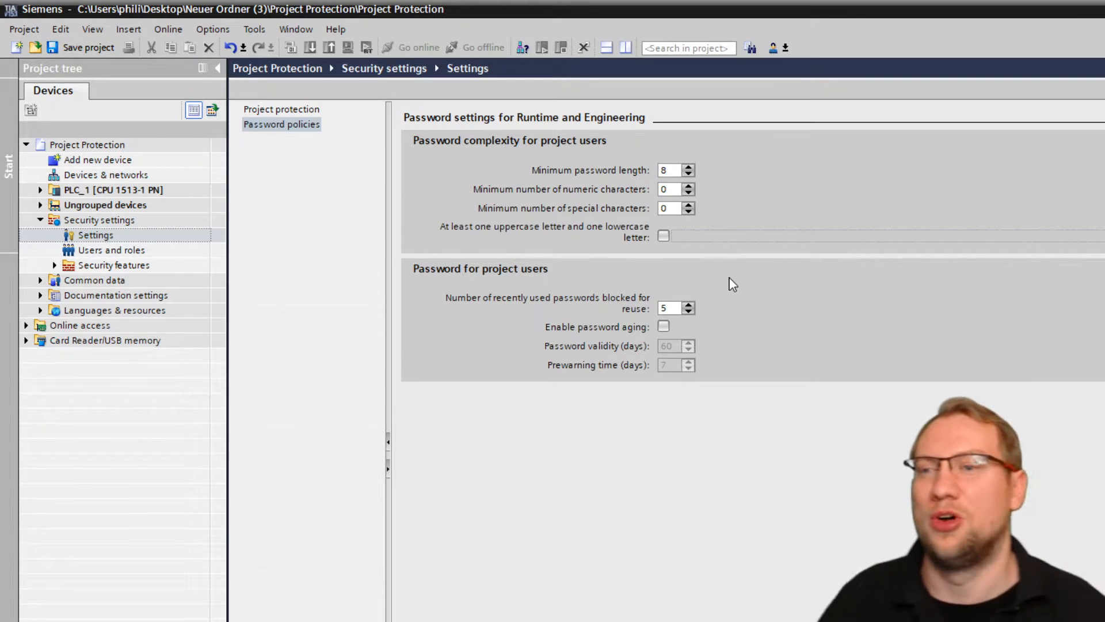
pyautogui.moveTo(479, 348)
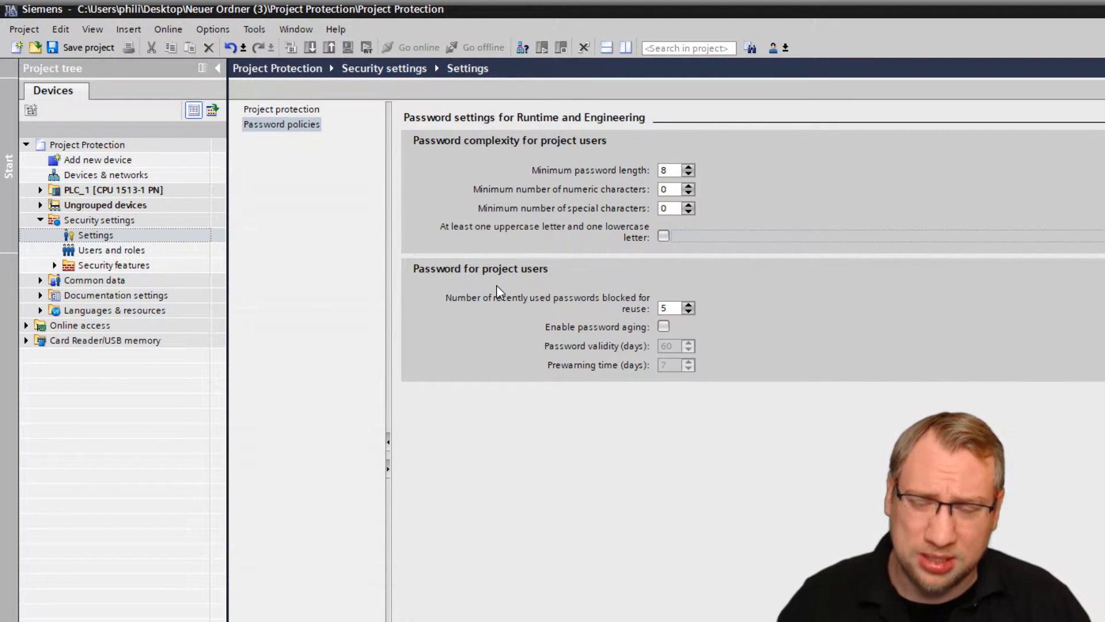
# Review reuse blocking, enable password aging to inspect validity and prewarning days, then disable it again
pyautogui.click(669, 308)
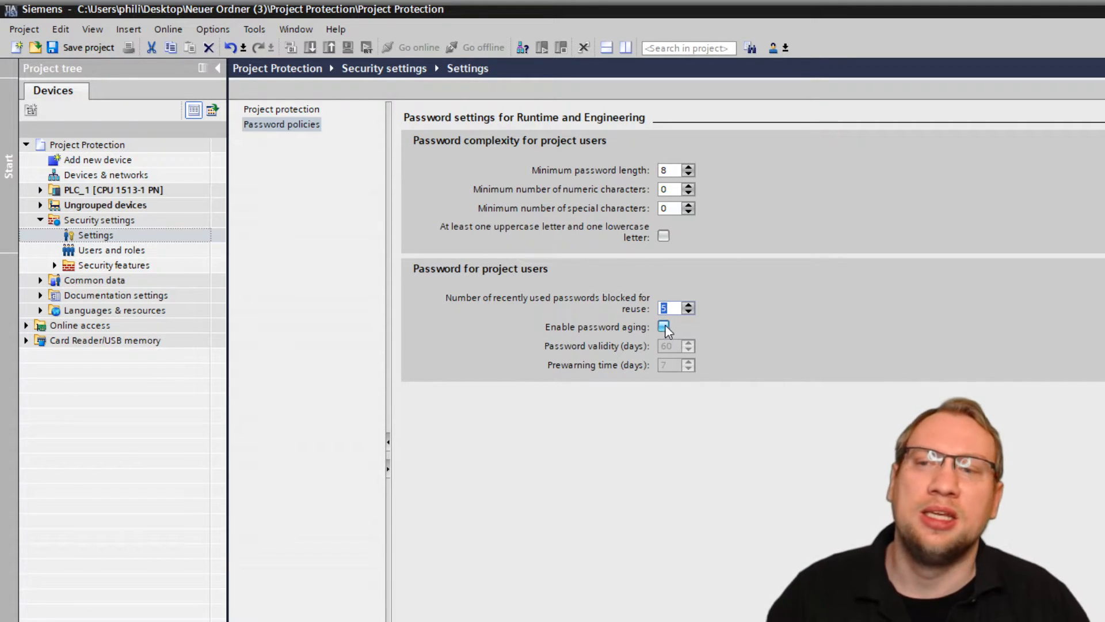
pyautogui.click(663, 326)
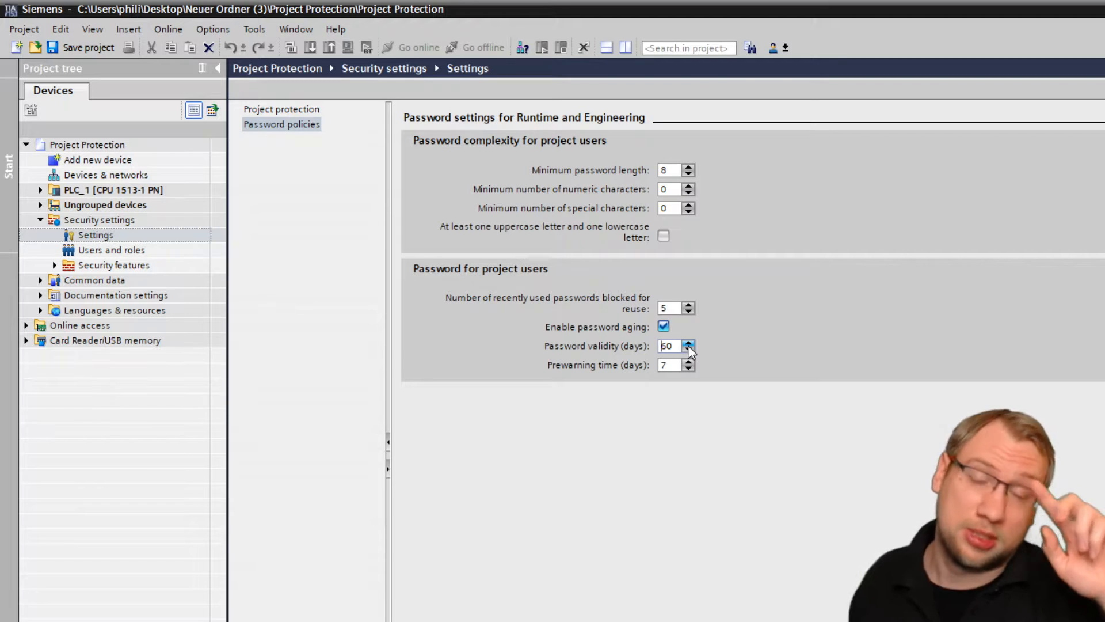
pyautogui.click(688, 342)
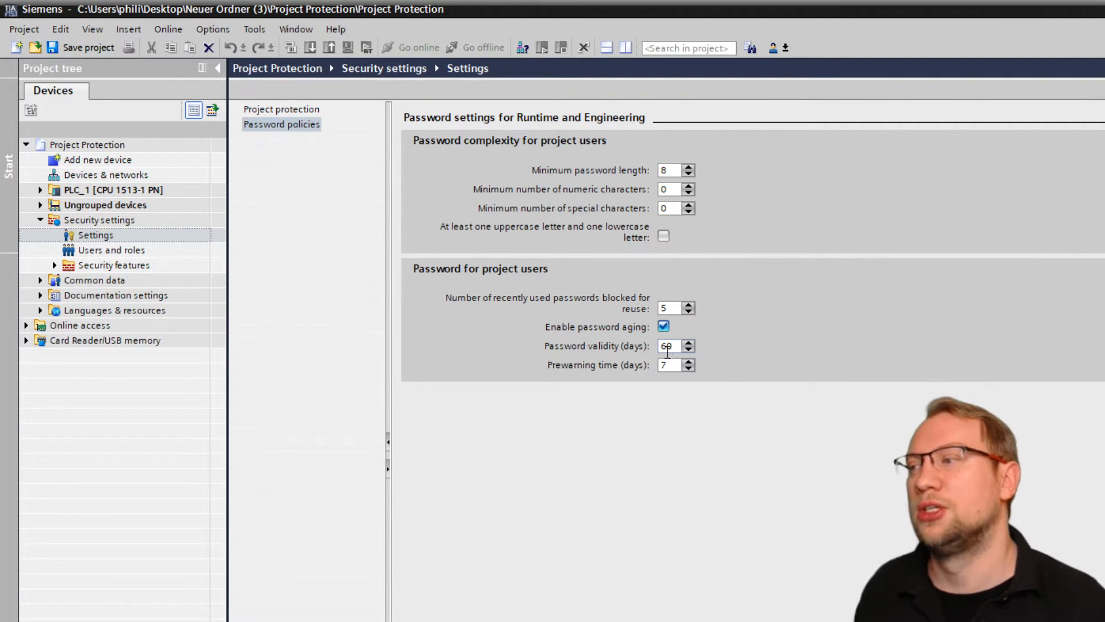
pyautogui.click(666, 365)
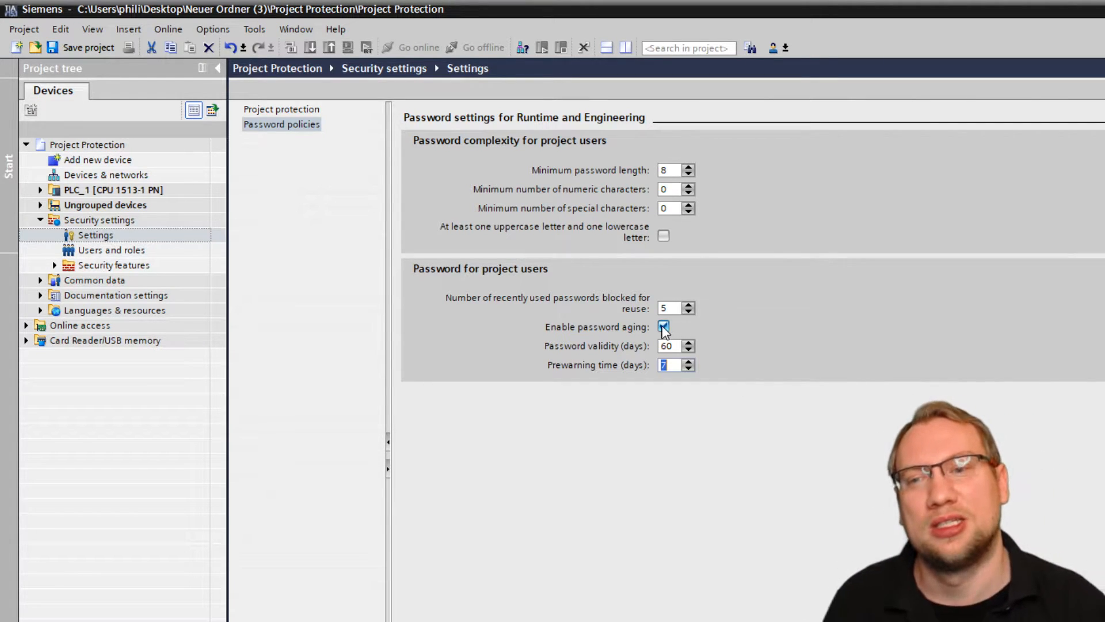
pyautogui.click(663, 326)
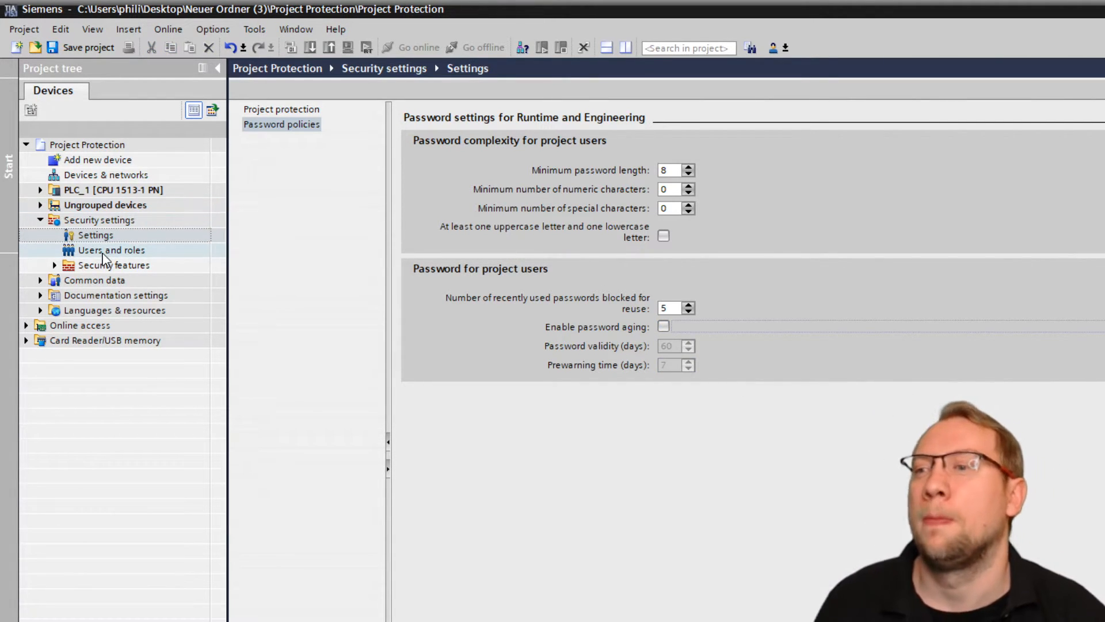
pyautogui.moveTo(175, 252)
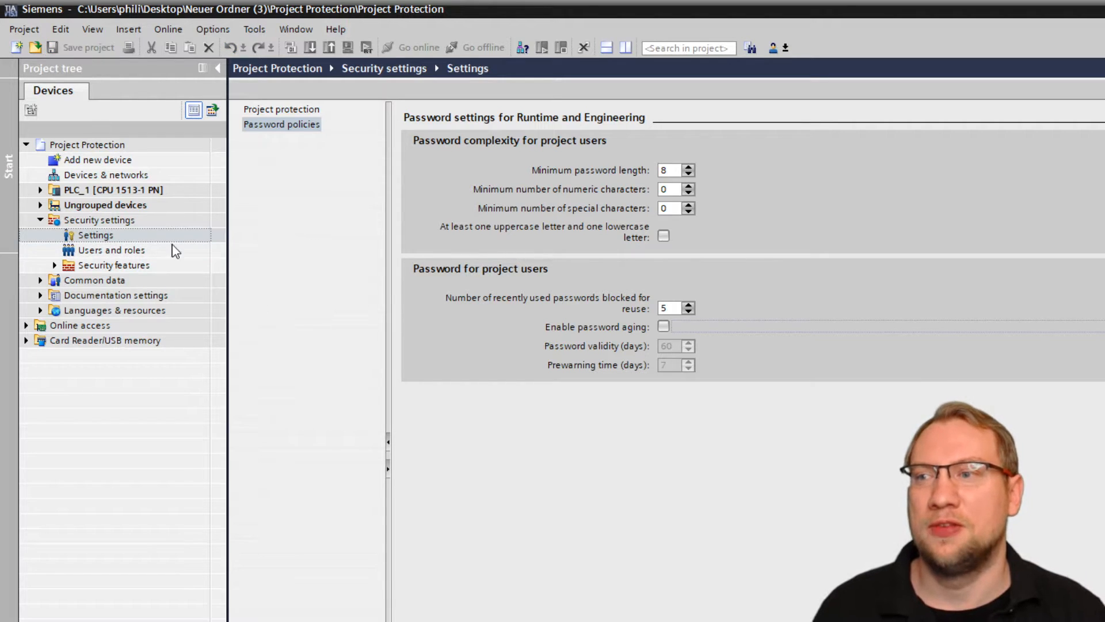
# Show the Users and roles page listing hegamurl with the Engineering administrator role
pyautogui.click(112, 250)
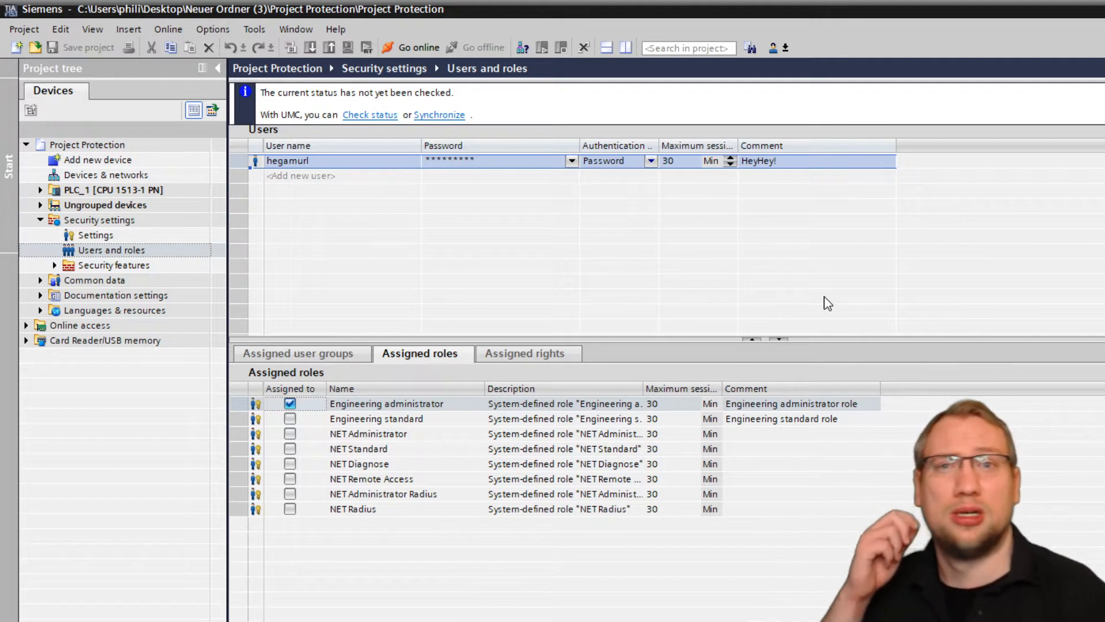
pyautogui.moveTo(814, 304)
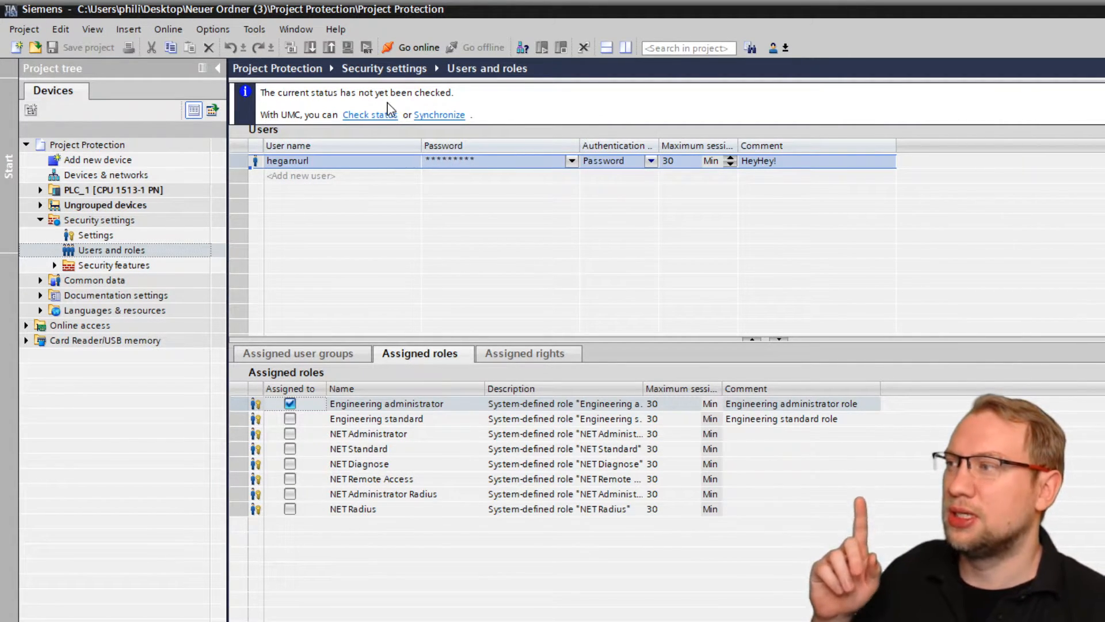
pyautogui.moveTo(296, 122)
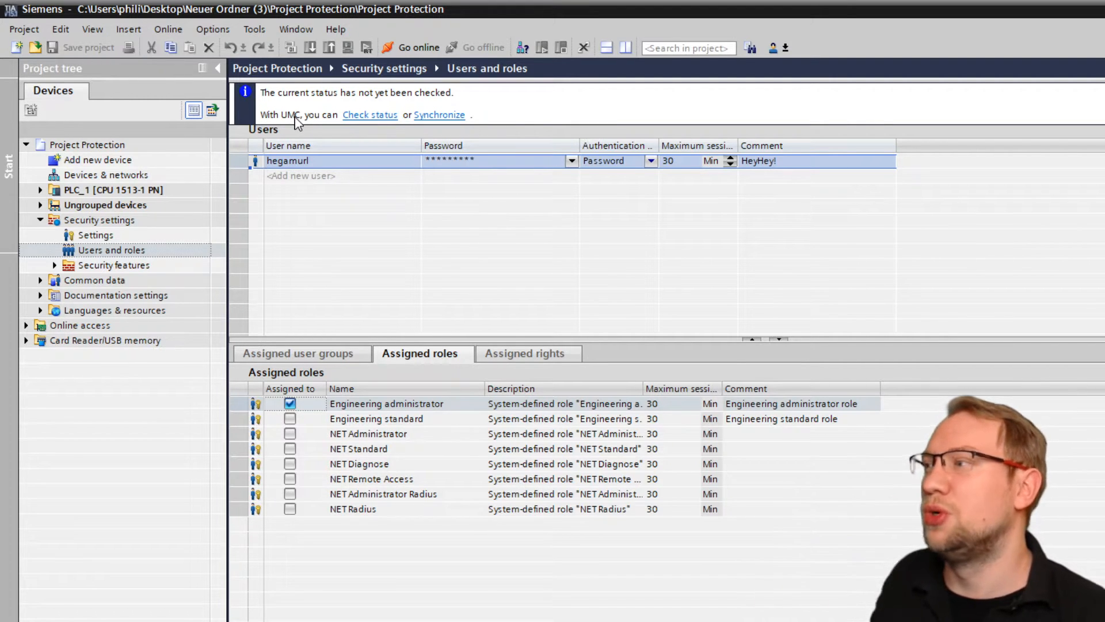
pyautogui.moveTo(486, 124)
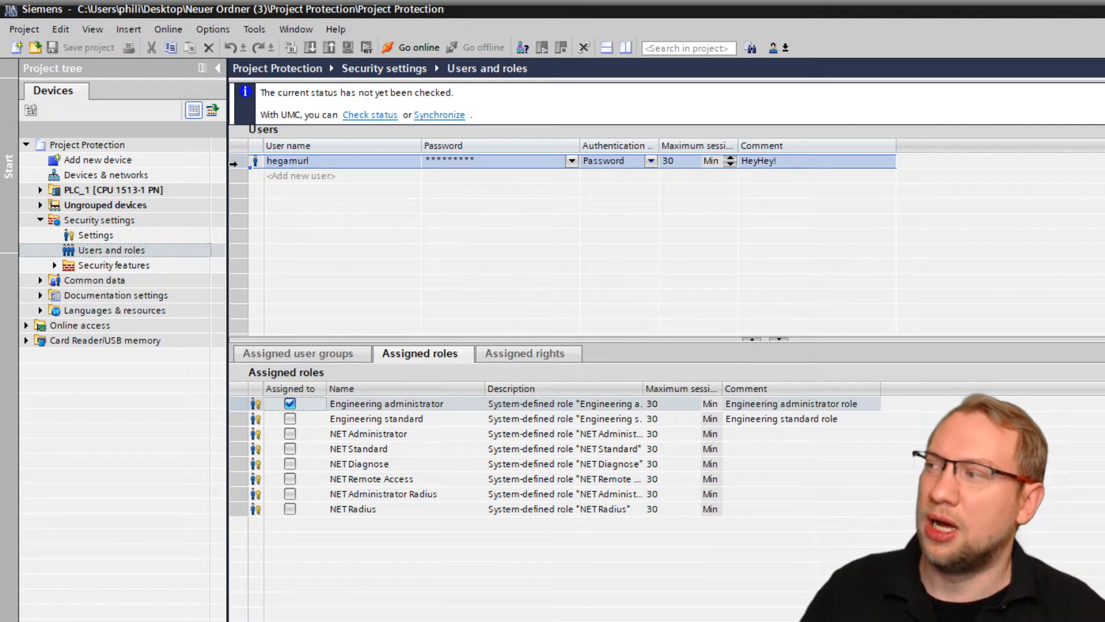
# Review hegamurl's Engineering administrator rights under Engineering rights, then show the empty Assigned user groups
pyautogui.click(377, 418)
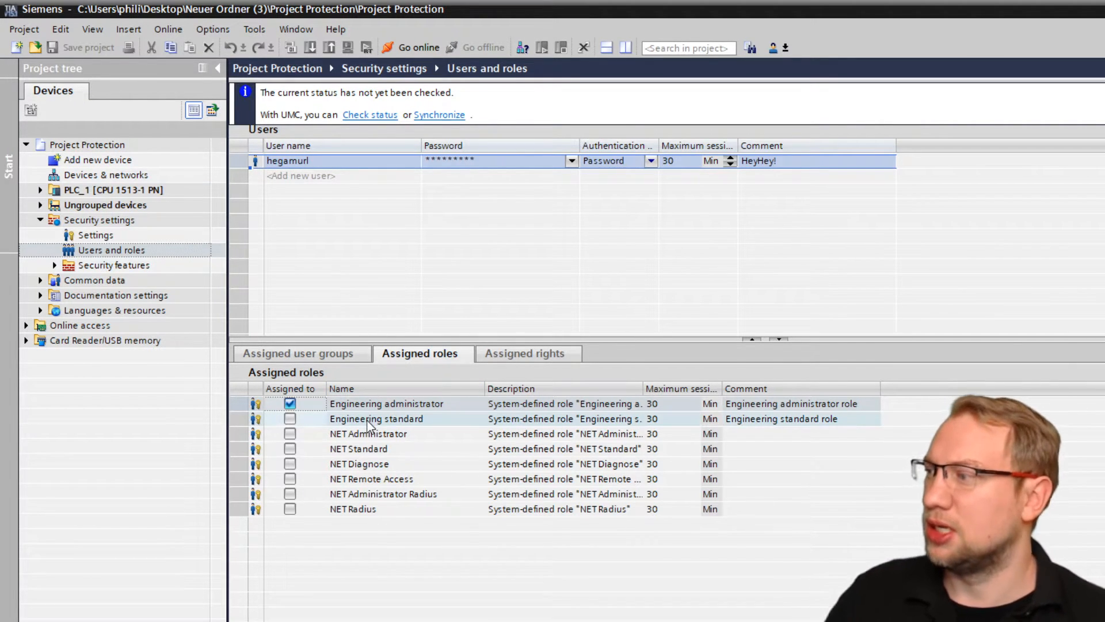
pyautogui.click(386, 403)
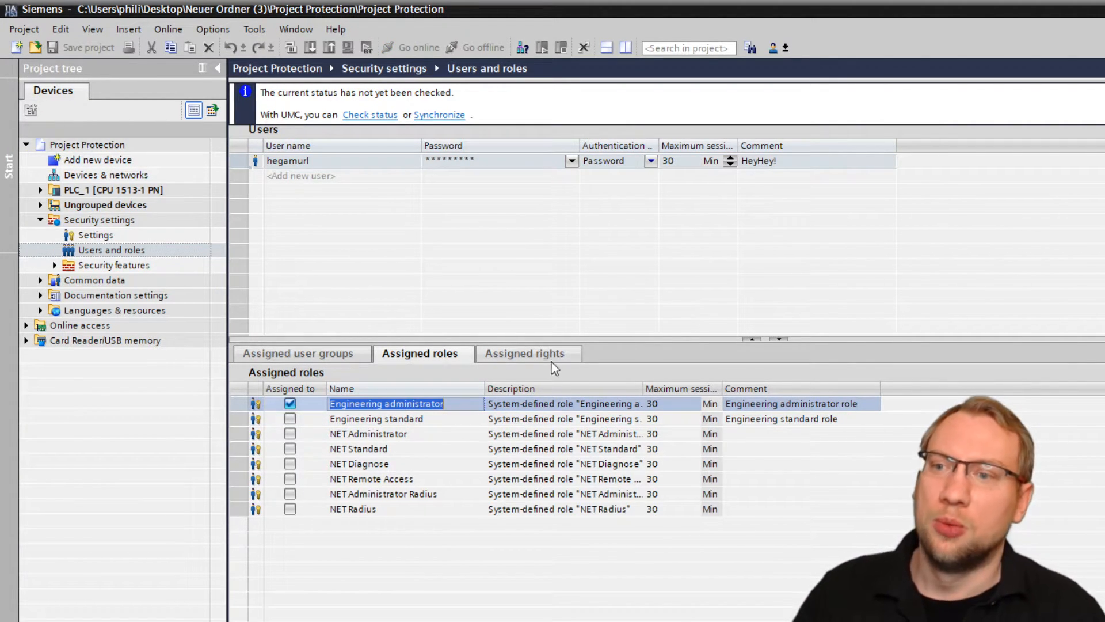
pyautogui.click(525, 353)
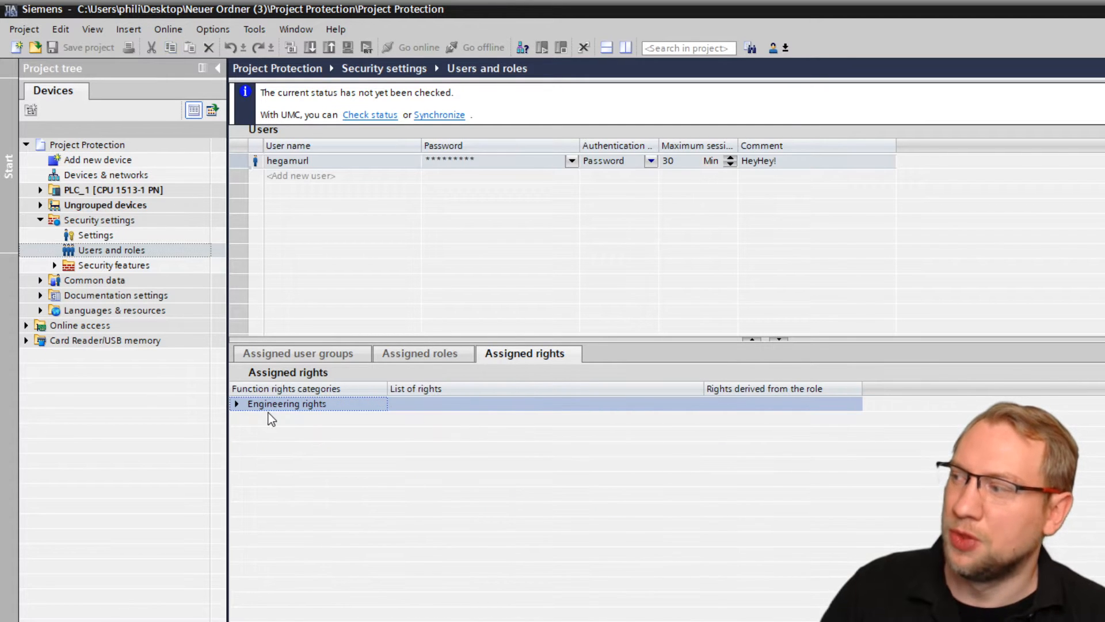
pyautogui.click(236, 403)
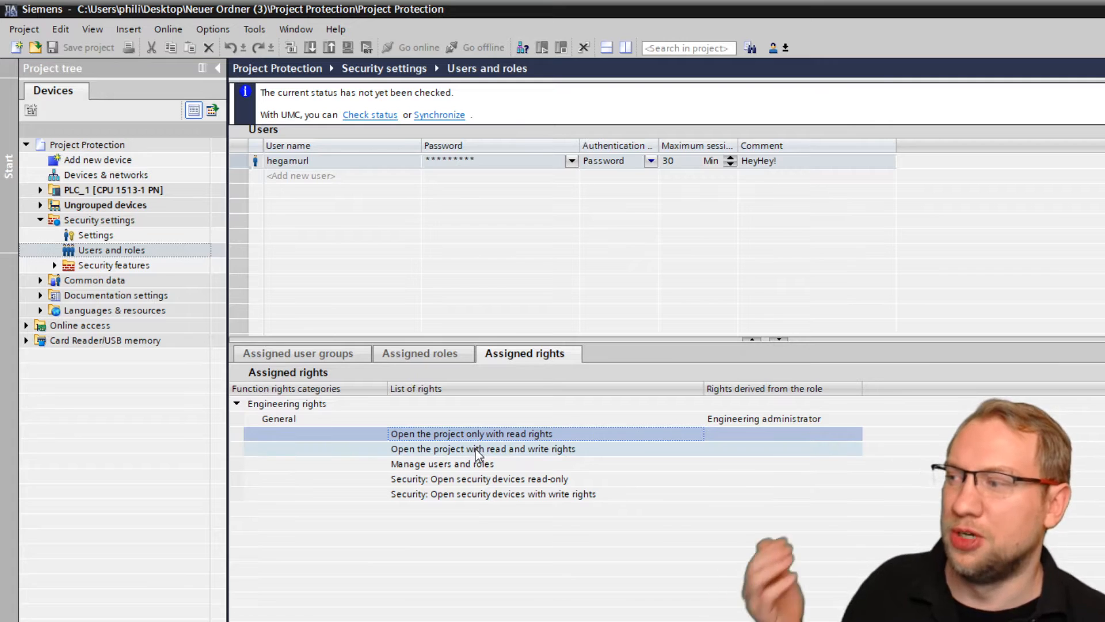
pyautogui.click(483, 448)
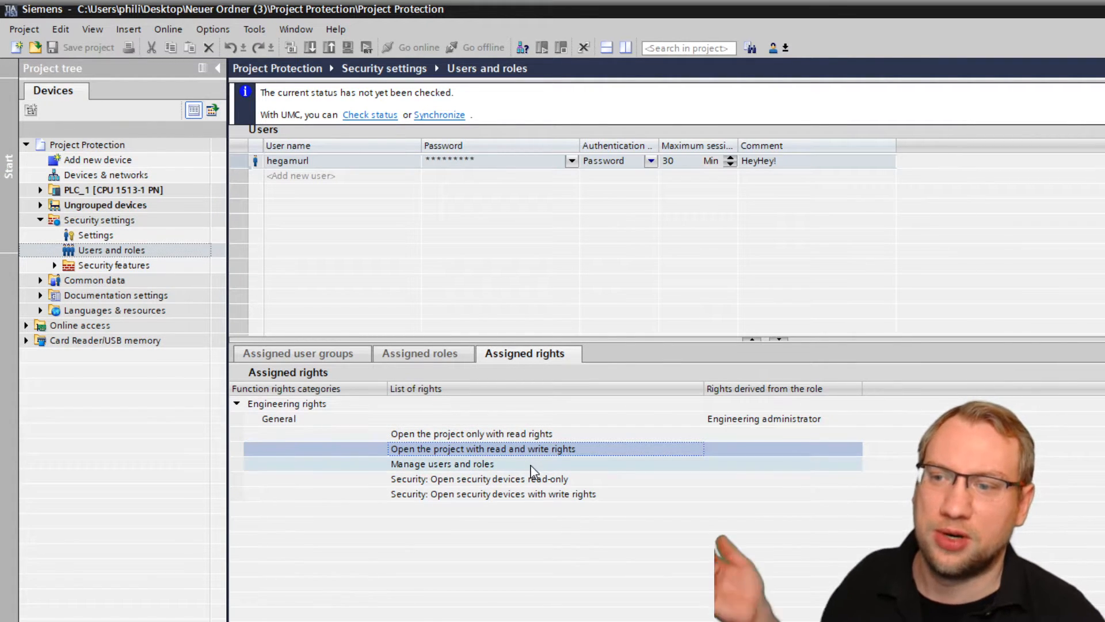
pyautogui.click(479, 479)
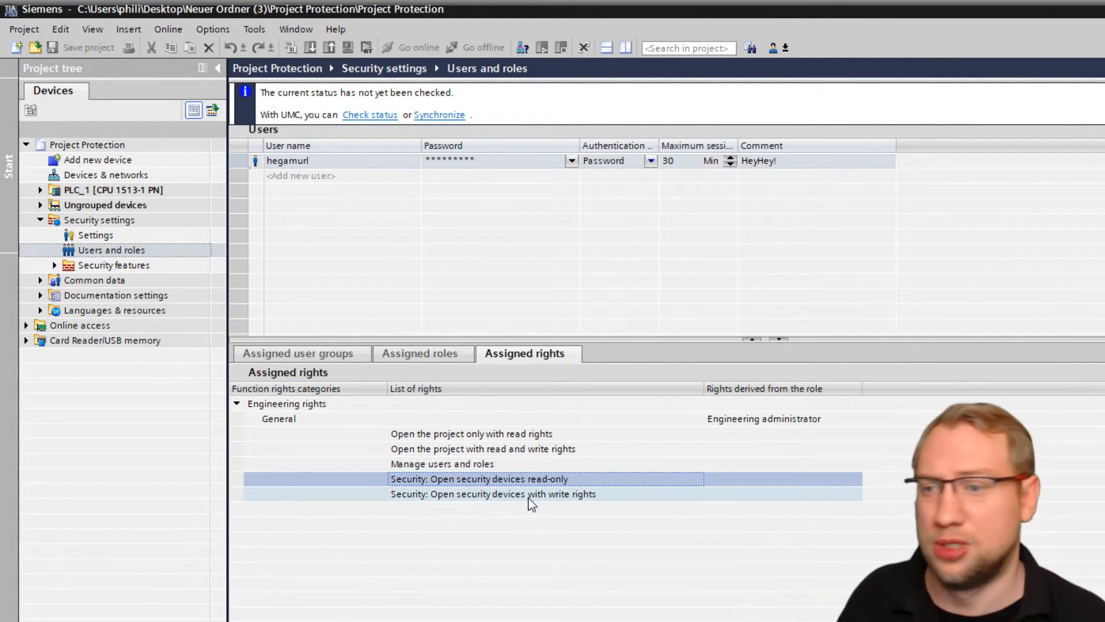
pyautogui.click(494, 494)
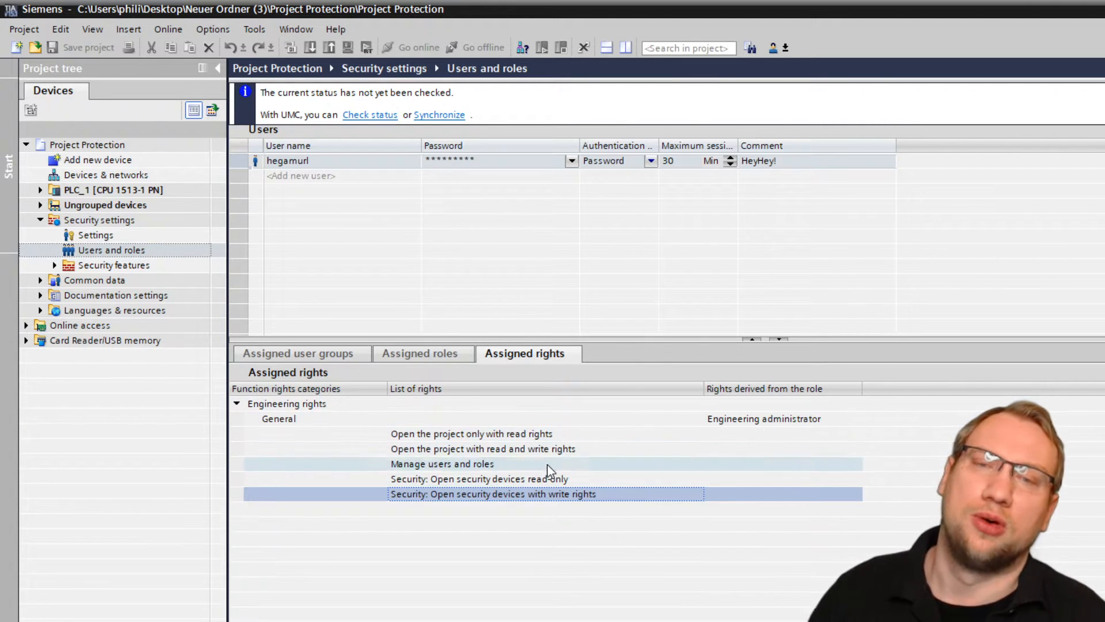
pyautogui.click(297, 354)
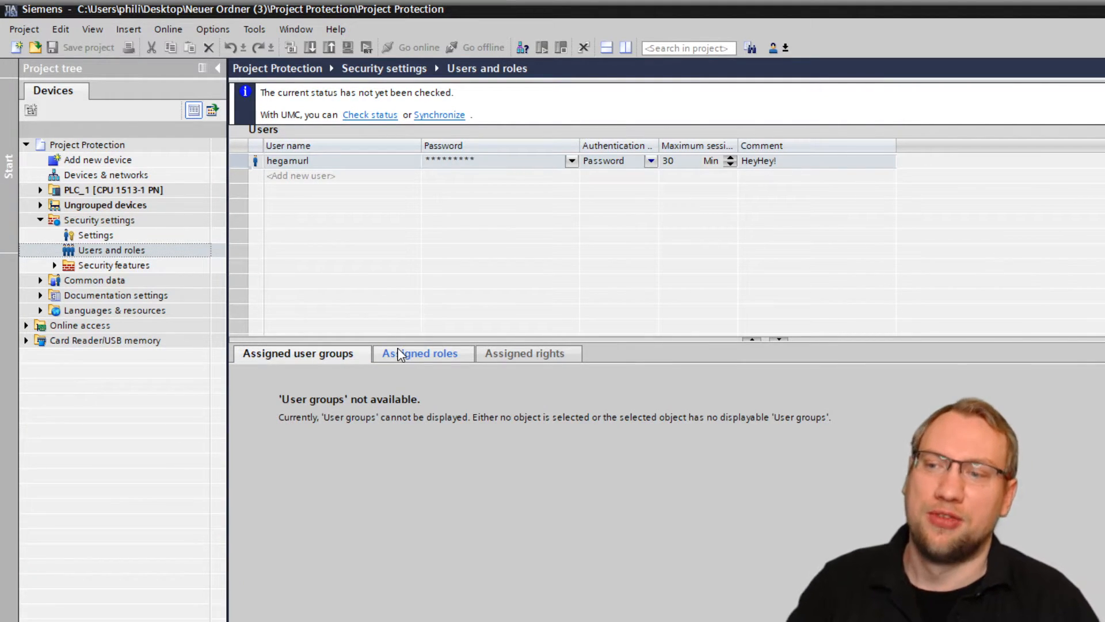
# Add a new user named philipp and check the password policy requirements for it
pyautogui.click(420, 354)
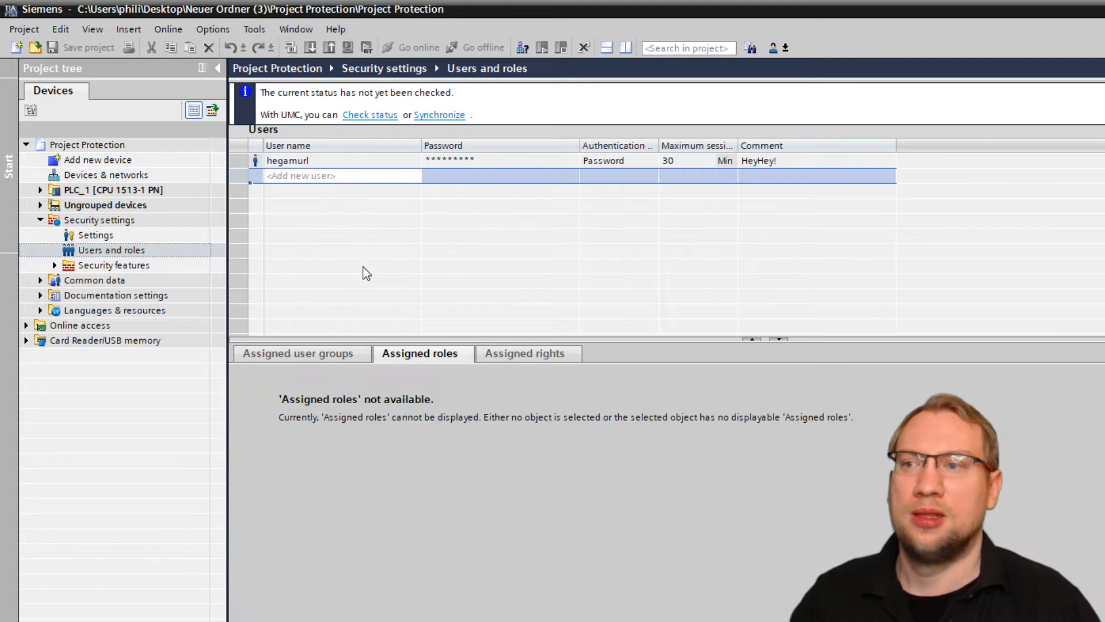
pyautogui.moveTo(326, 203)
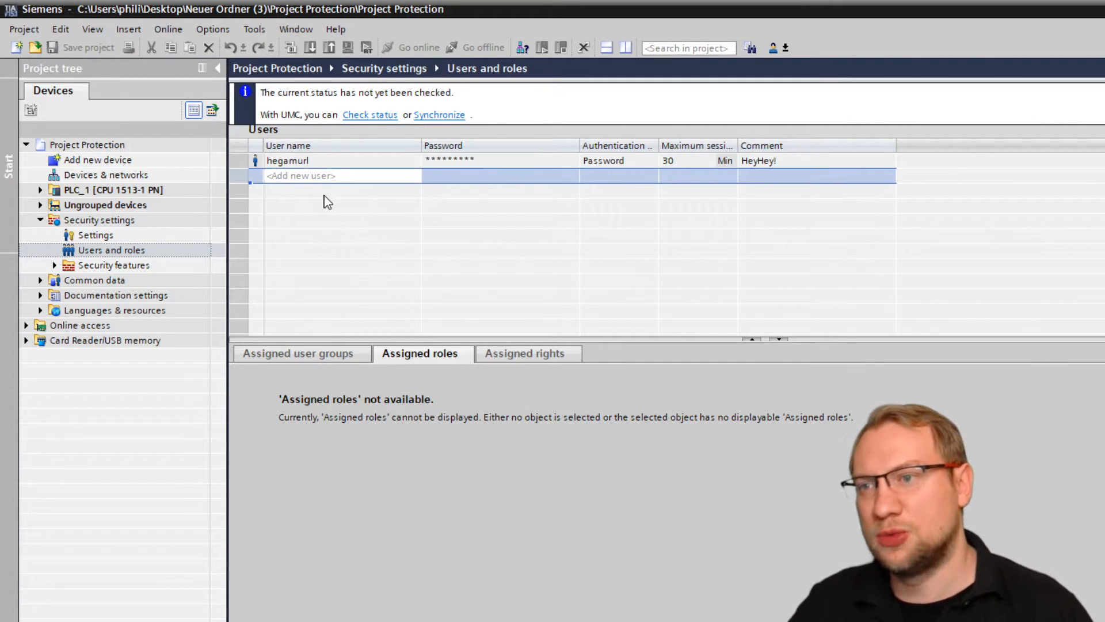
pyautogui.click(299, 175)
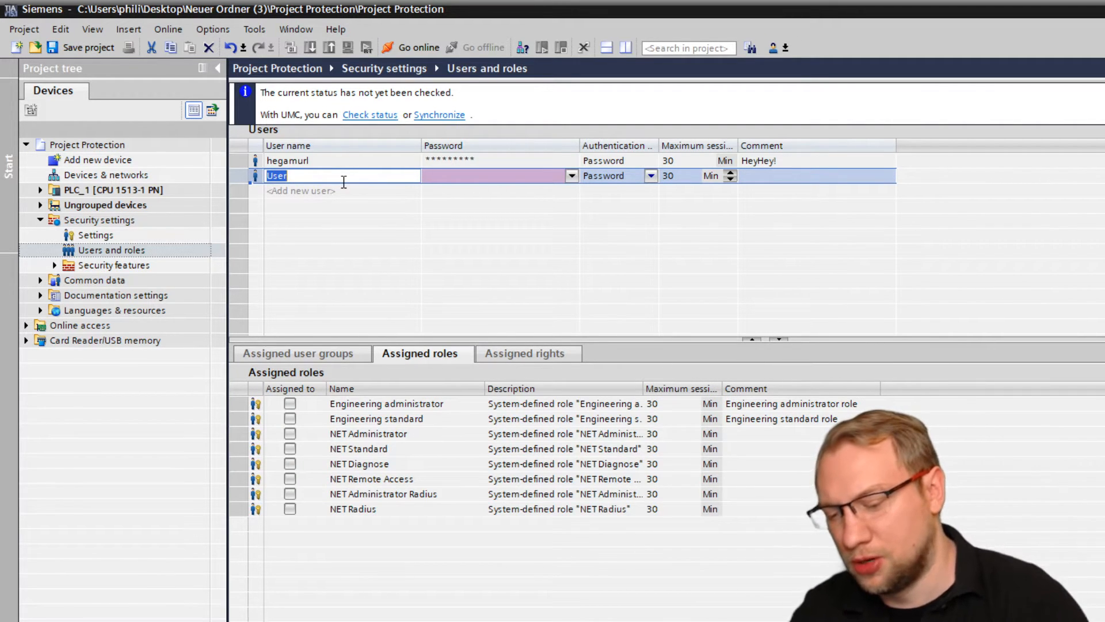
pyautogui.write('philipp')
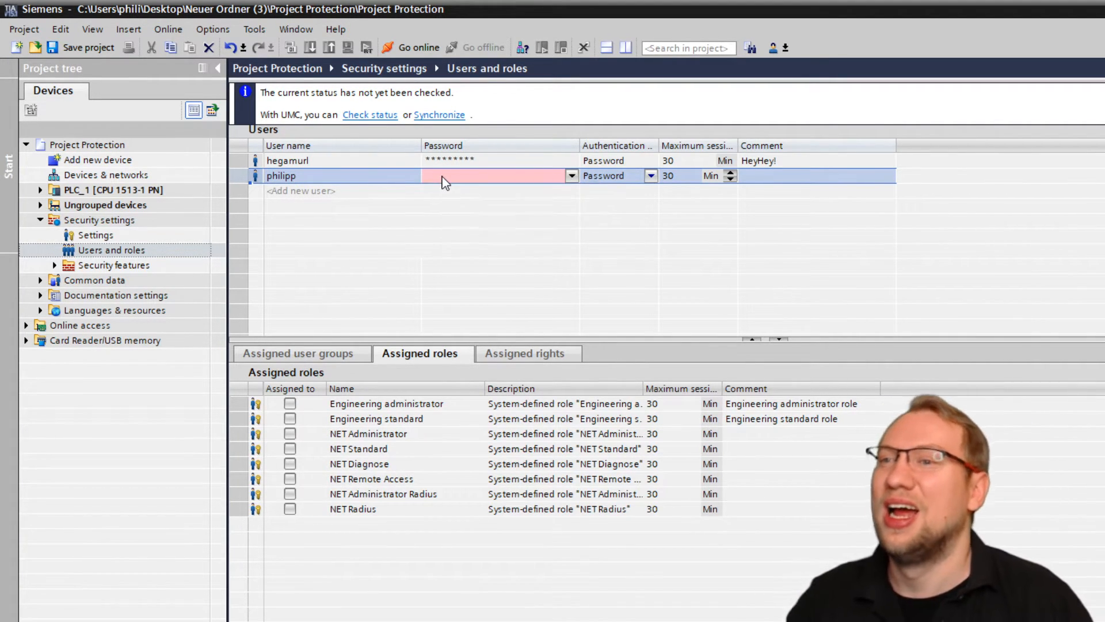
pyautogui.click(494, 175)
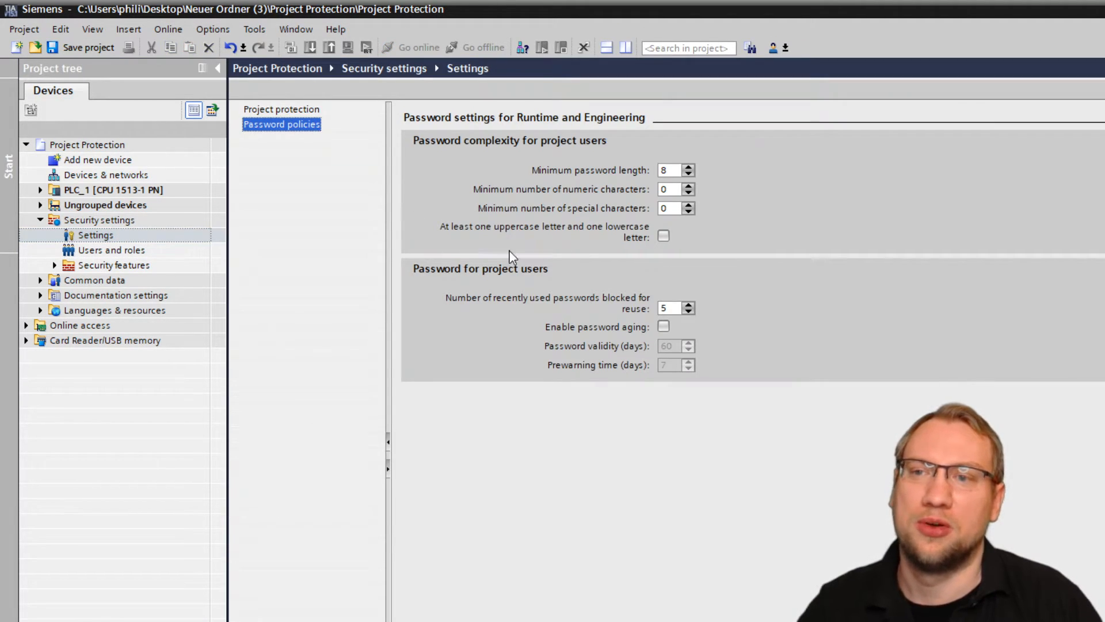
pyautogui.moveTo(113, 264)
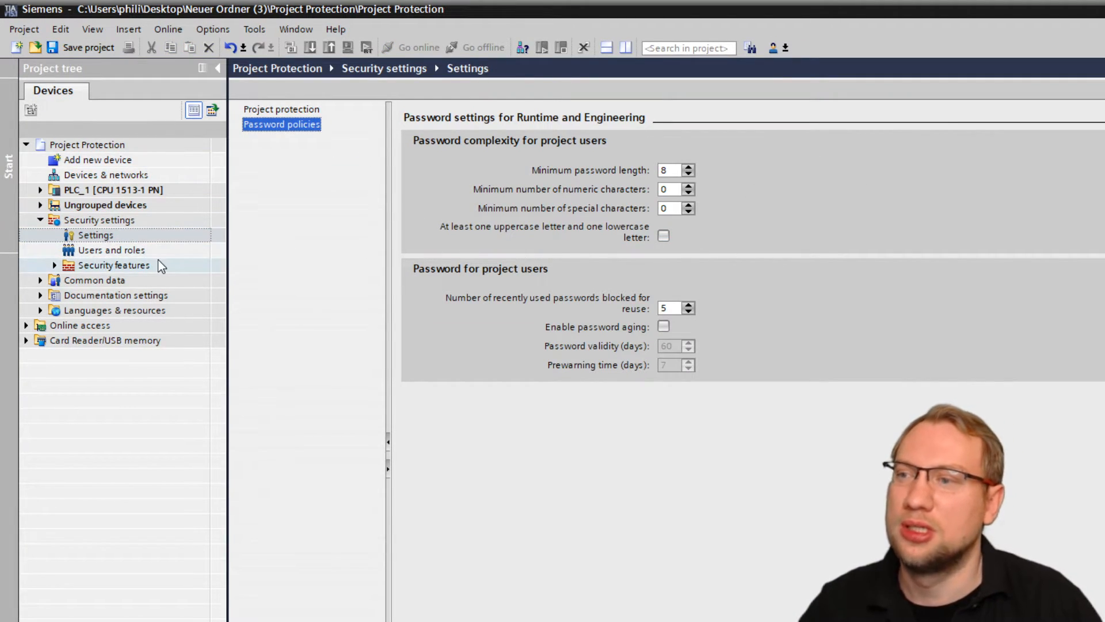
pyautogui.click(111, 250)
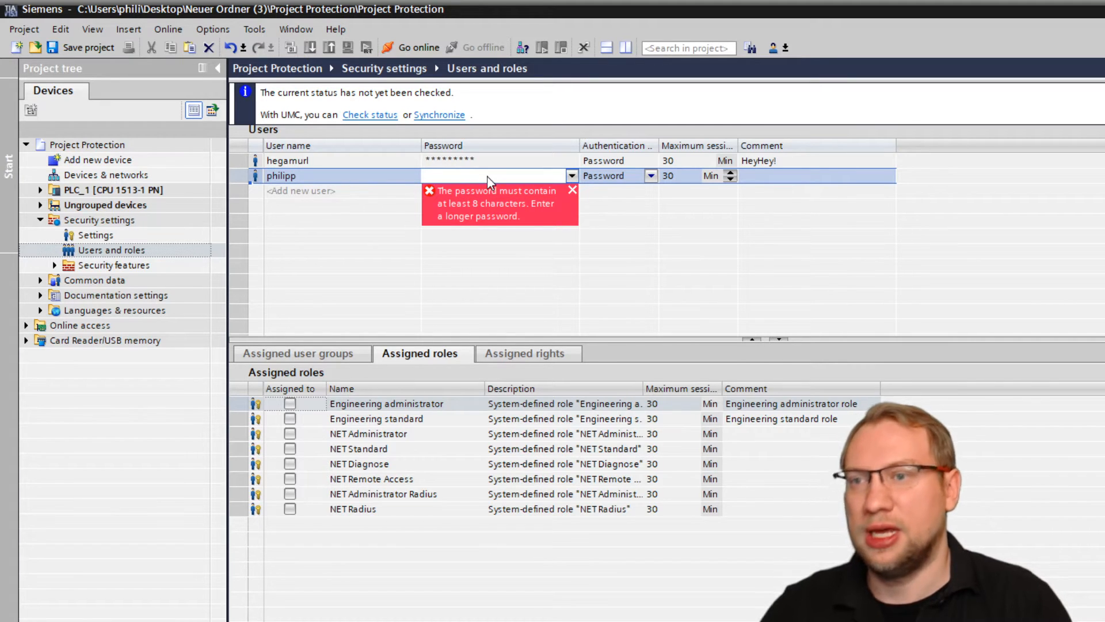
# Set philipp's password, re-entering it to meet the 8-character minimum, and confirm it
pyautogui.click(494, 175)
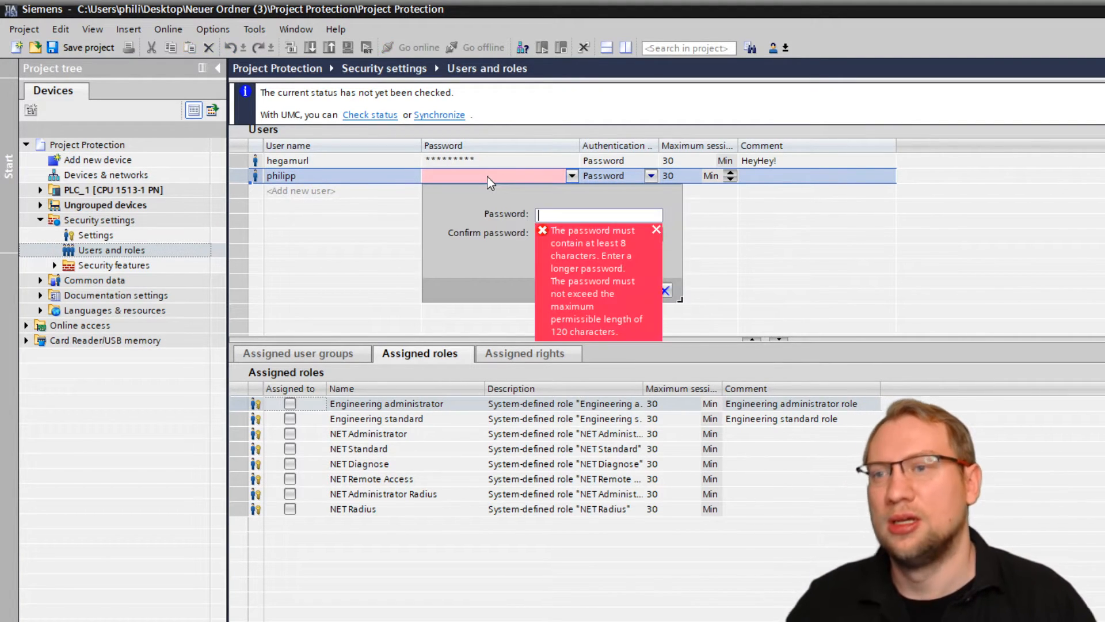
pyautogui.write('***')
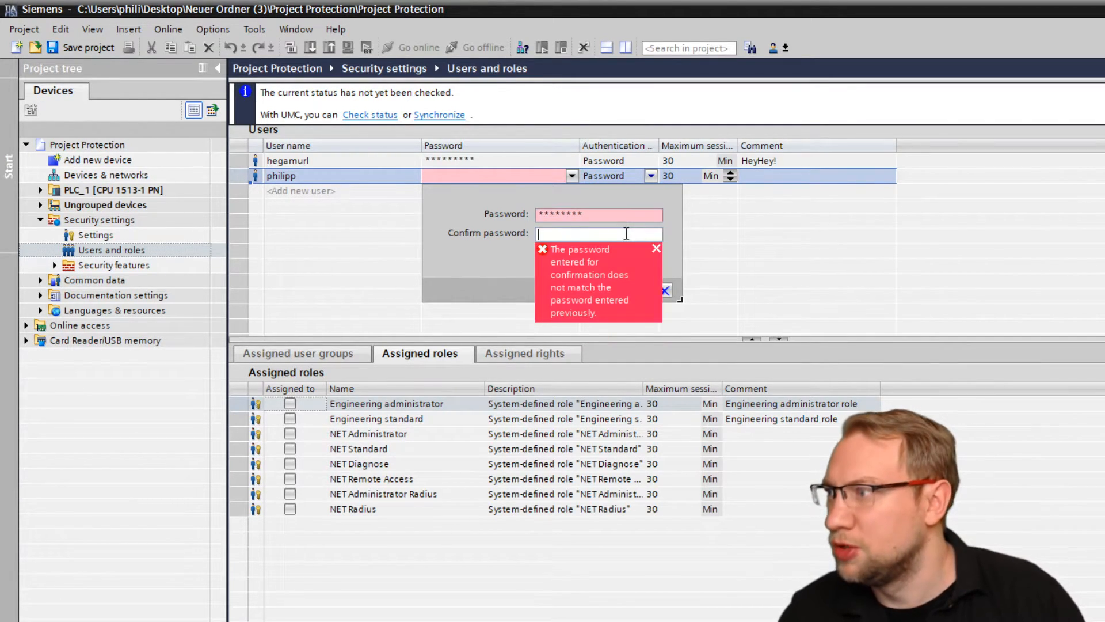
pyautogui.write('******')
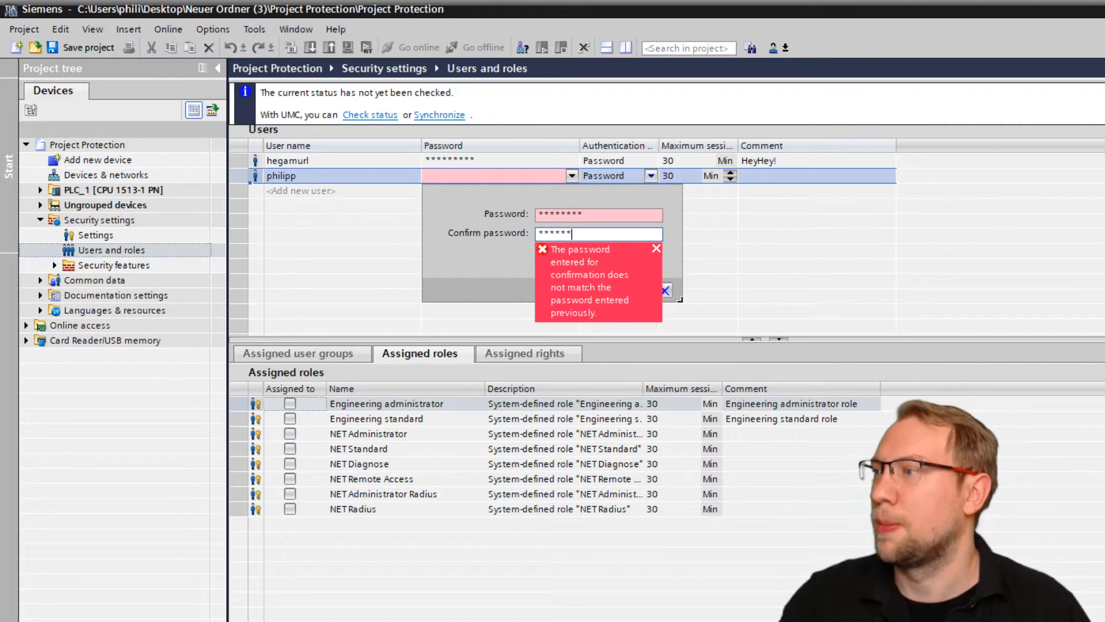
pyautogui.click(599, 214)
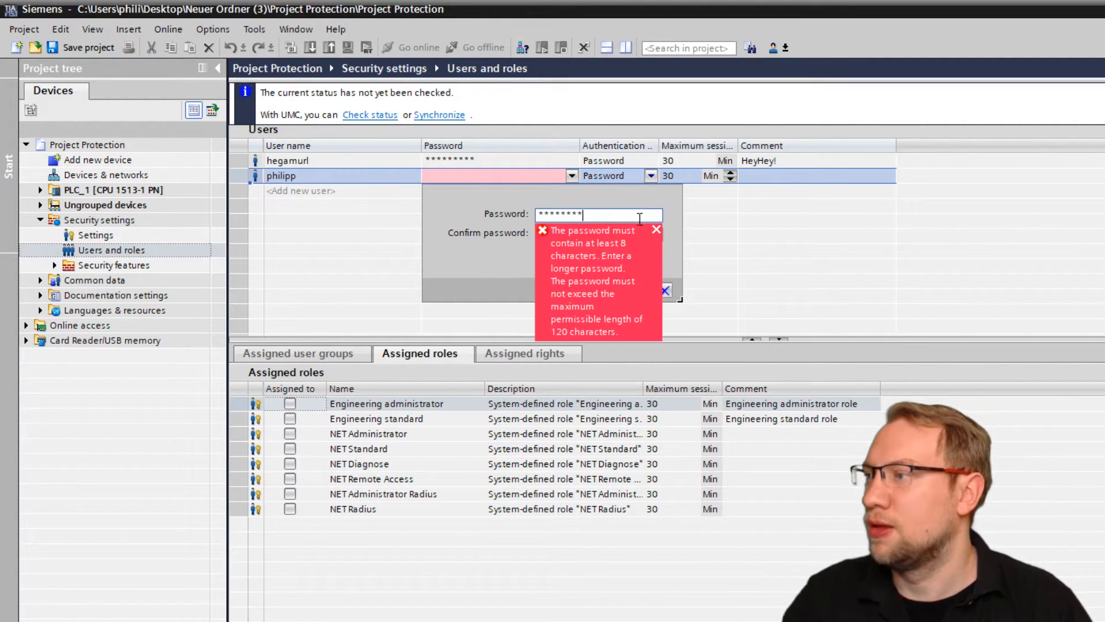
pyautogui.press('Backspace')
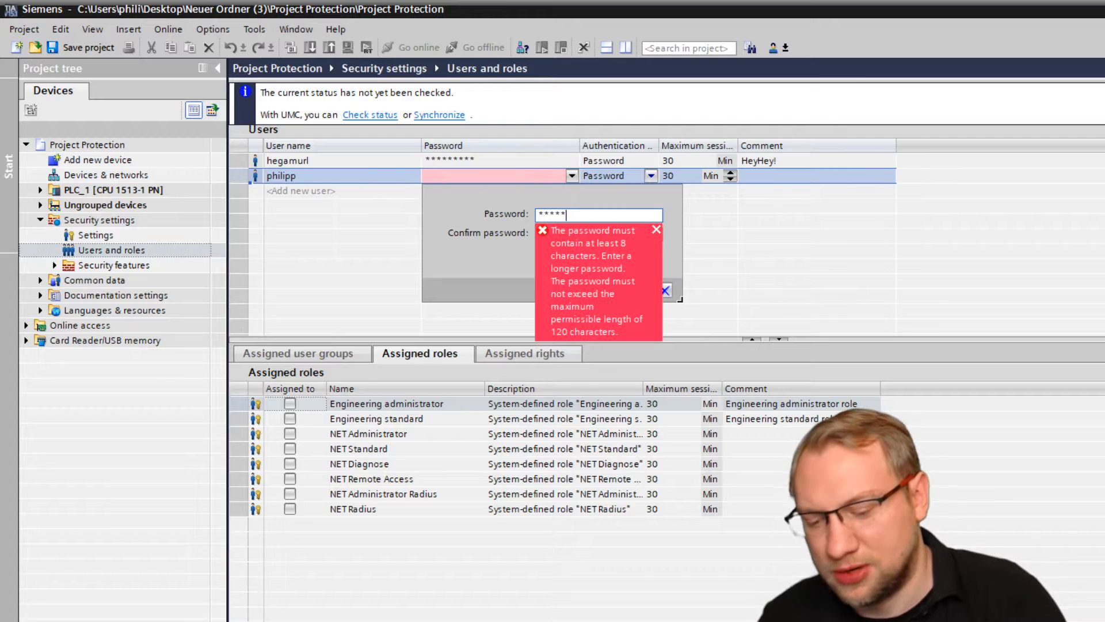
pyautogui.write('*********')
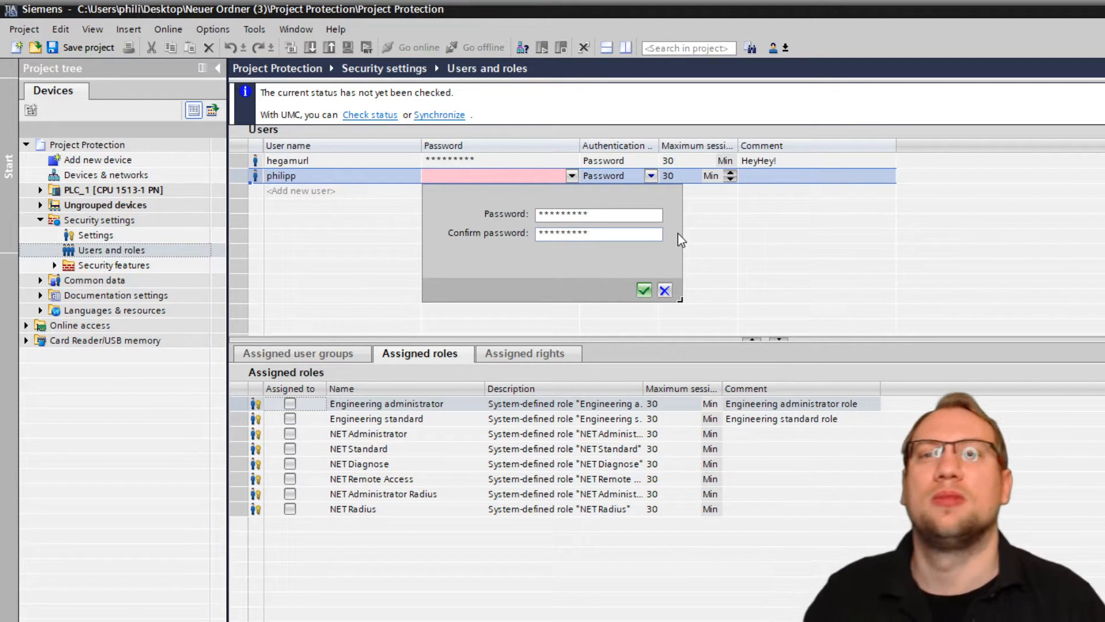
pyautogui.click(643, 290)
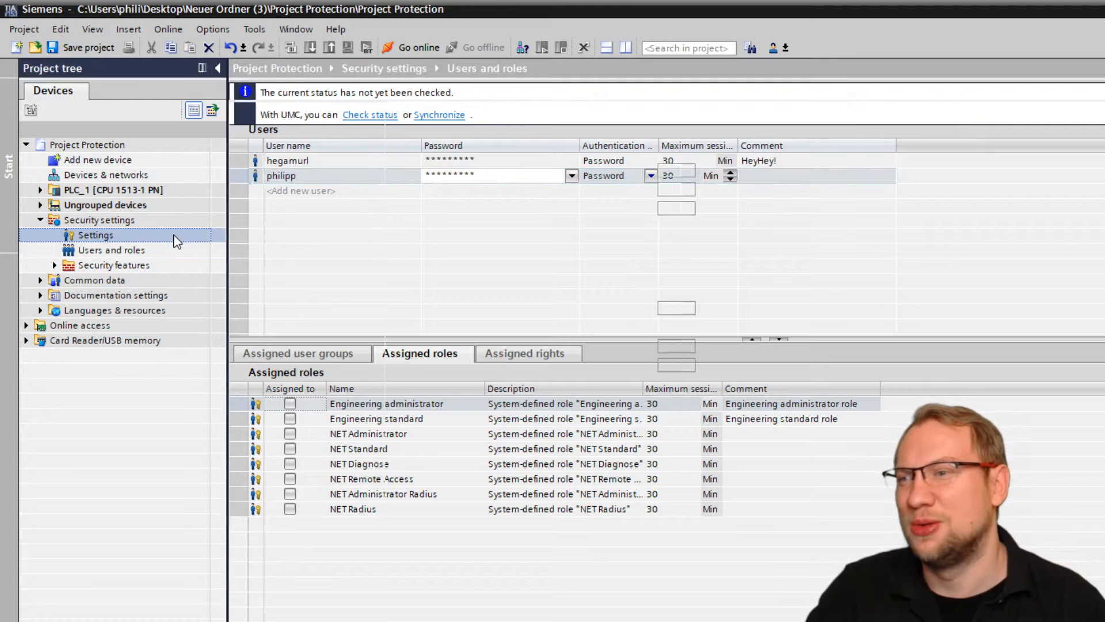
pyautogui.click(96, 235)
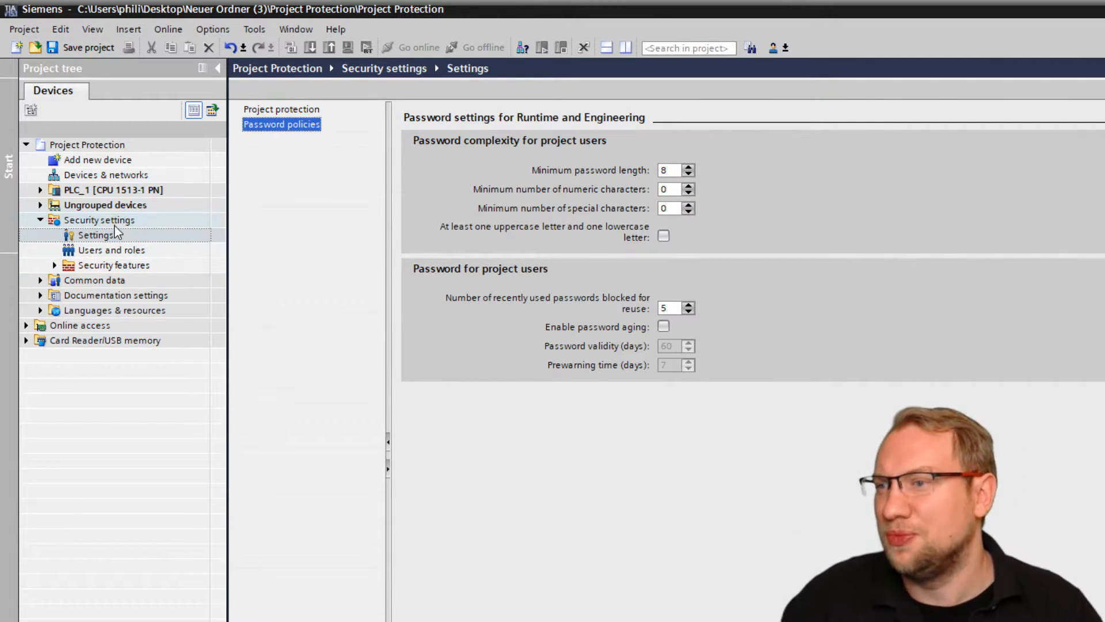
pyautogui.click(111, 250)
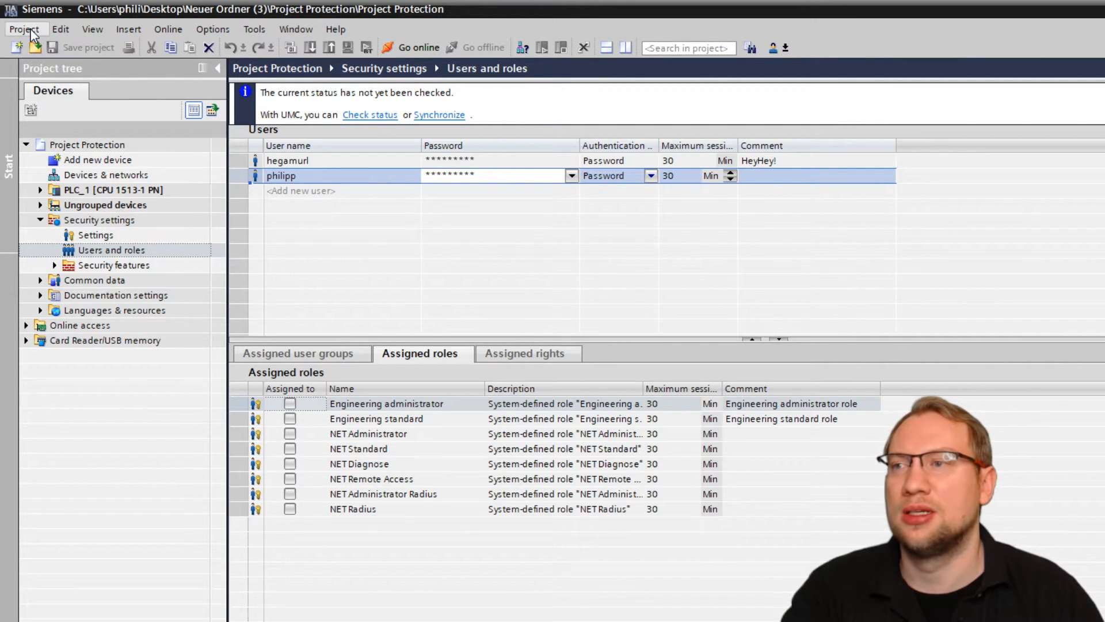
# Close the project and attempt log-on as philipp, which is refused write authorization
pyautogui.click(23, 29)
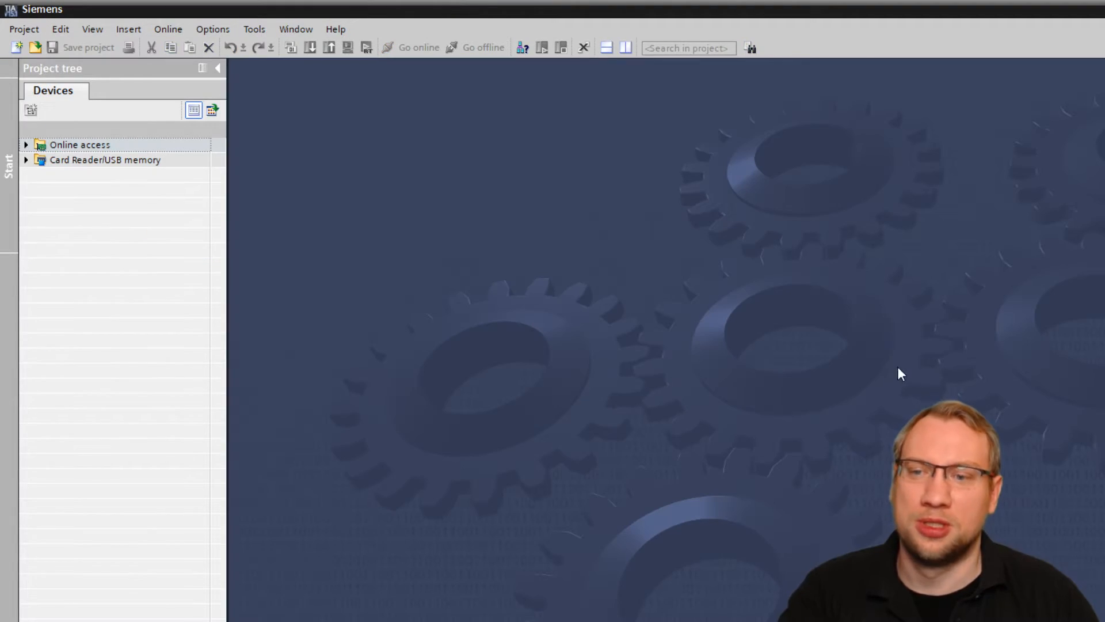
pyautogui.click(17, 47)
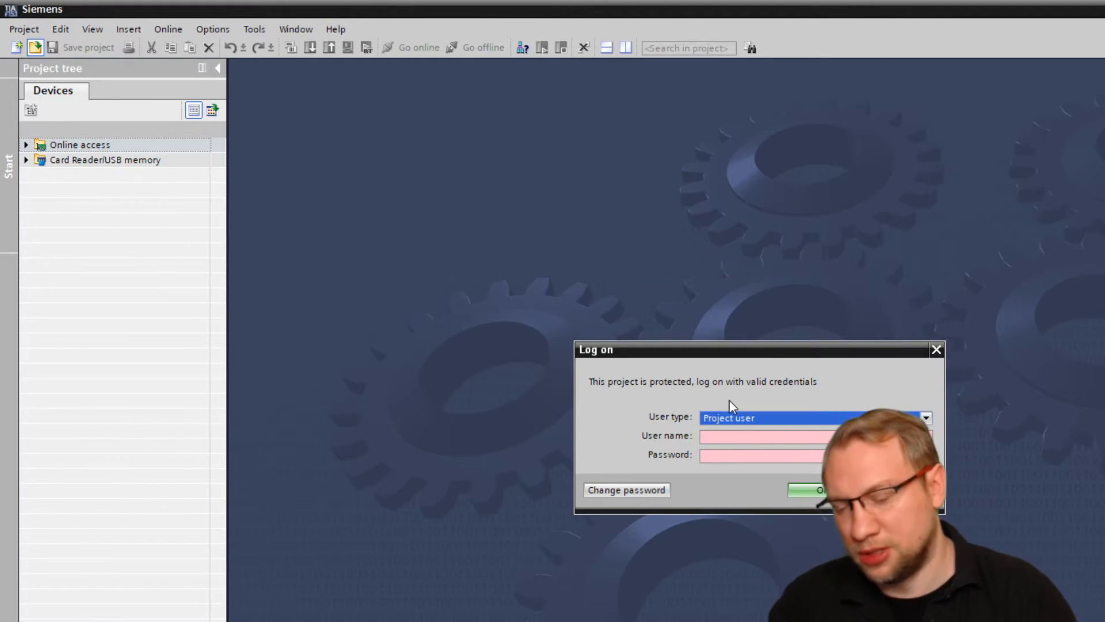
pyautogui.click(925, 417)
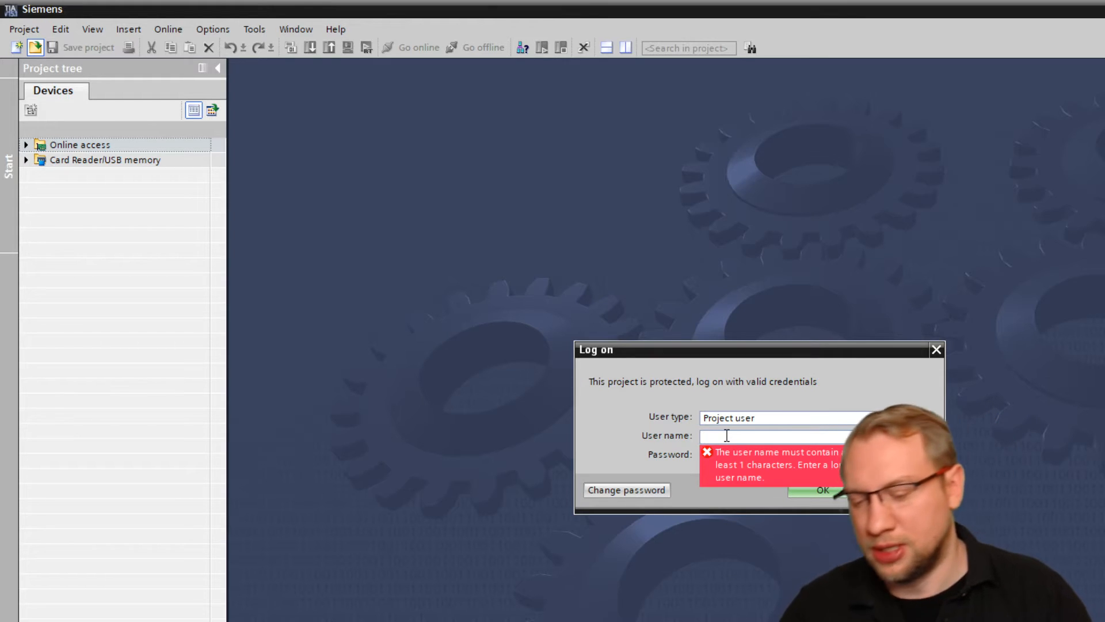
pyautogui.write('philipp')
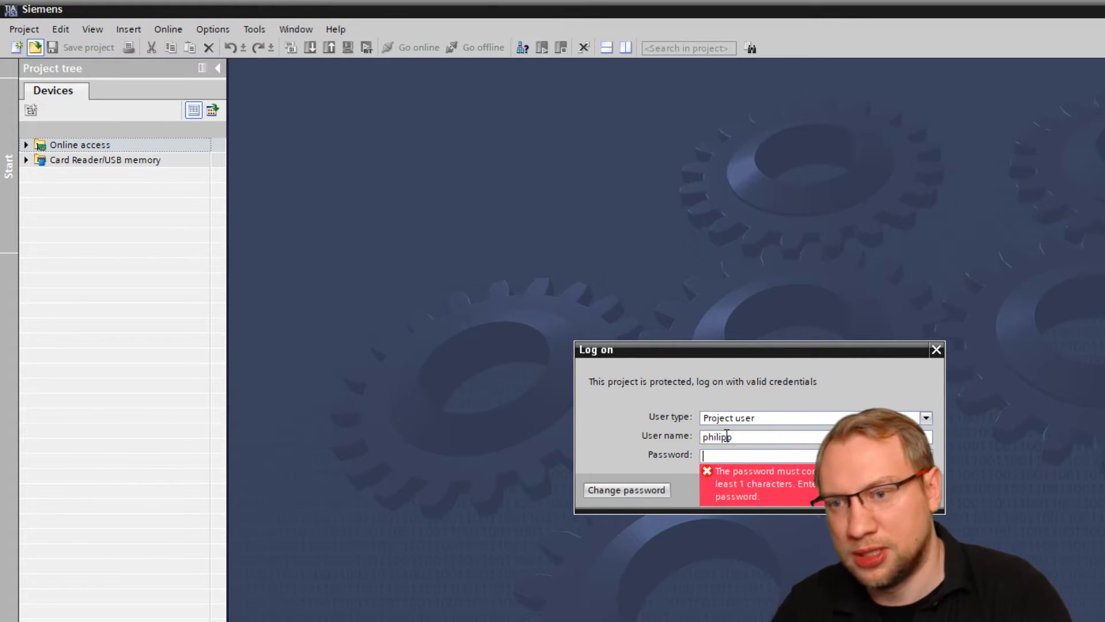
pyautogui.write('**')
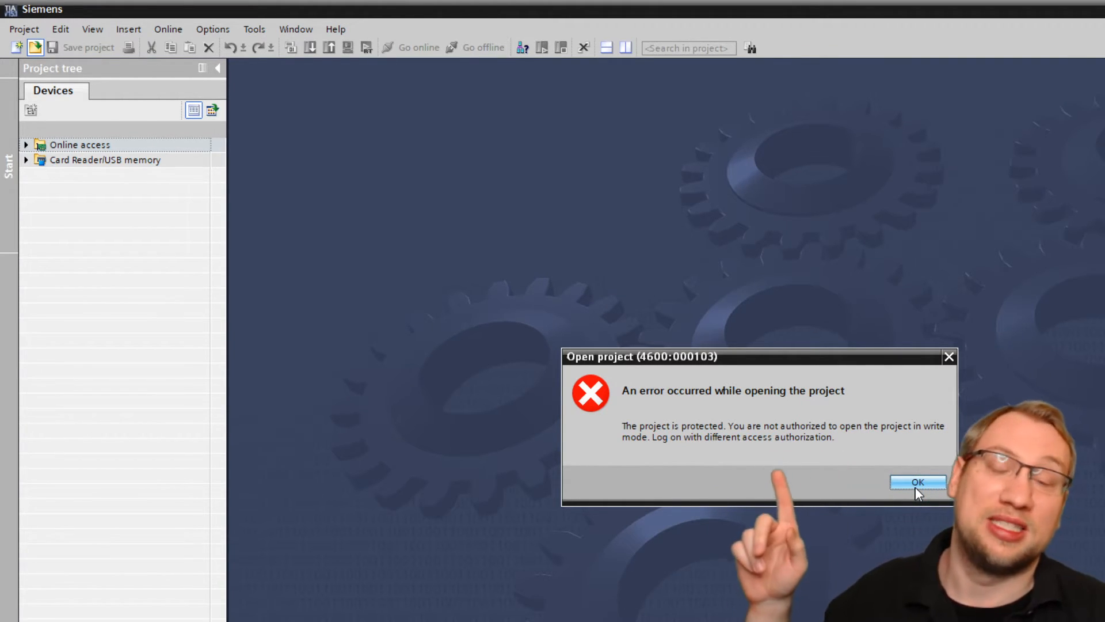
pyautogui.click(917, 483)
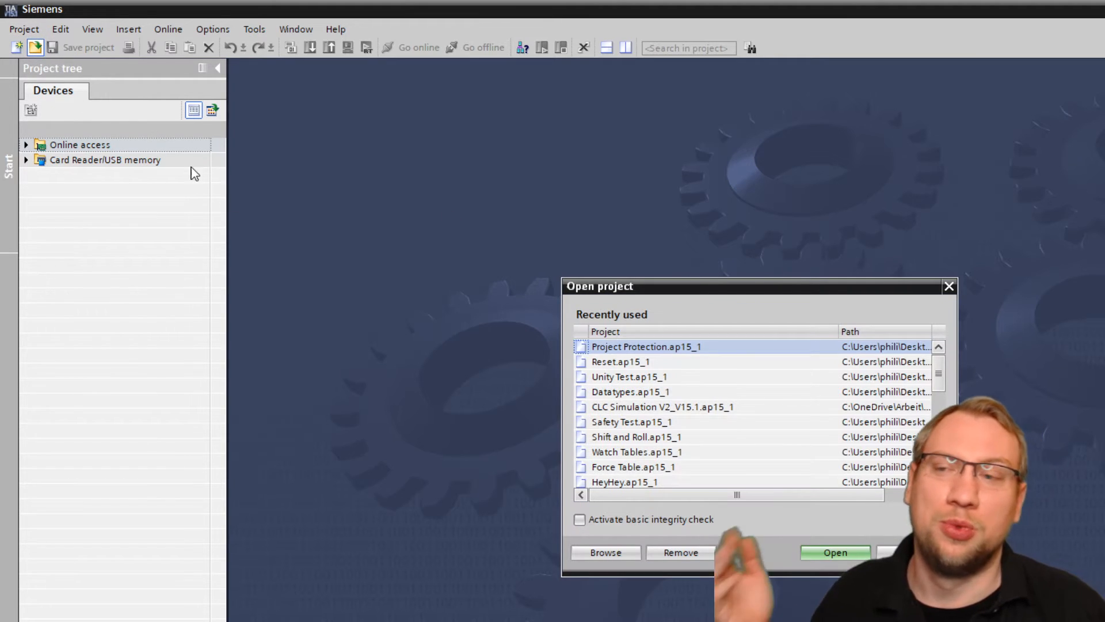
# Reopen Project Protection logged on as administrator hegamurl, back on the Users and roles page
pyautogui.click(836, 552)
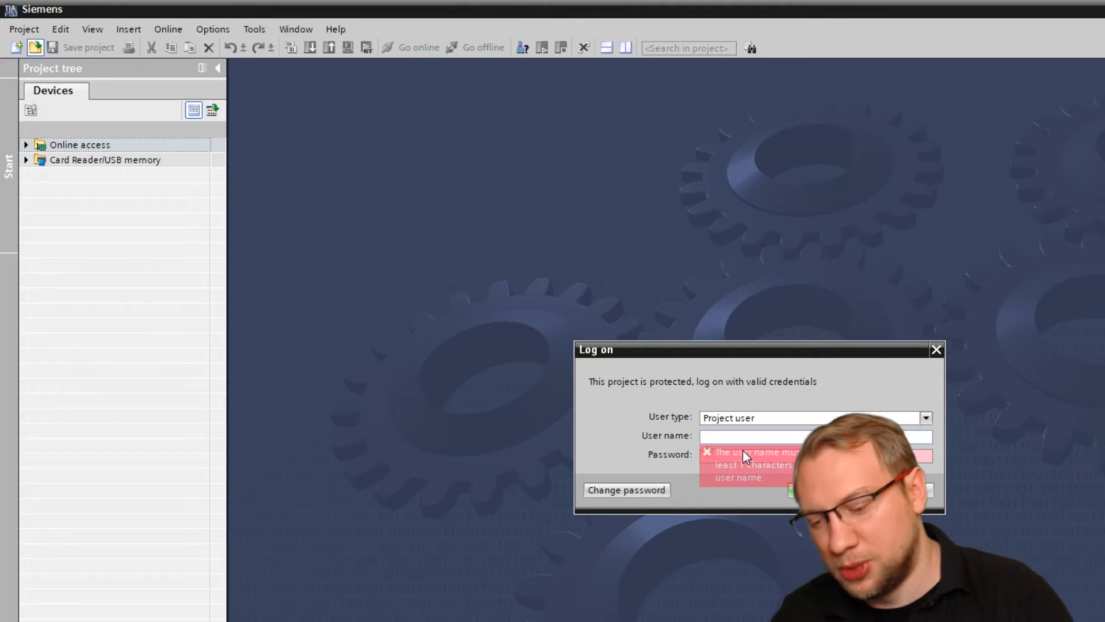
pyautogui.write('hegamur')
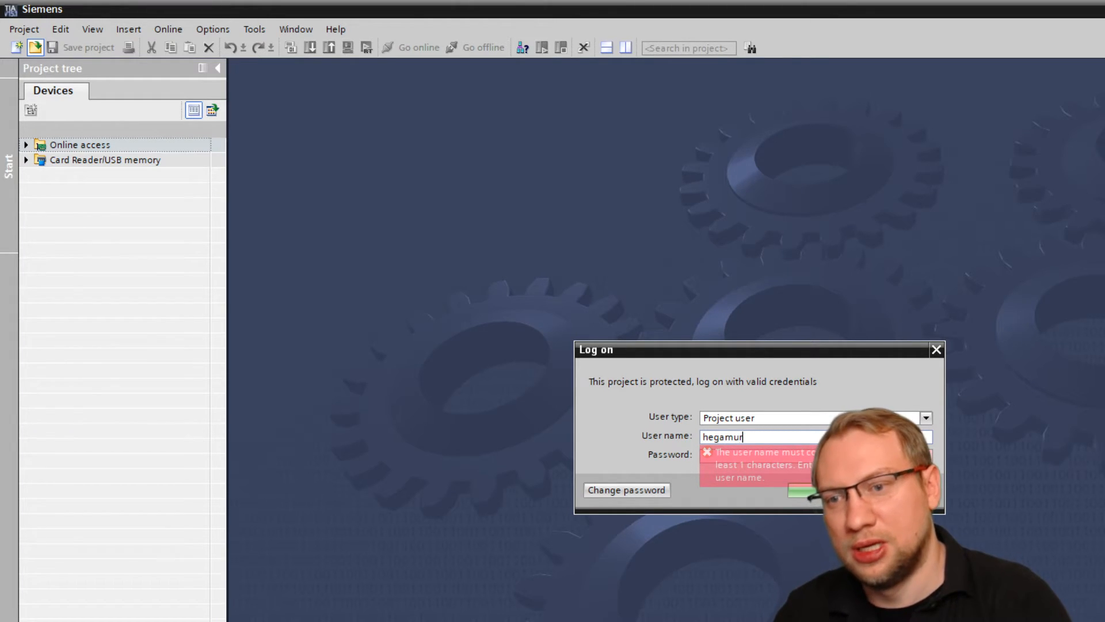
pyautogui.write('**')
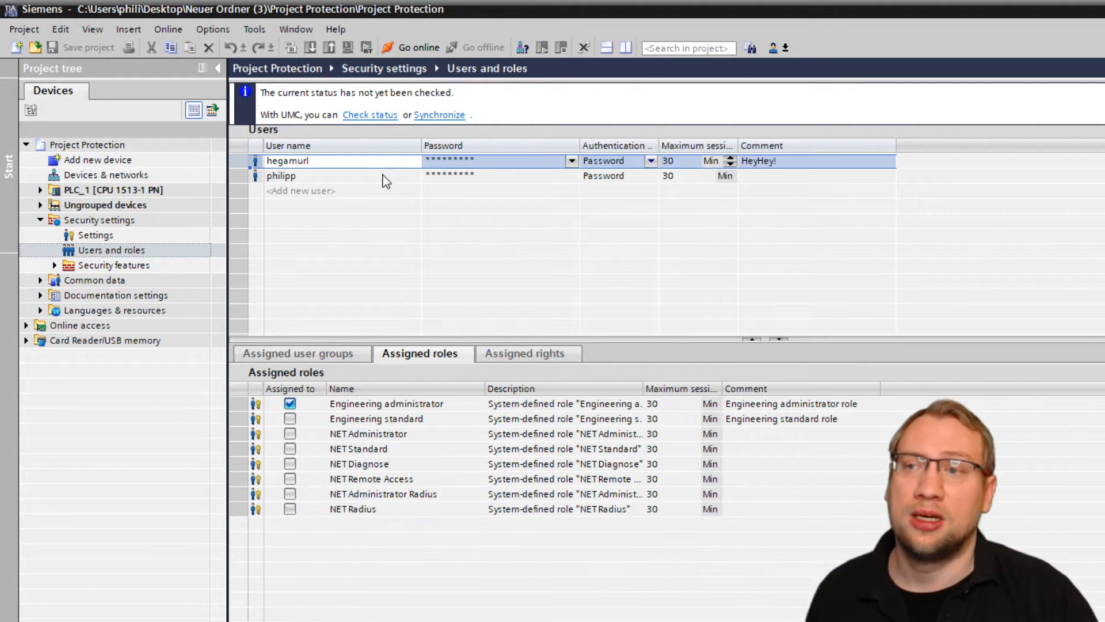
# Assign philipp the Engineering standard role and view his resulting assigned rights
pyautogui.click(281, 175)
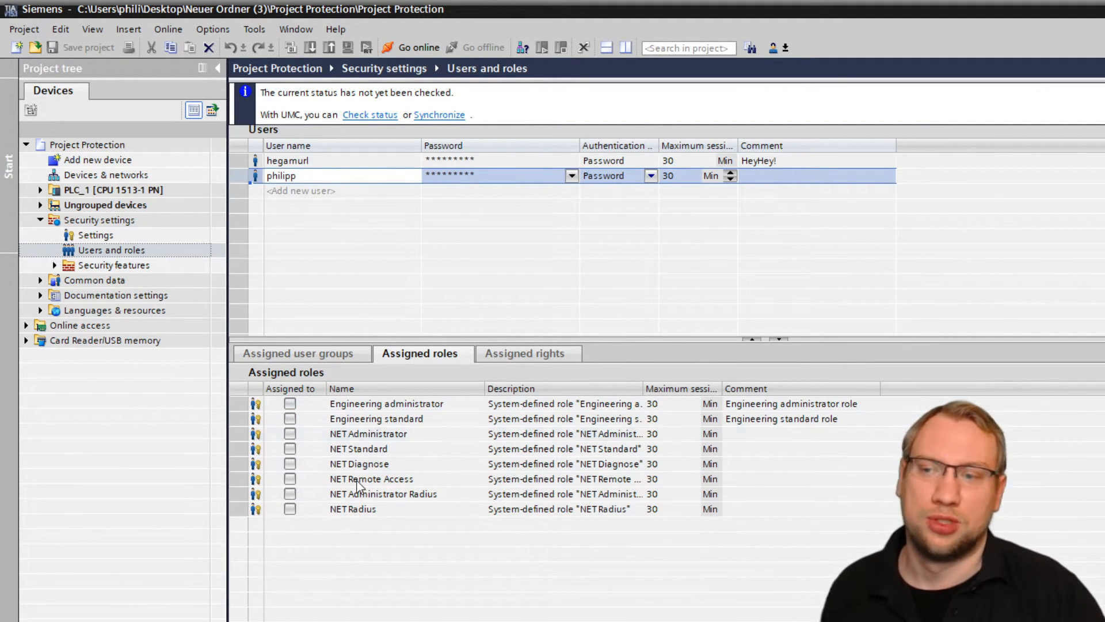
pyautogui.click(290, 418)
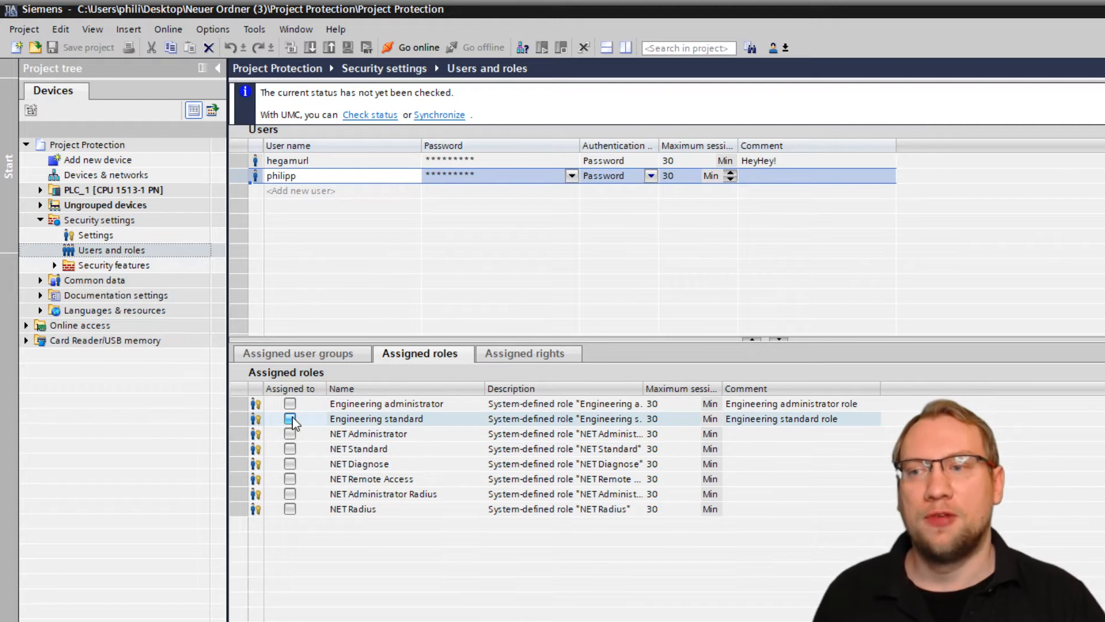
pyautogui.click(525, 354)
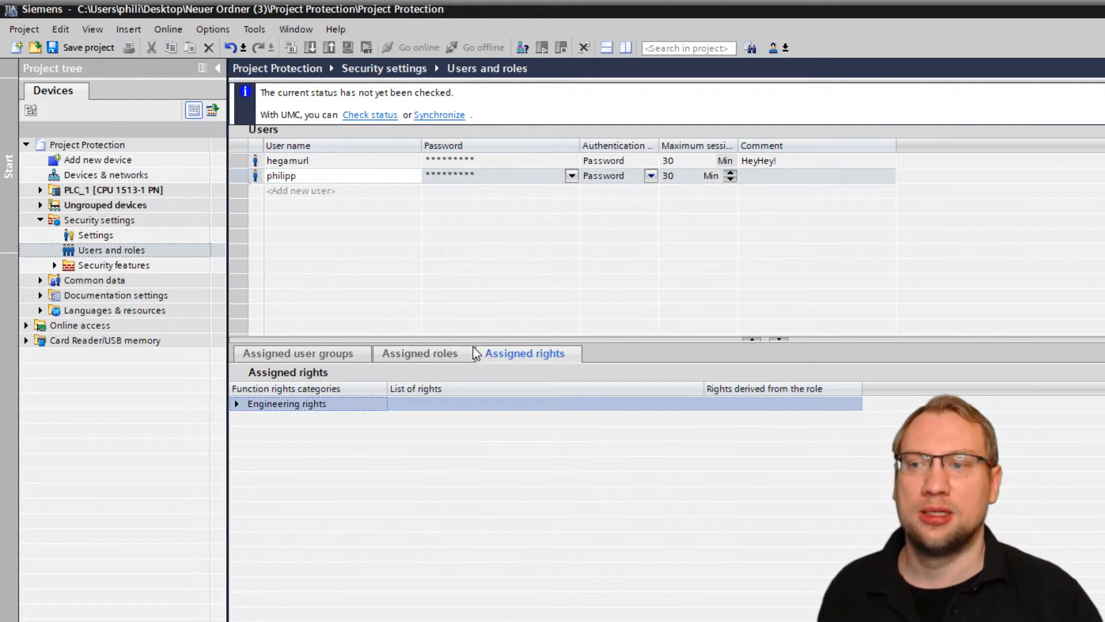
# Review the administrator's engineering rights for comparison, then close the project
pyautogui.click(238, 403)
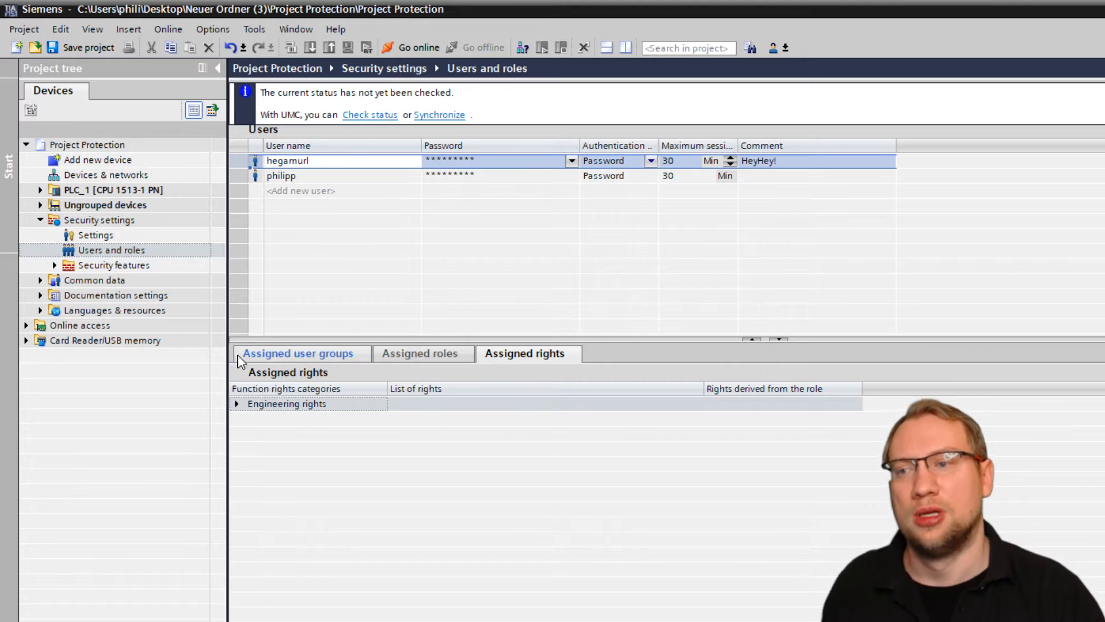
pyautogui.click(237, 403)
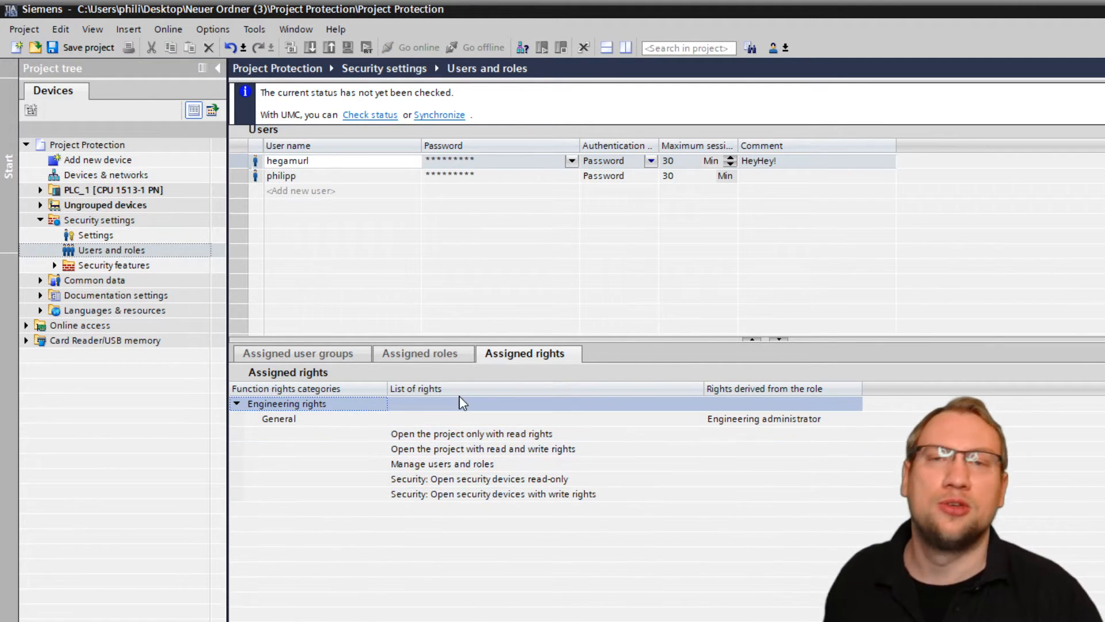
pyautogui.click(23, 28)
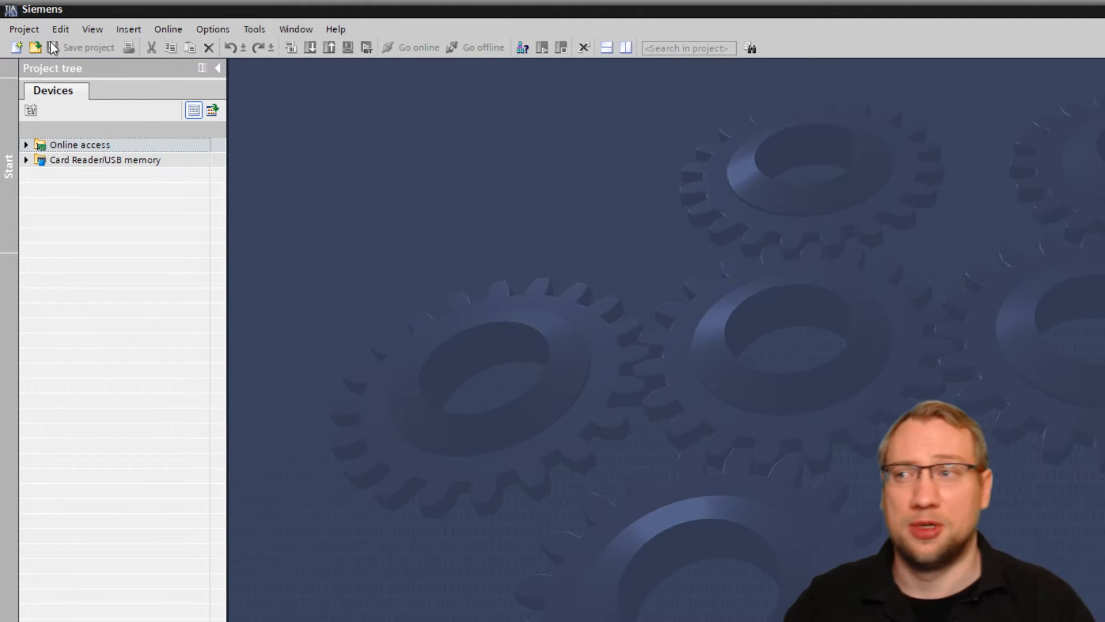
# Reopen Project Protection from the recent list, logging on as philipp
pyautogui.click(34, 47)
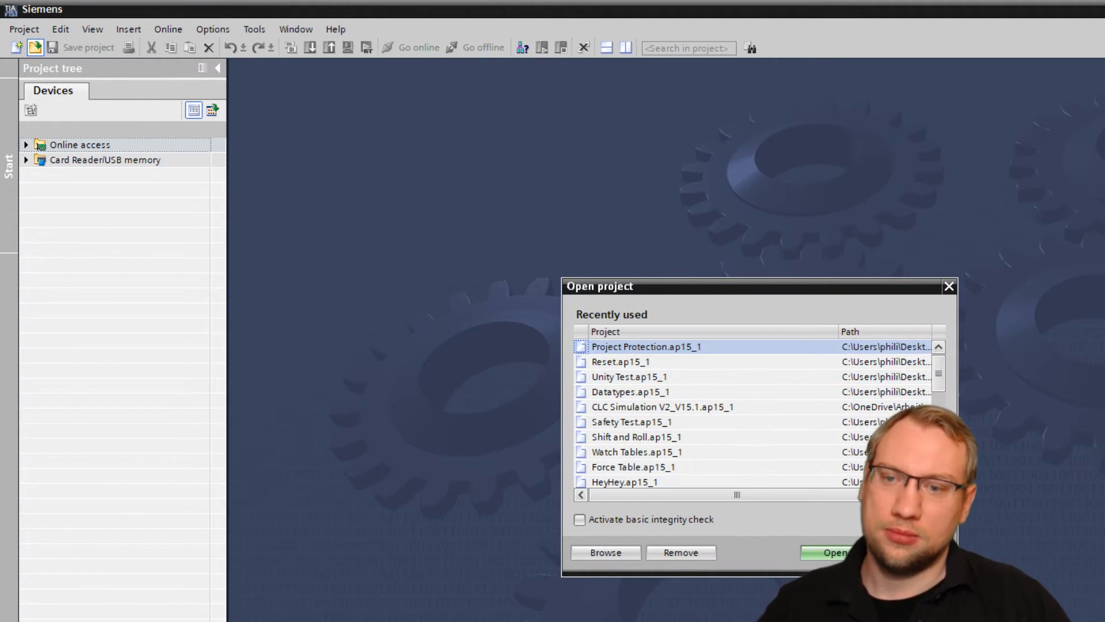
pyautogui.click(832, 551)
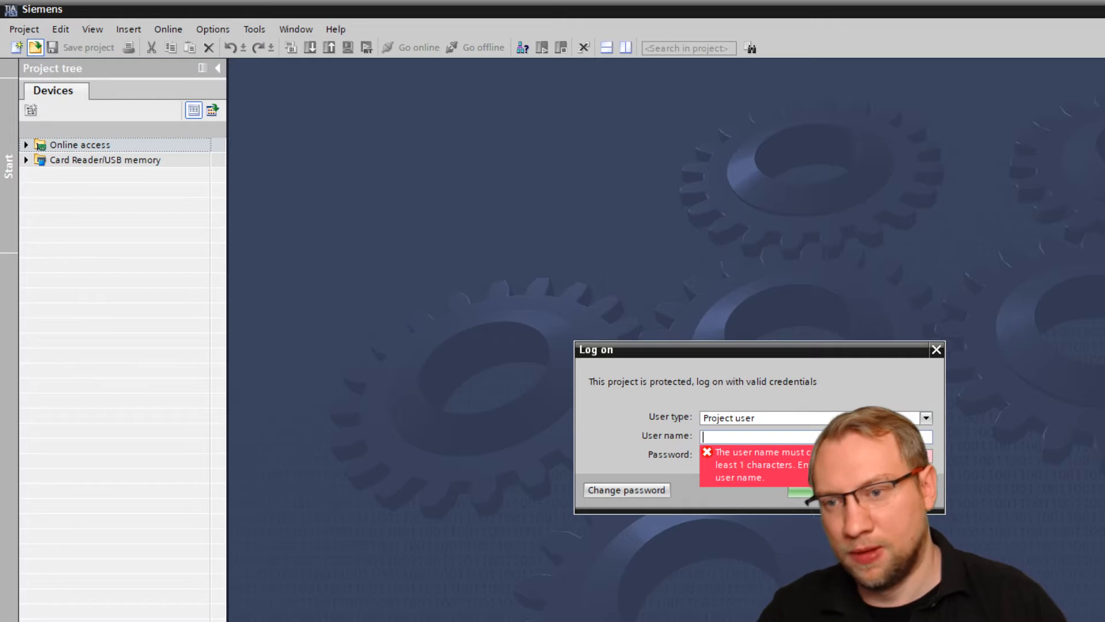
pyautogui.write('philipp')
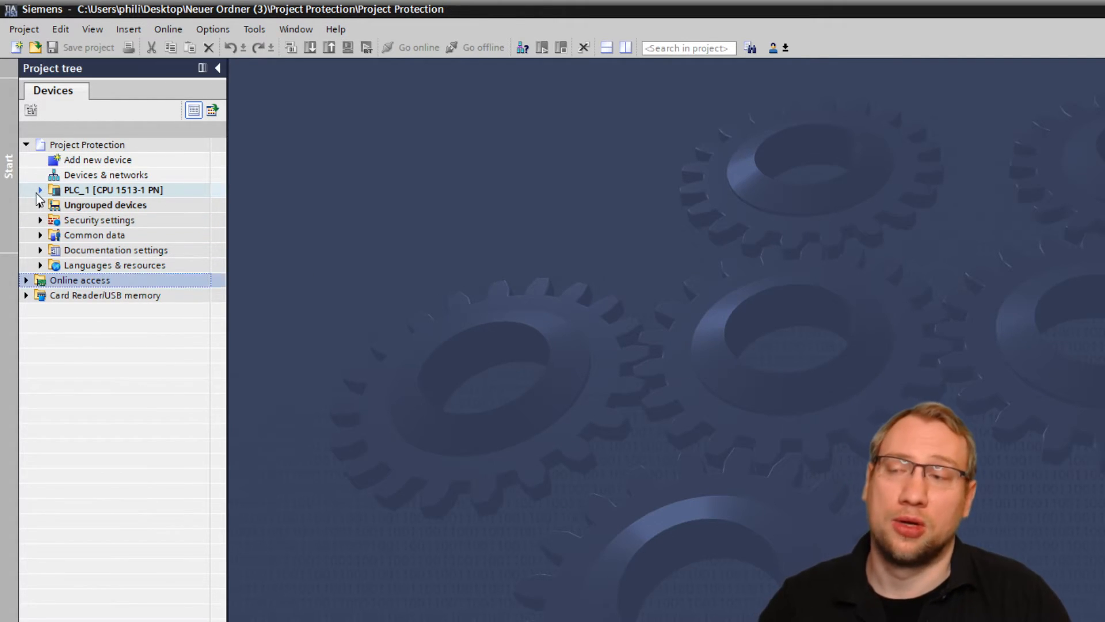
# Open Main [OB1] under PLC_1, then find Security settings refused for missing write permission
pyautogui.click(39, 190)
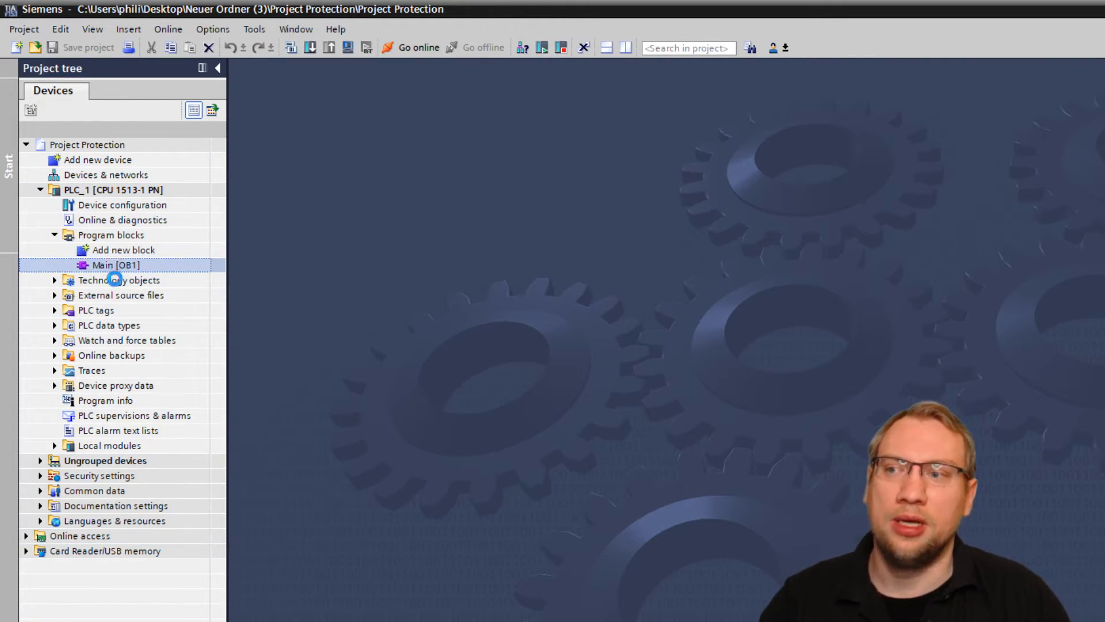
pyautogui.doubleClick(115, 265)
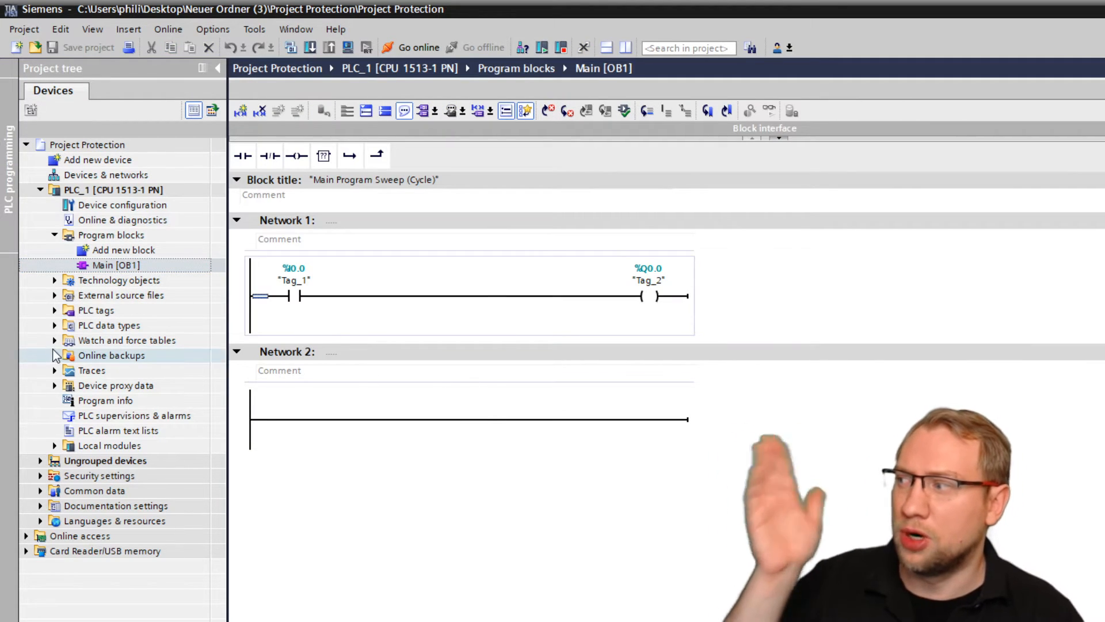
pyautogui.click(39, 190)
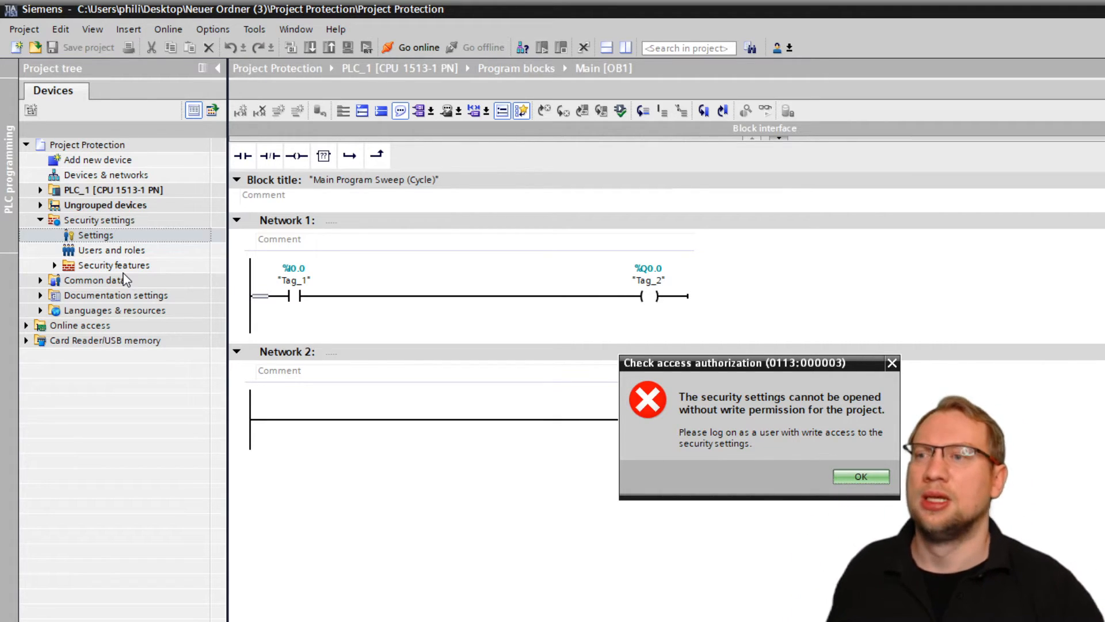
pyautogui.click(861, 477)
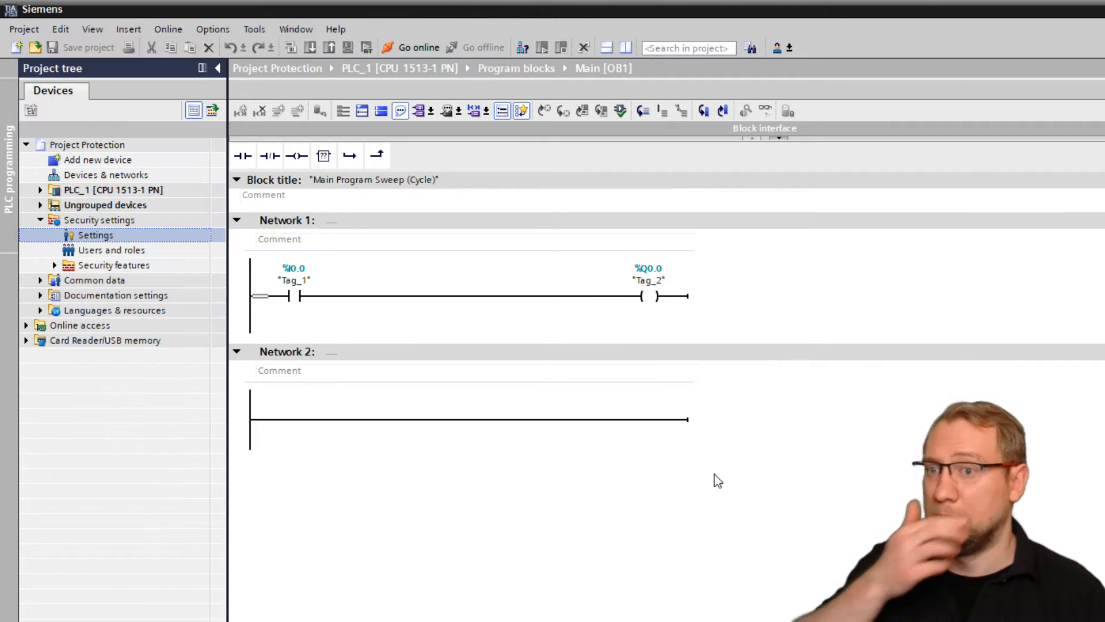
# Reopen Project Protection logged on as hegamurl, showing the users and roles table
pyautogui.click(33, 47)
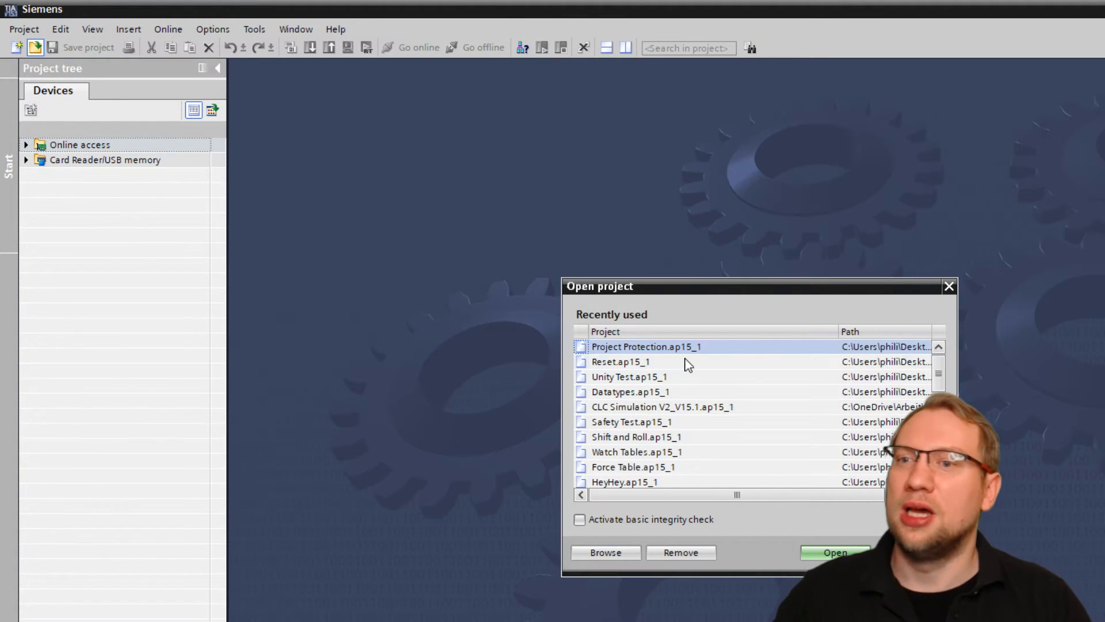
pyautogui.click(836, 551)
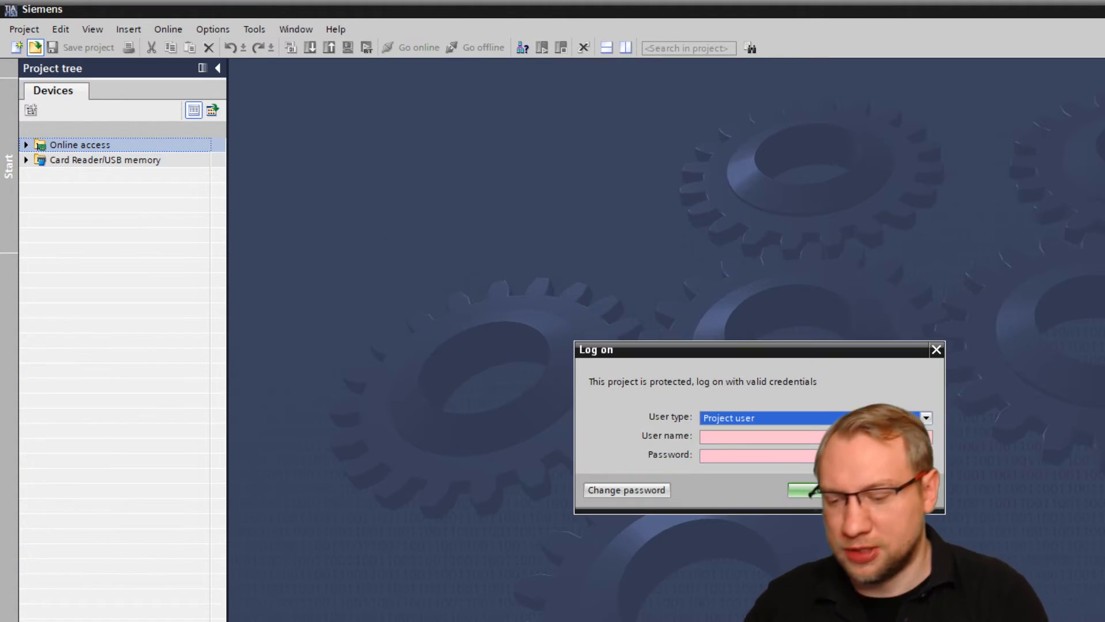
pyautogui.click(925, 417)
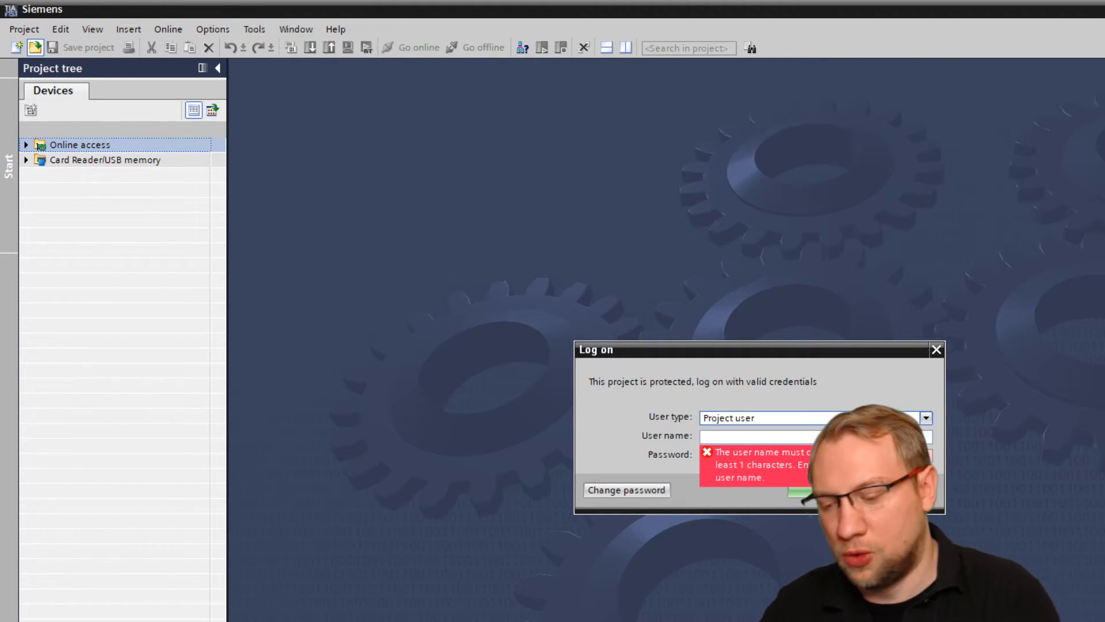
pyautogui.write('hegamurl')
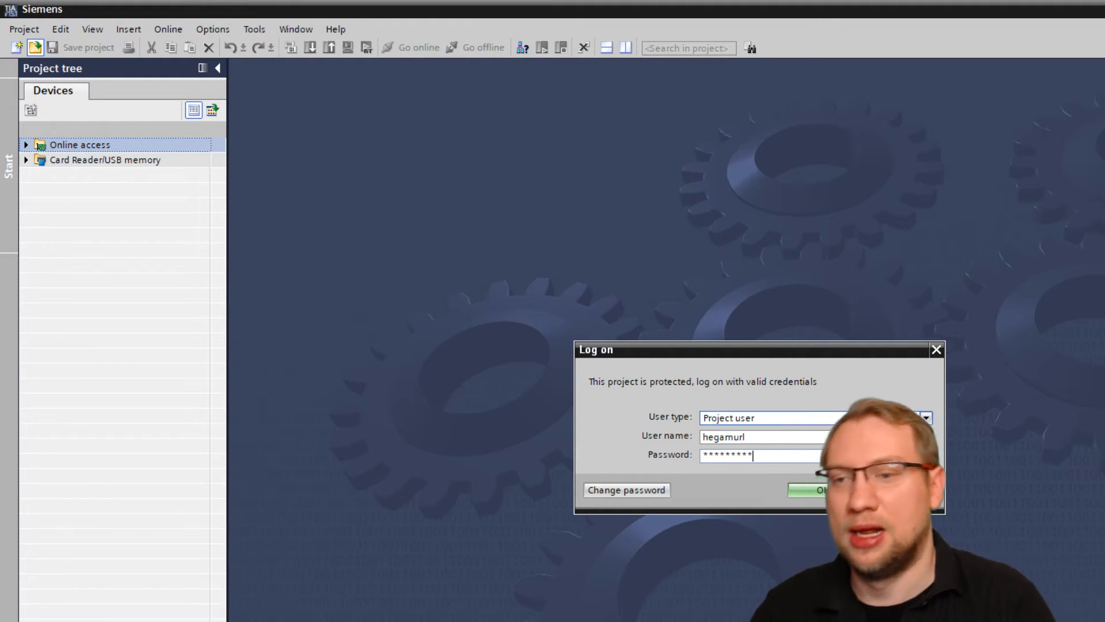
pyautogui.click(818, 491)
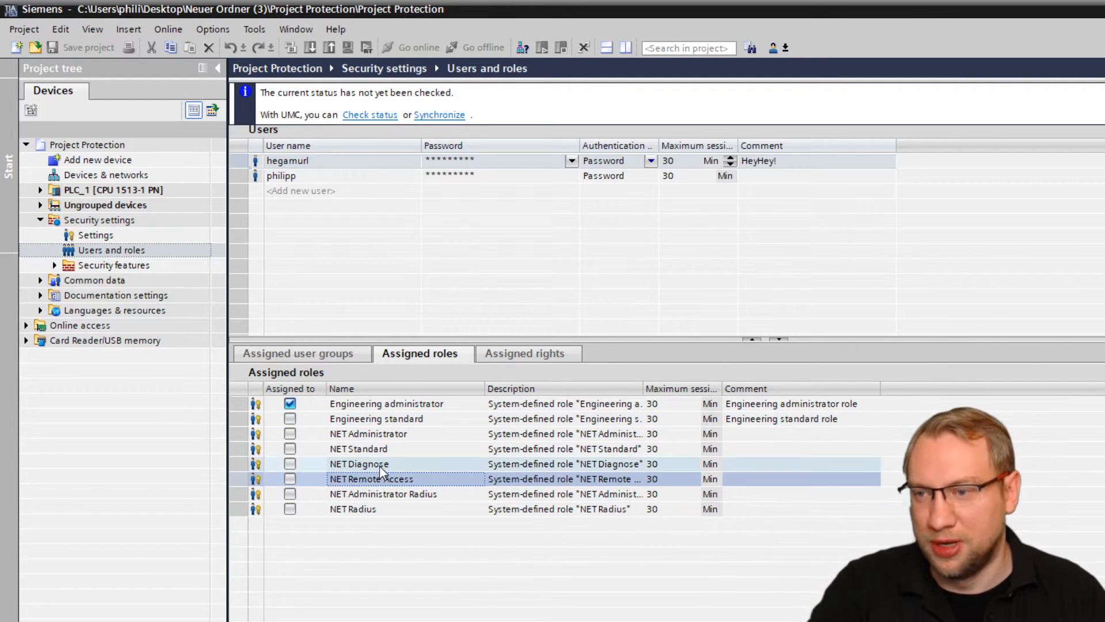
pyautogui.click(386, 403)
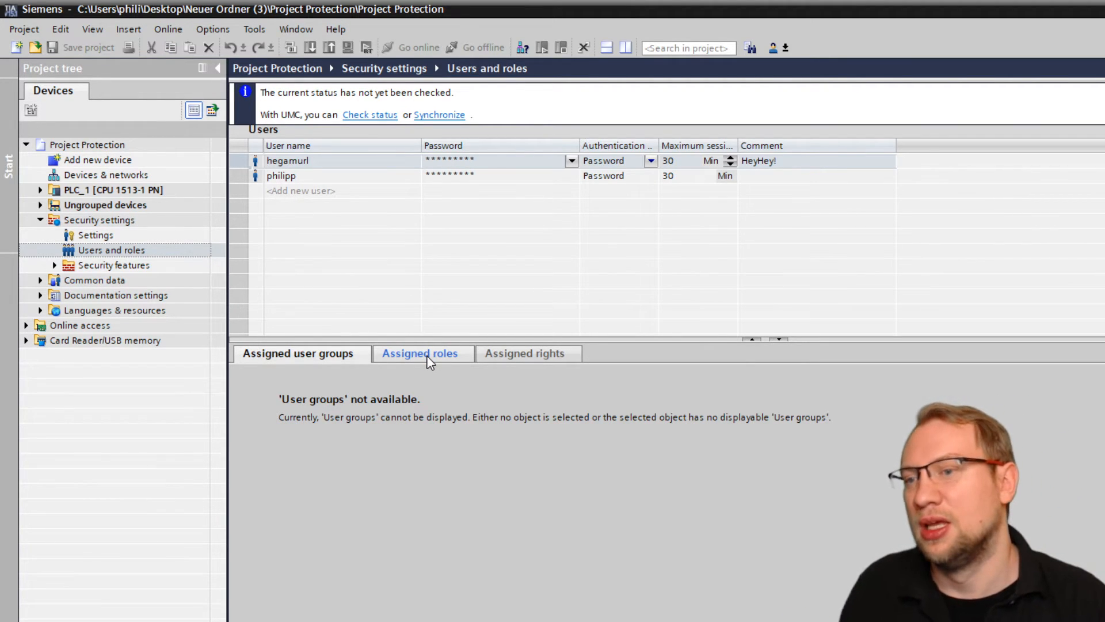
pyautogui.click(419, 353)
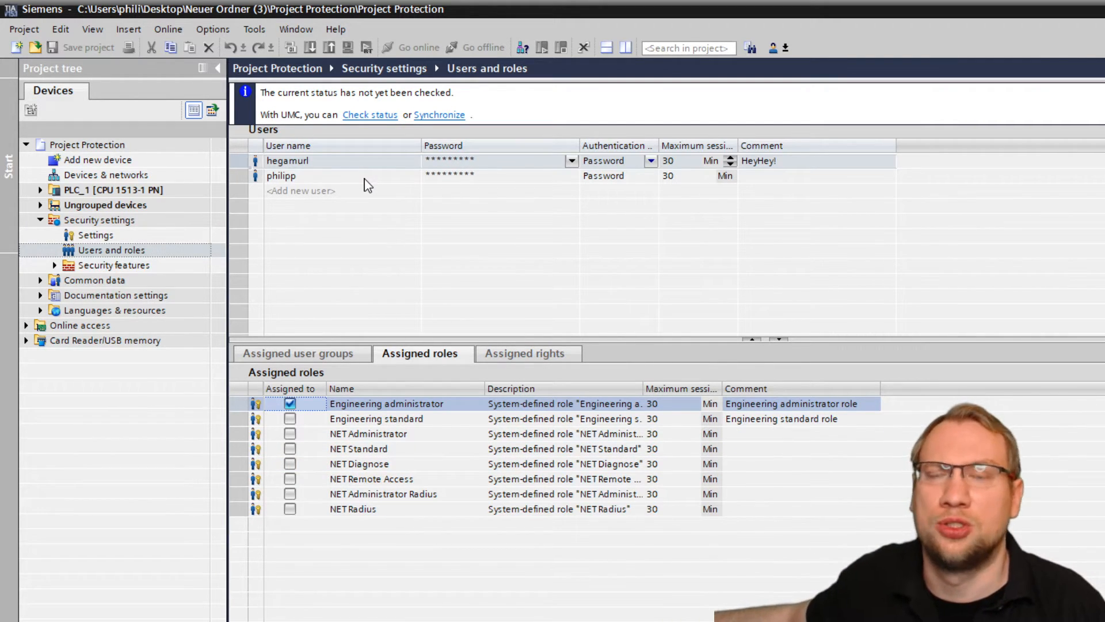
pyautogui.click(300, 190)
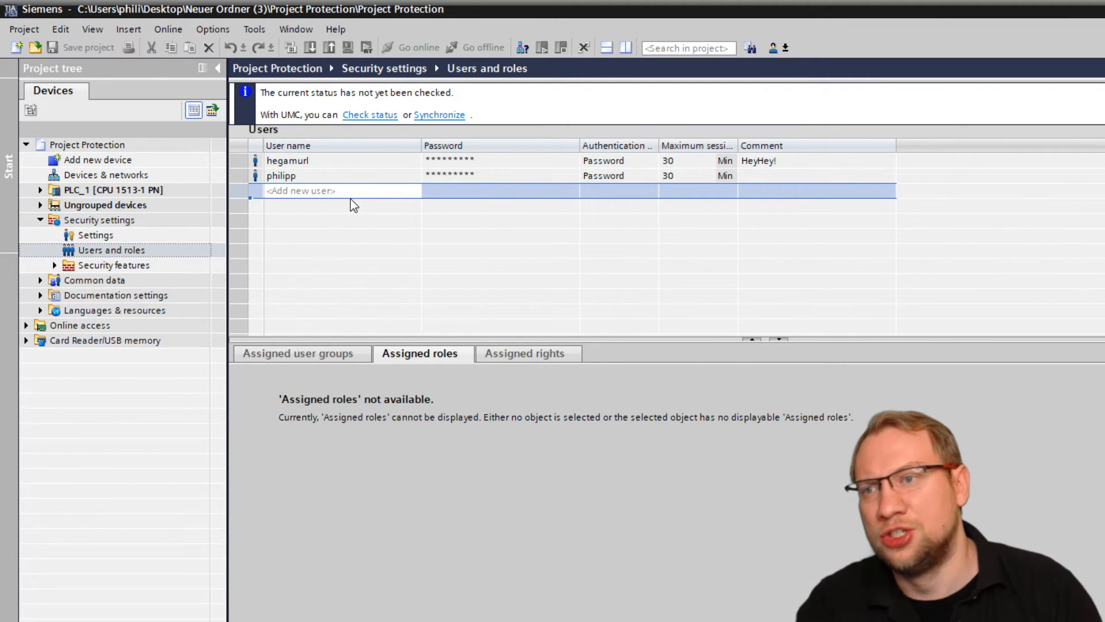
# Add a third user Diagnostics with a password and assign it the NET Diagnose role
pyautogui.click(301, 190)
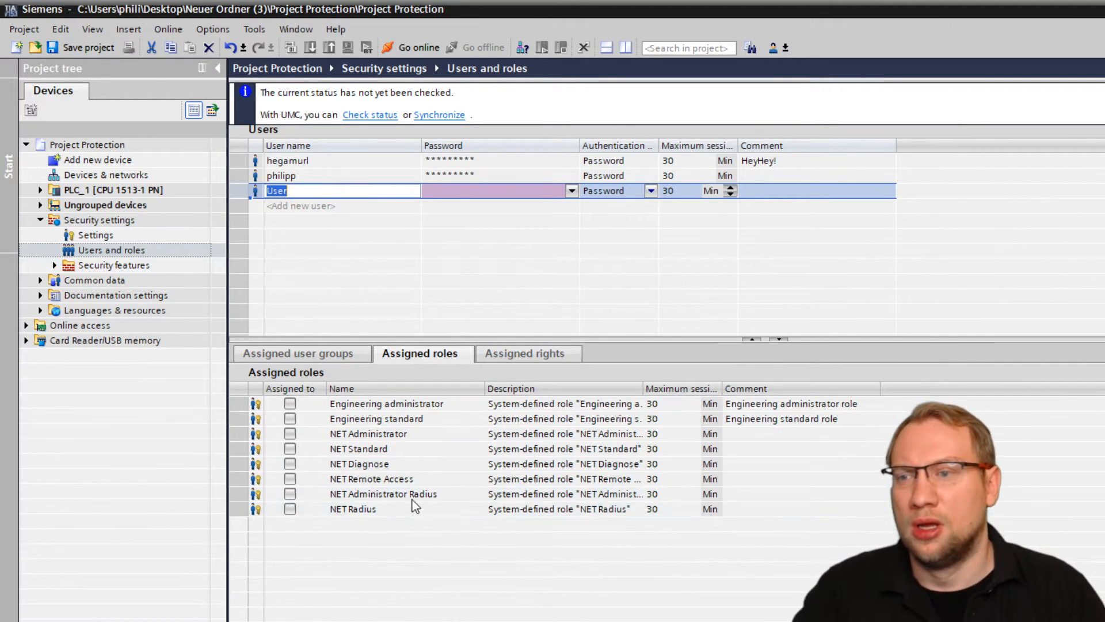
pyautogui.moveTo(467, 334)
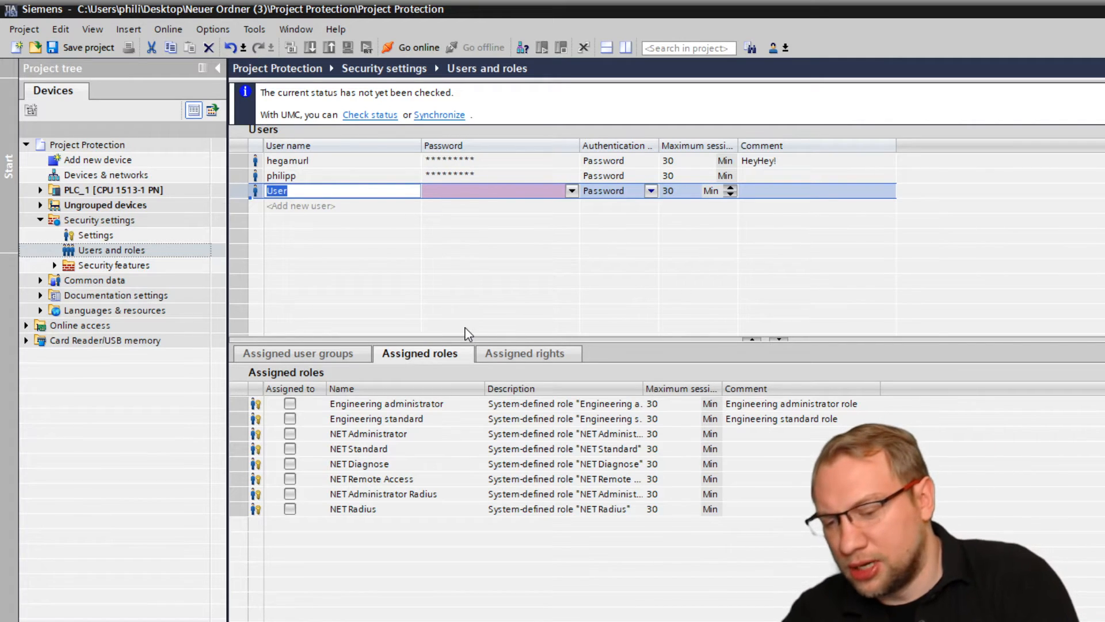
pyautogui.write('Diagnostic')
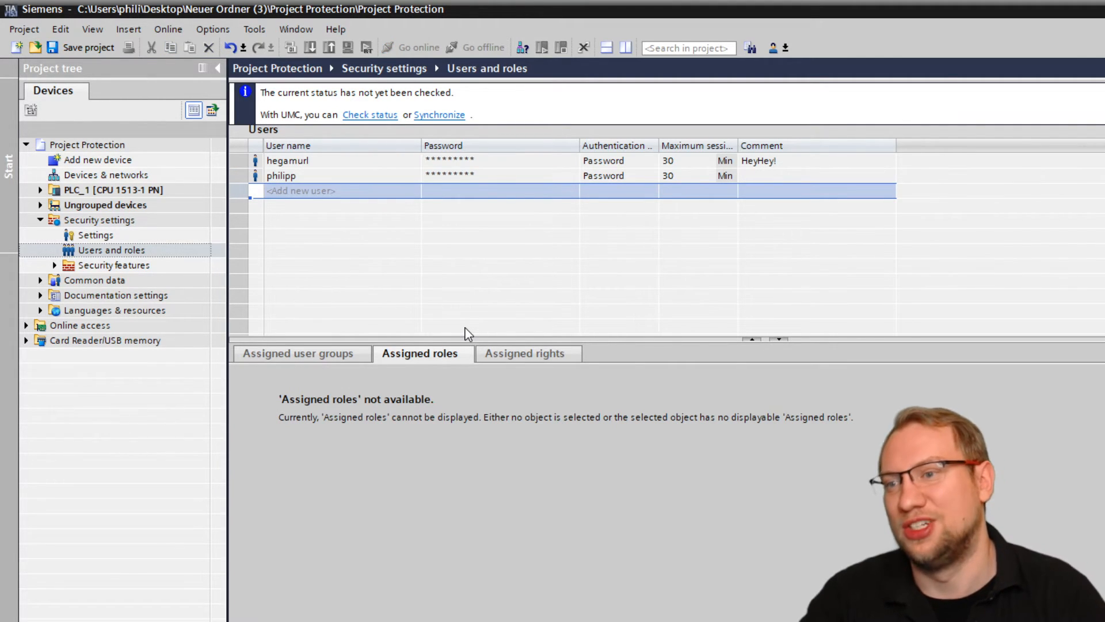
pyautogui.click(301, 190)
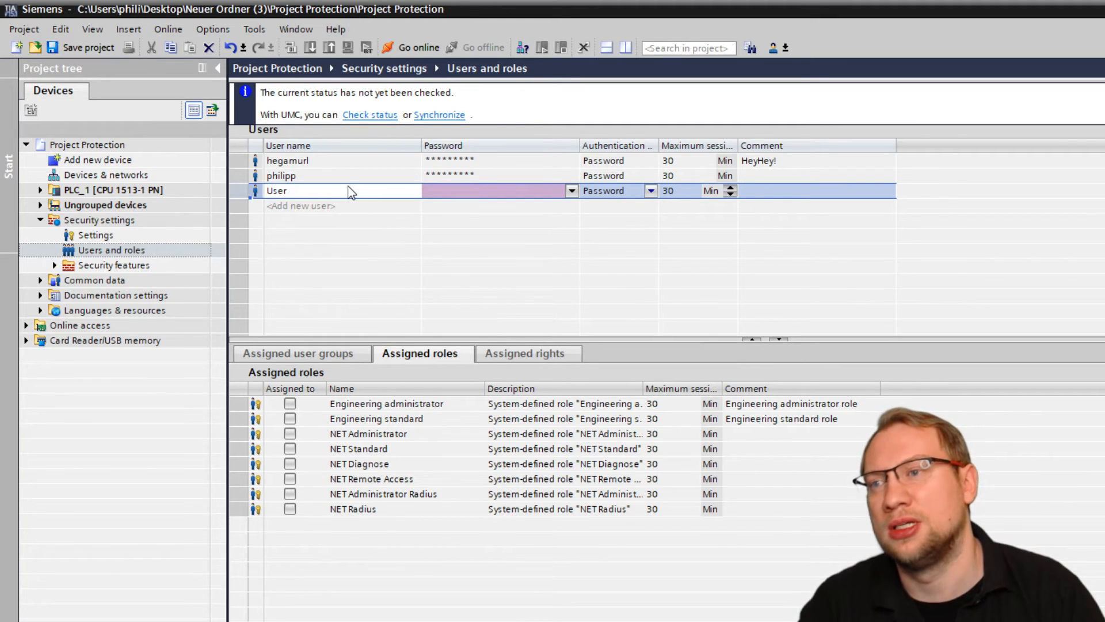
pyautogui.write('Diagnostics')
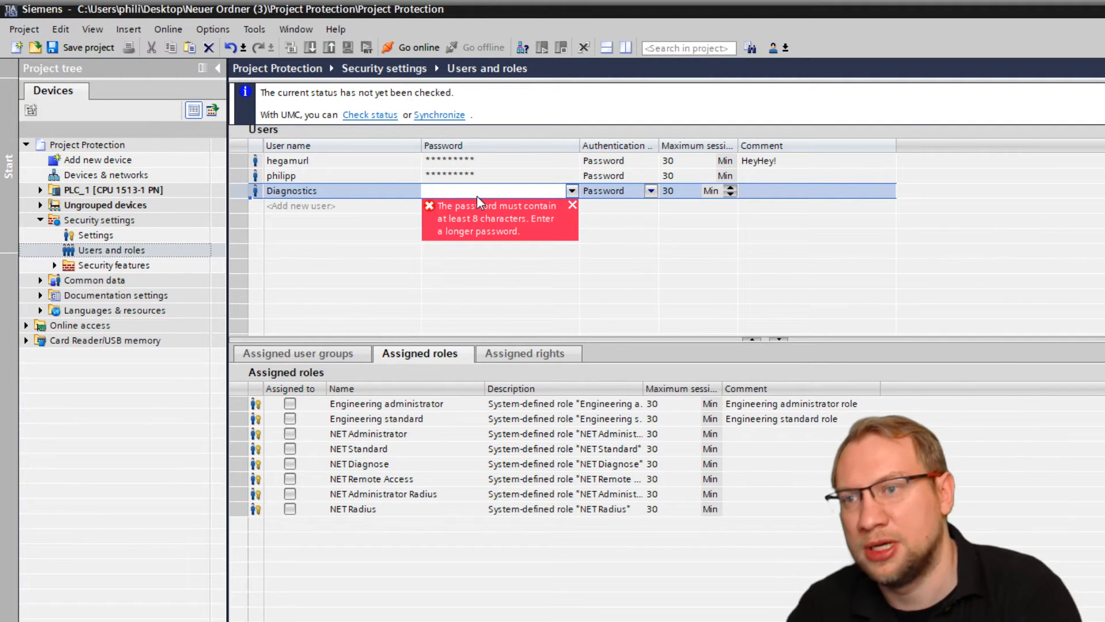
pyautogui.write('*')
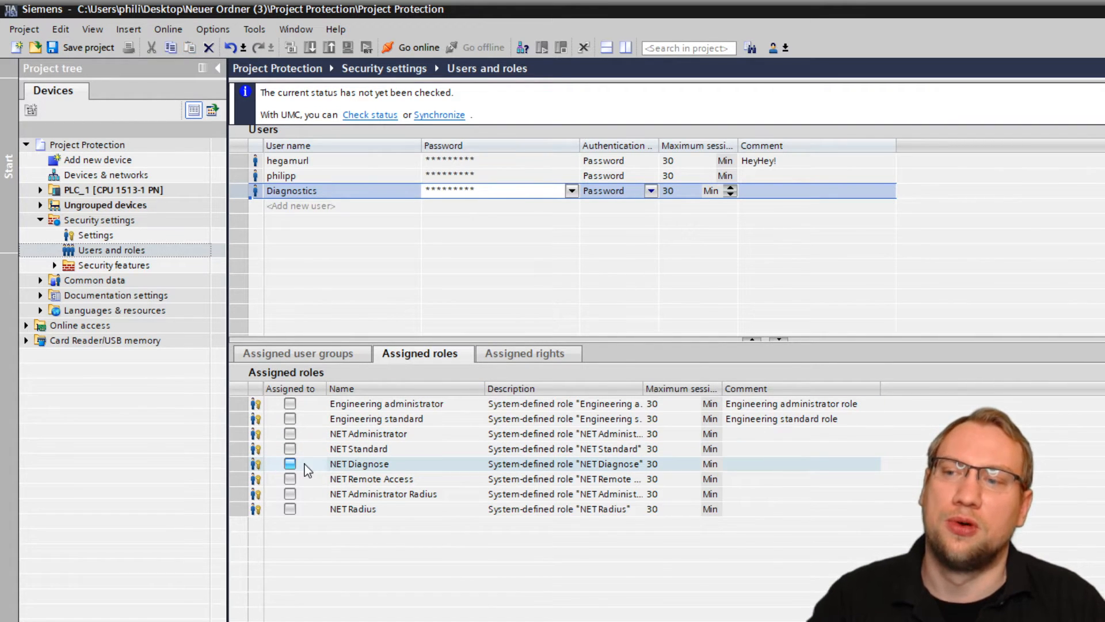
pyautogui.click(291, 462)
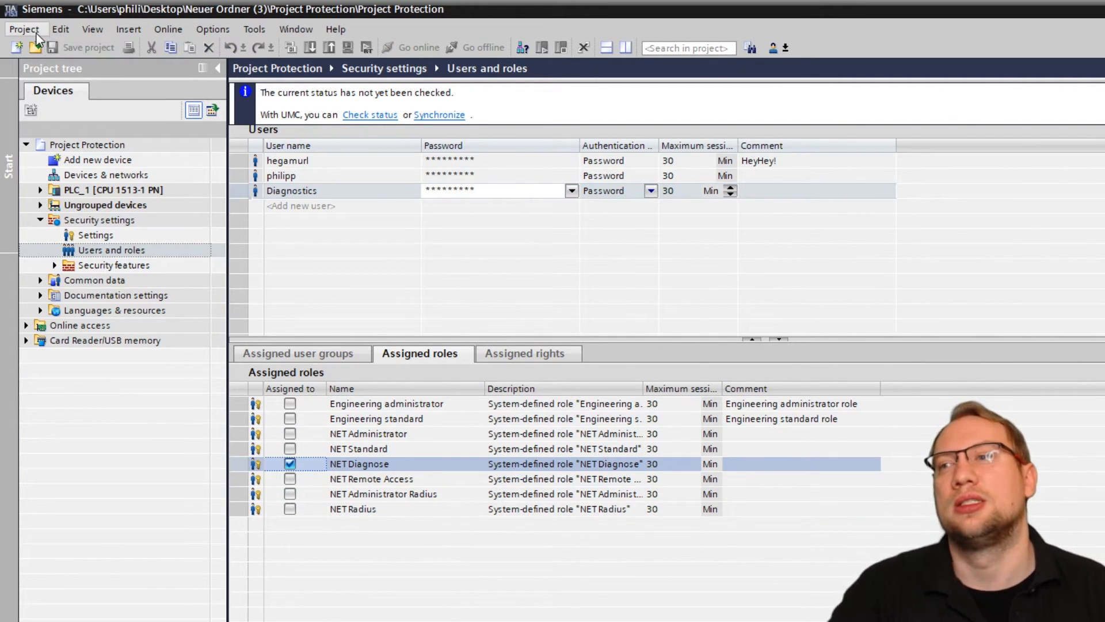
# Close the project and choose Project Protection again from the Open project list
pyautogui.click(23, 29)
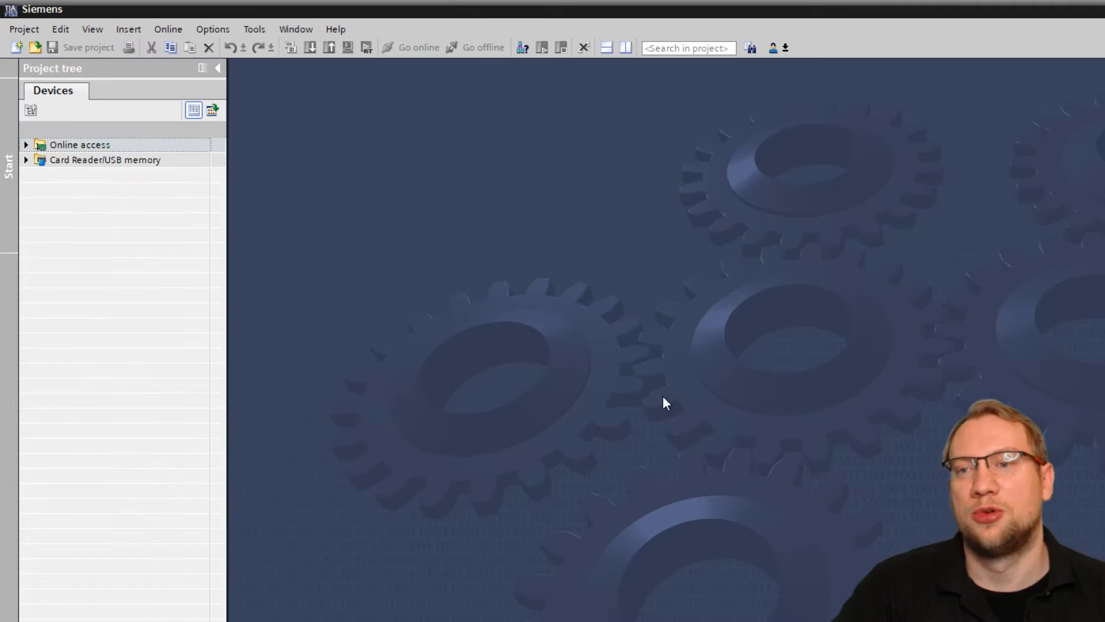
pyautogui.click(23, 29)
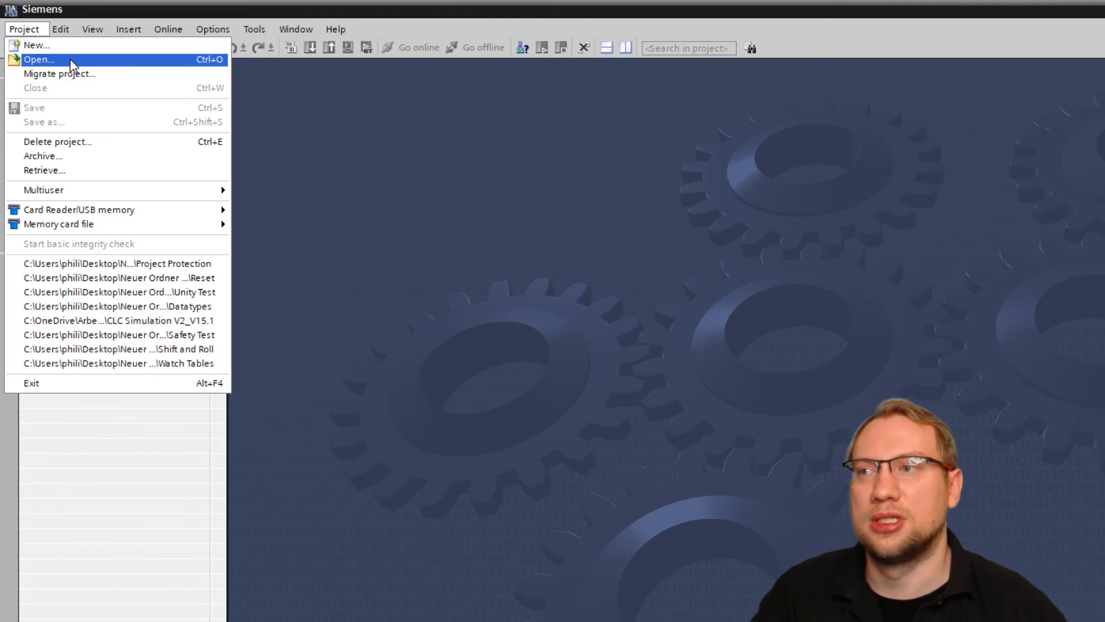
pyautogui.click(39, 59)
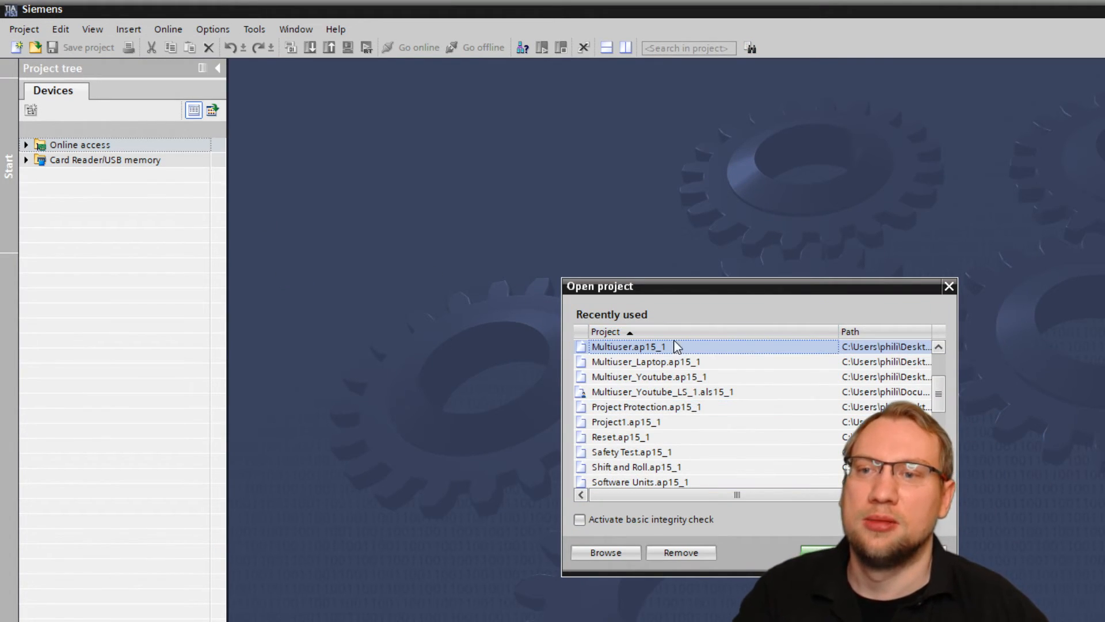
pyautogui.click(610, 331)
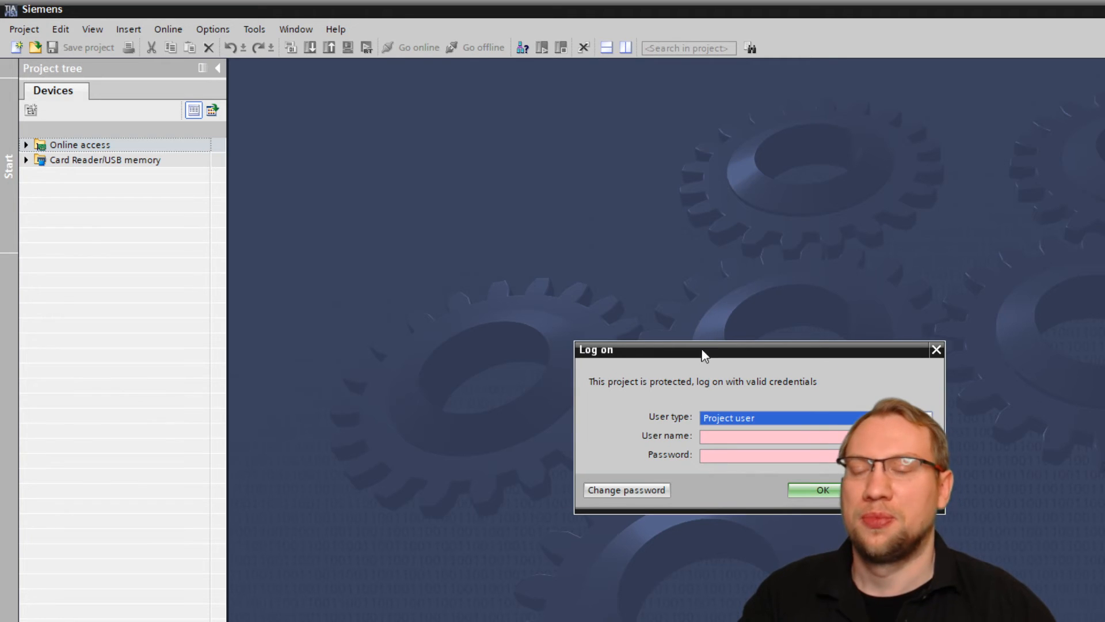
# Log on (trying the diagnostics name, then hegamurl) and expand the program blocks folder
pyautogui.write('dia')
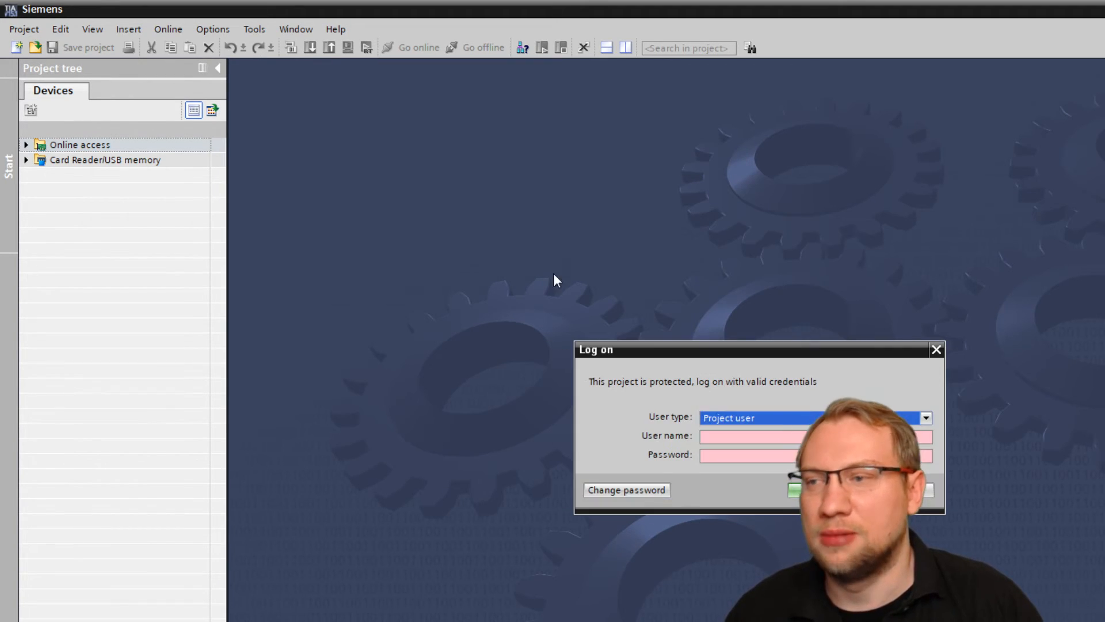
pyautogui.click(775, 435)
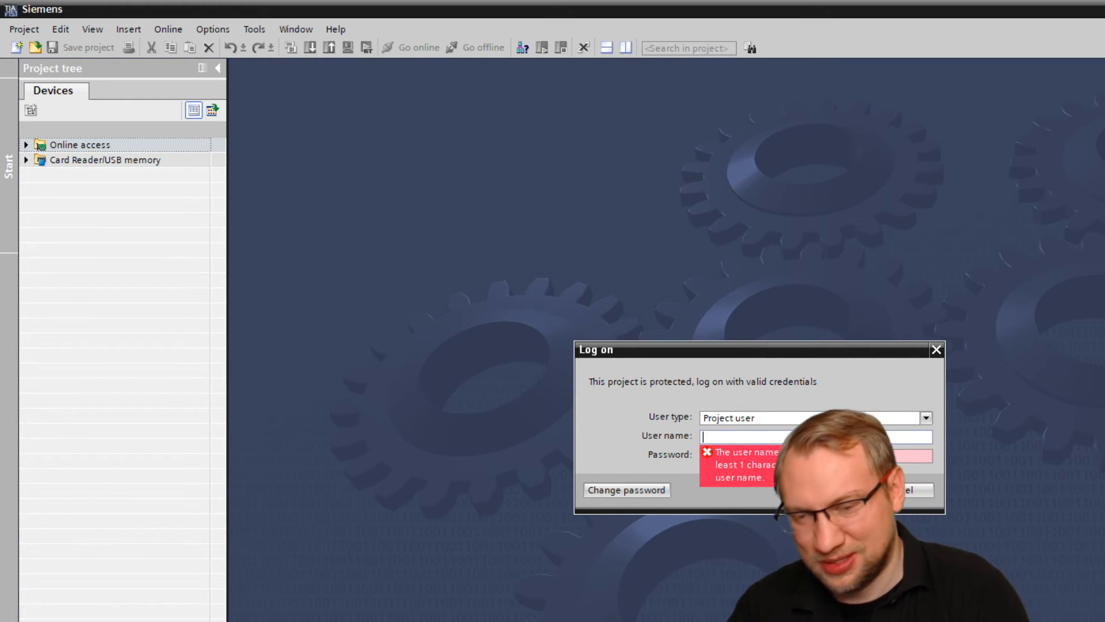
pyautogui.write('hegam')
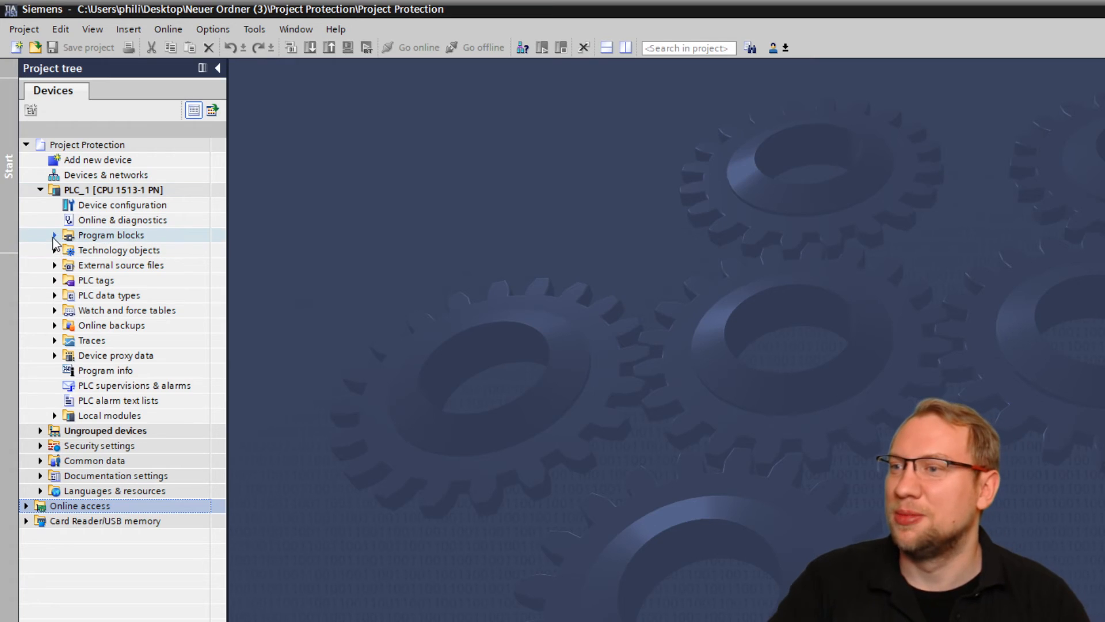
pyautogui.click(39, 444)
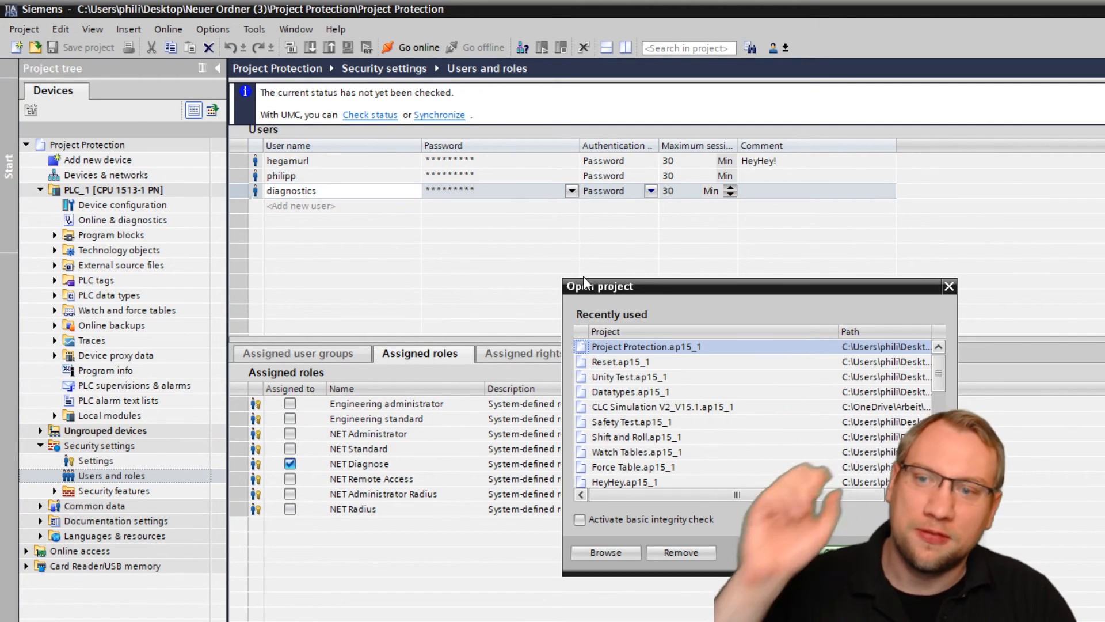
# Open Project Protection.ap15_1 and log on as the Diagnostics user
pyautogui.doubleClick(646, 347)
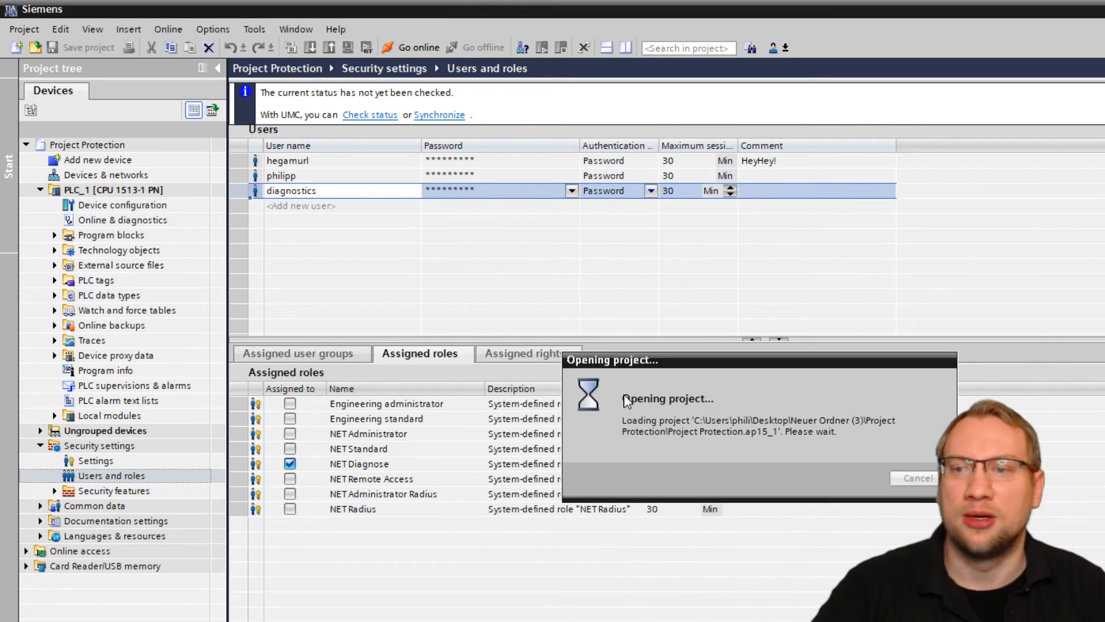
pyautogui.write('di')
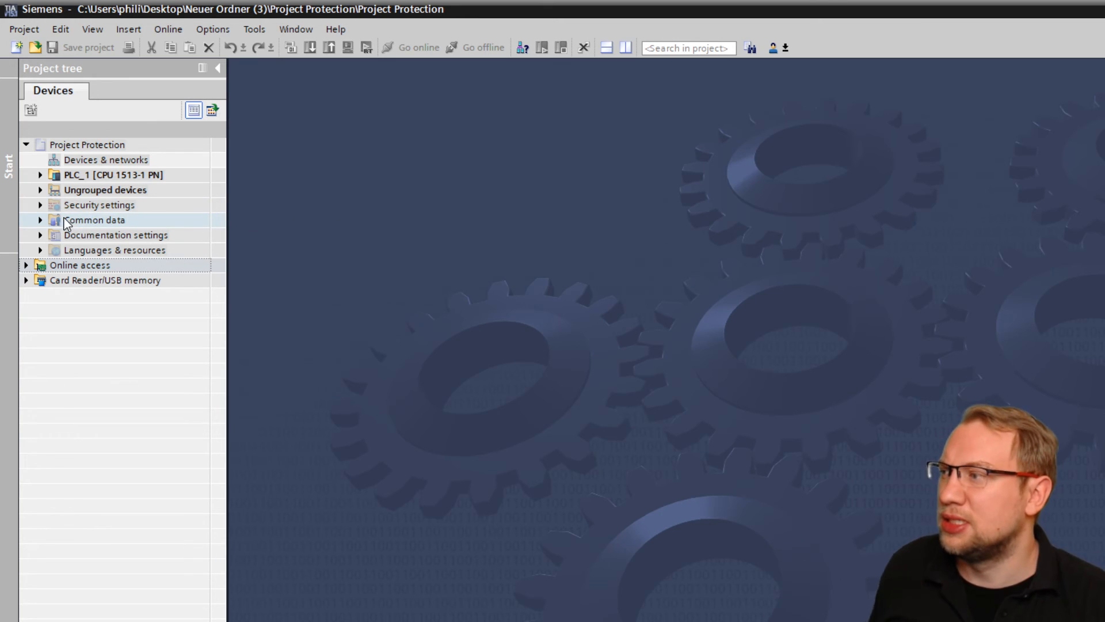
pyautogui.moveTo(99, 205)
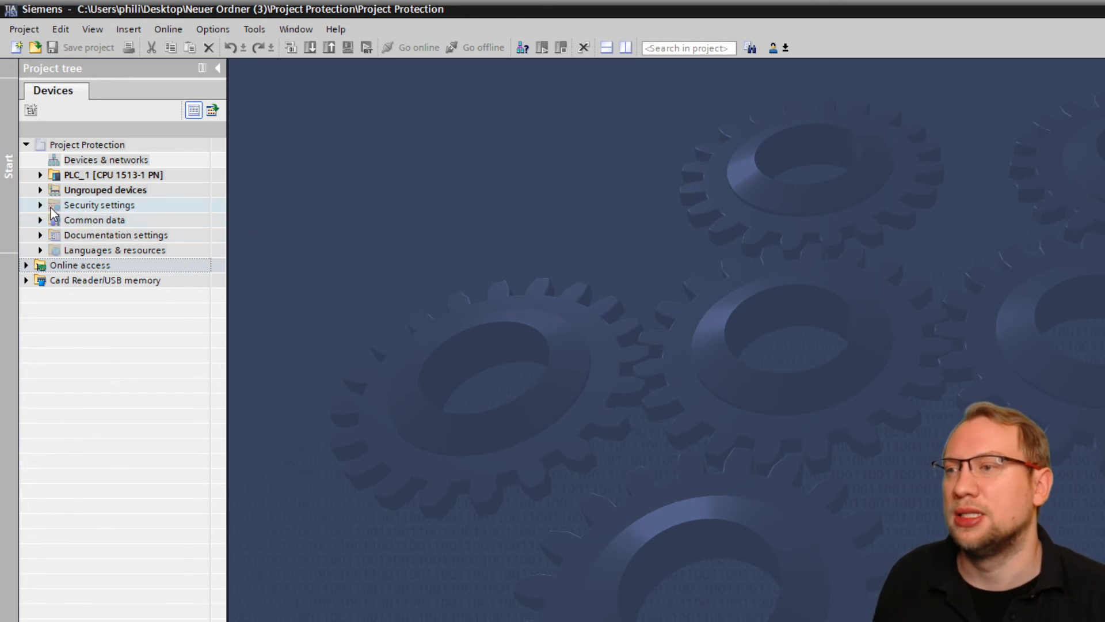
# Open Main [OB1] under PLC_1 > Program blocks and select the Tag_2 output coil
pyautogui.click(40, 174)
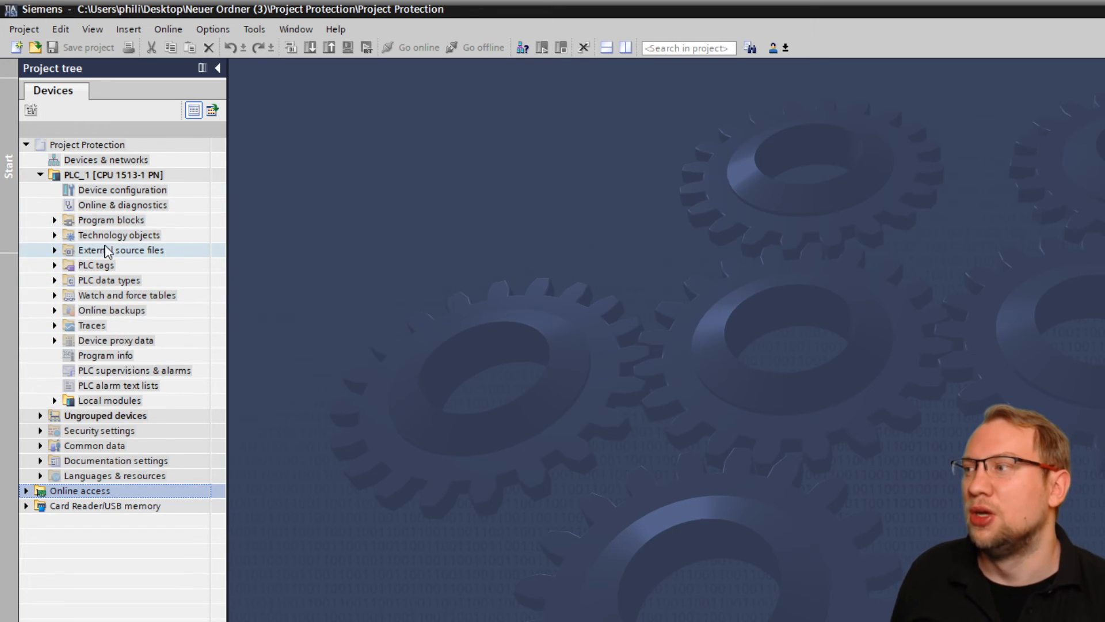
pyautogui.click(54, 219)
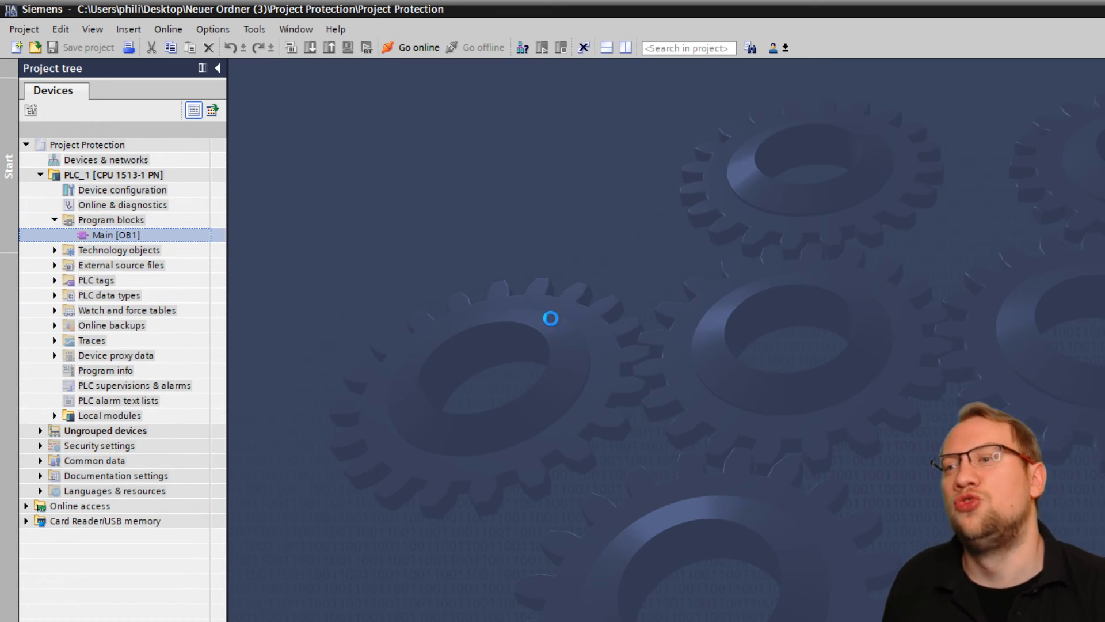
pyautogui.doubleClick(115, 235)
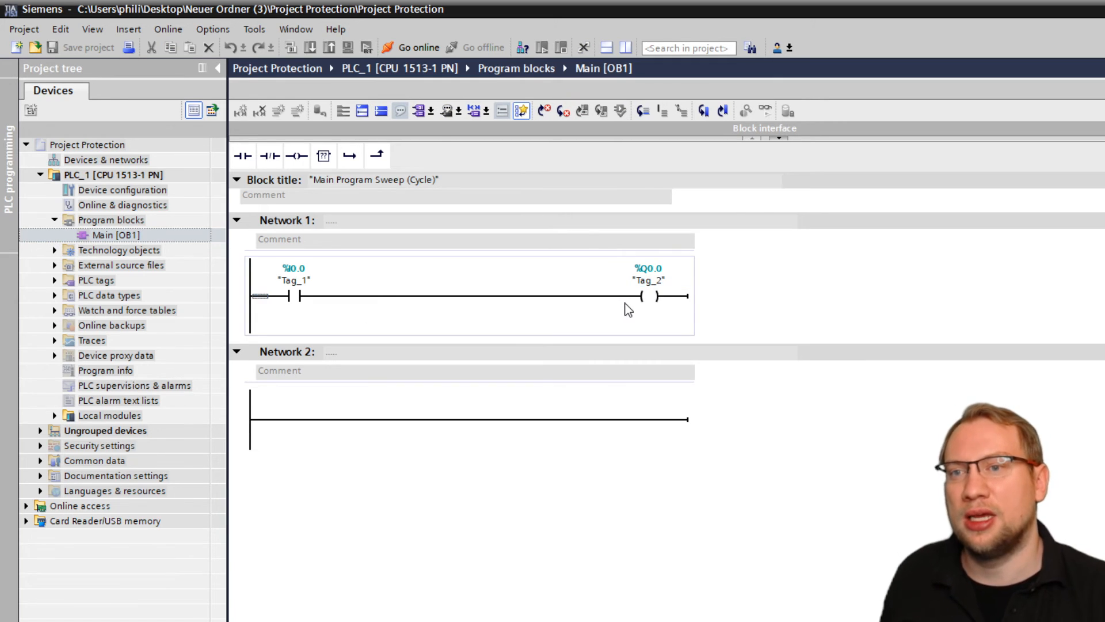
pyautogui.click(647, 295)
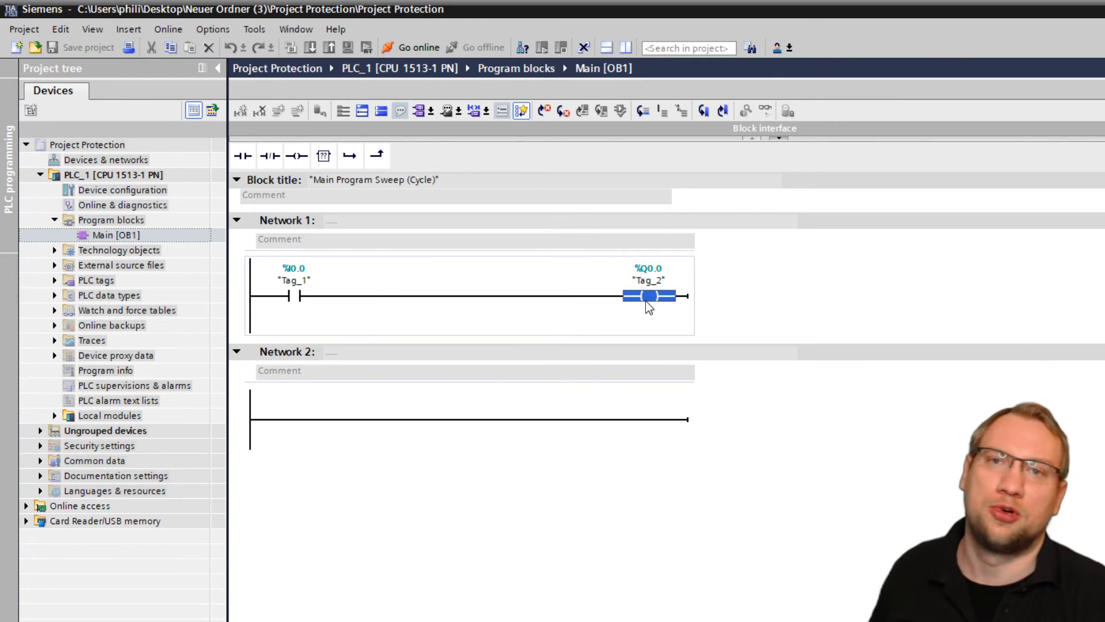